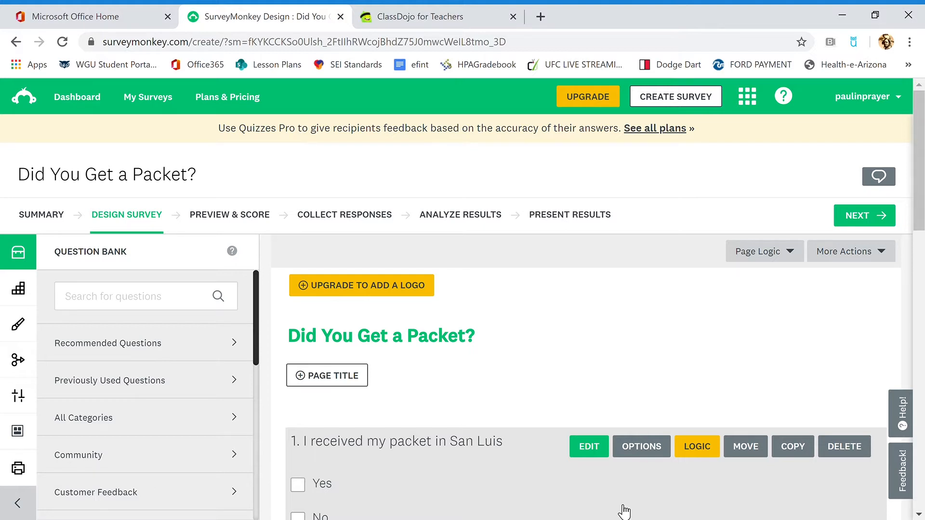
mouse_move(598, 364)
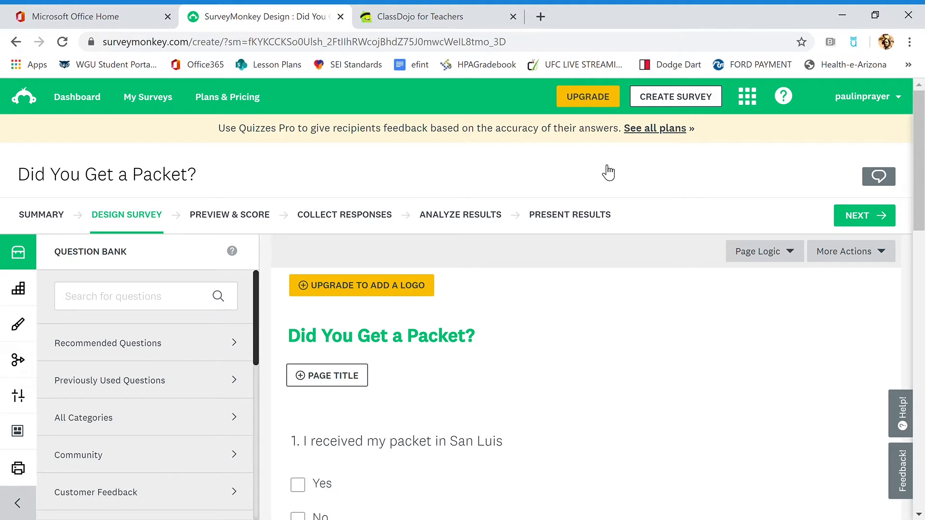
mouse_move(670, 166)
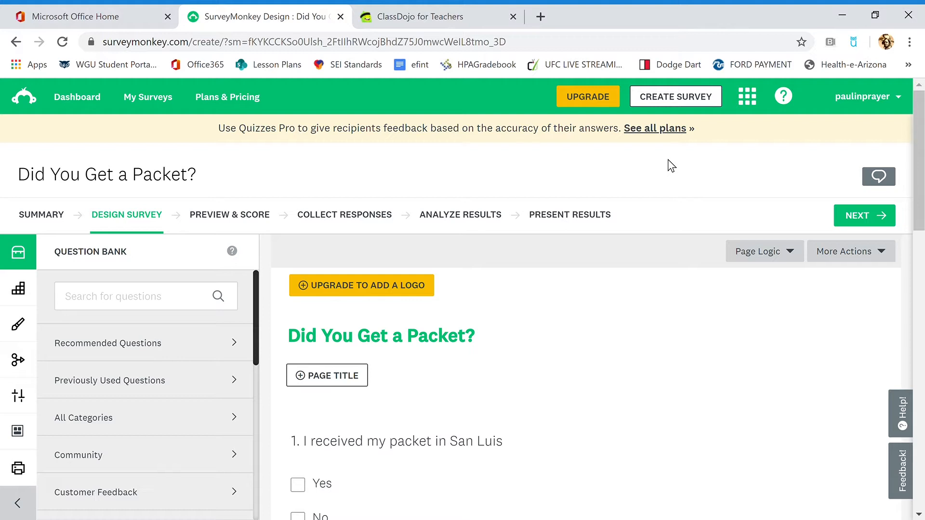
mouse_move(754, 147)
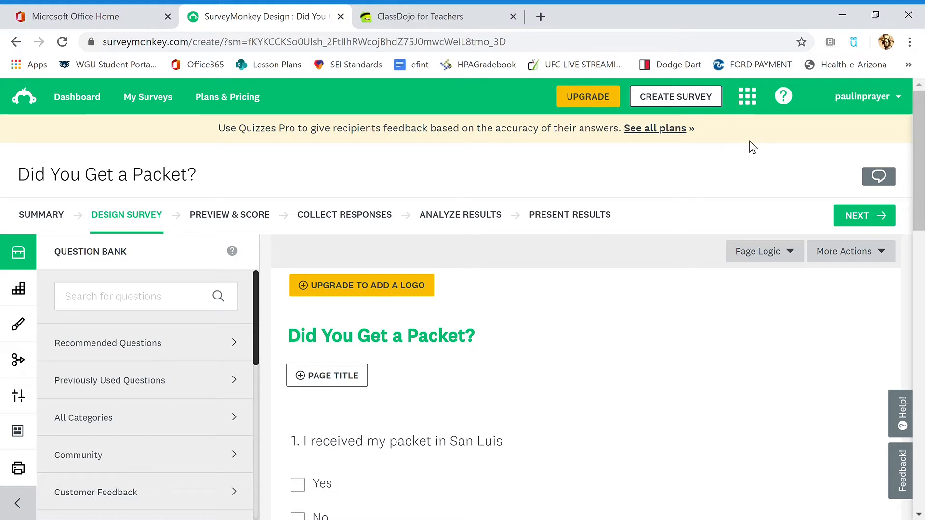
mouse_move(283, 182)
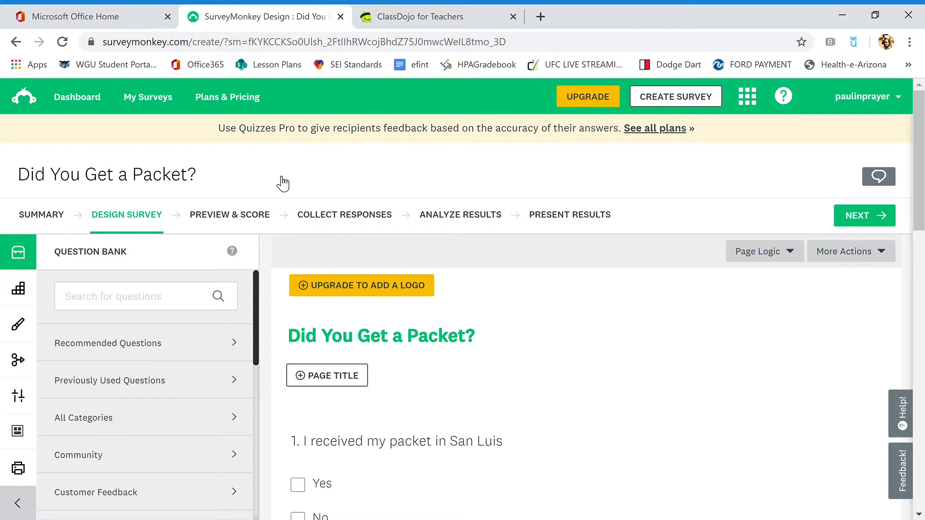
mouse_move(666, 296)
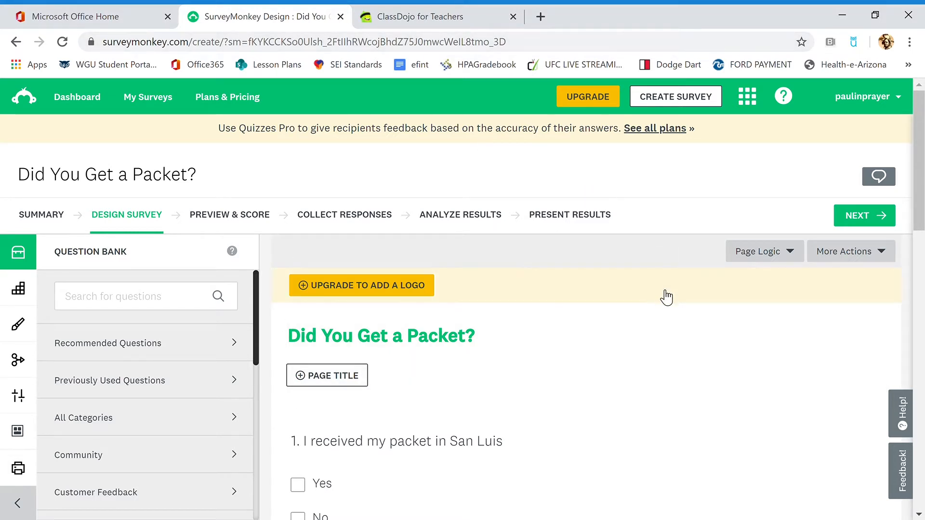
mouse_move(789, 143)
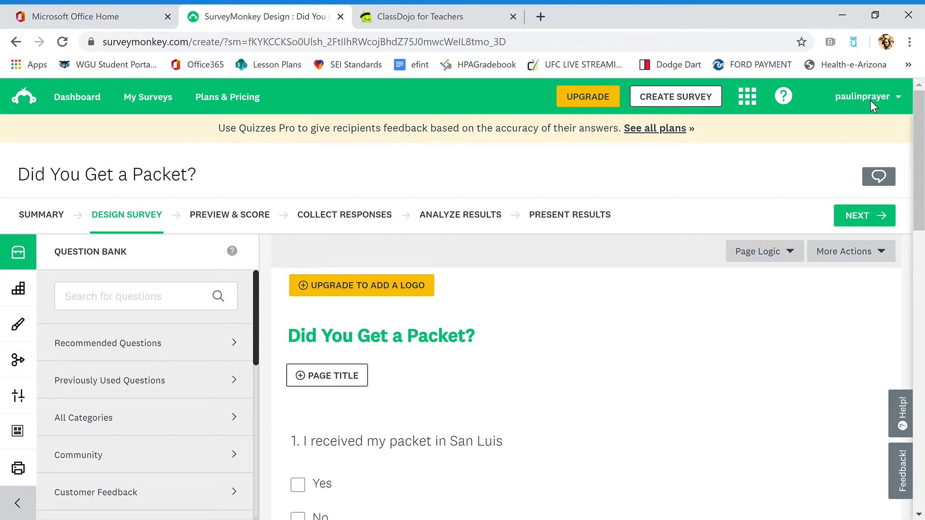
mouse_move(566, 178)
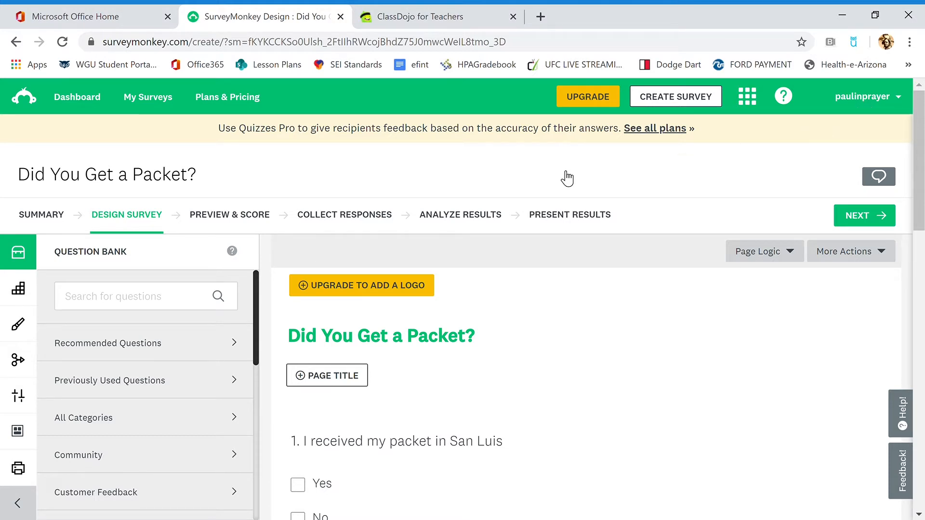
mouse_move(734, 168)
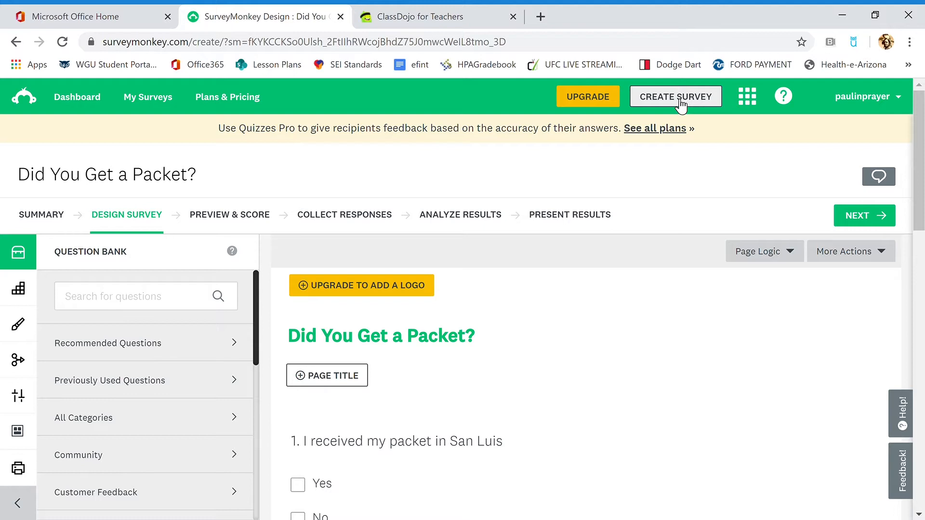
- Open Create Survey and list past surveys in list view instead of grid
click(676, 96)
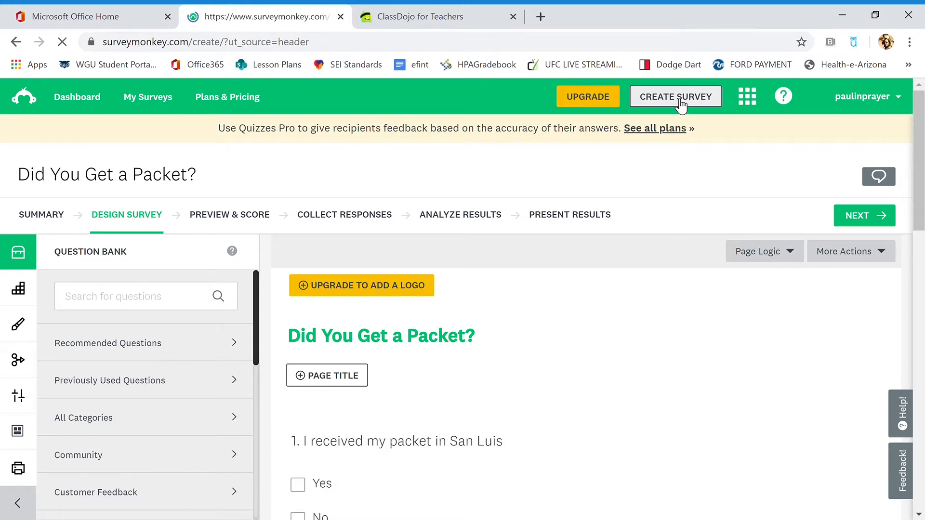
click(674, 97)
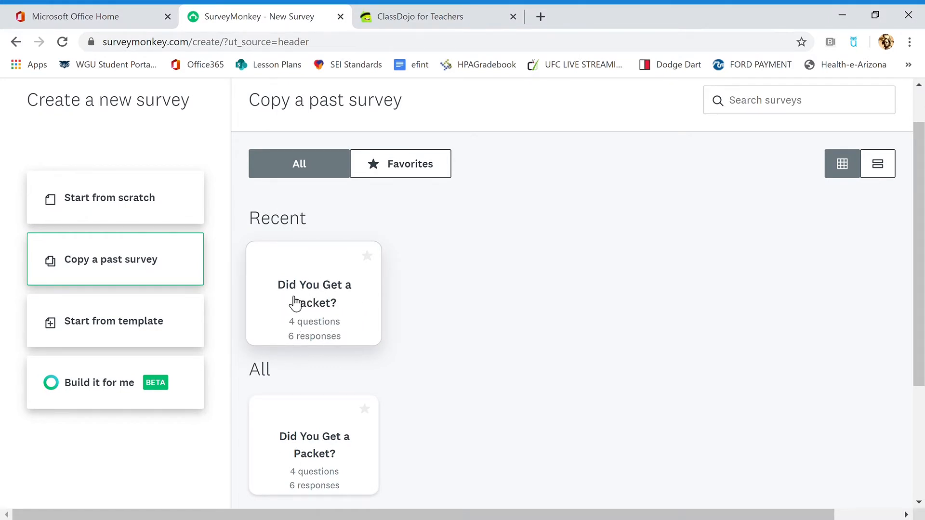
mouse_move(474, 300)
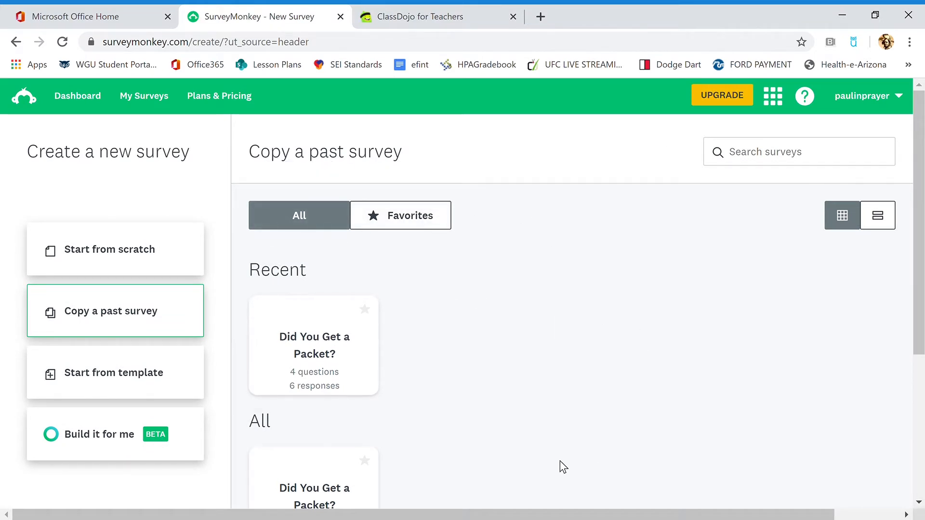
mouse_move(785, 241)
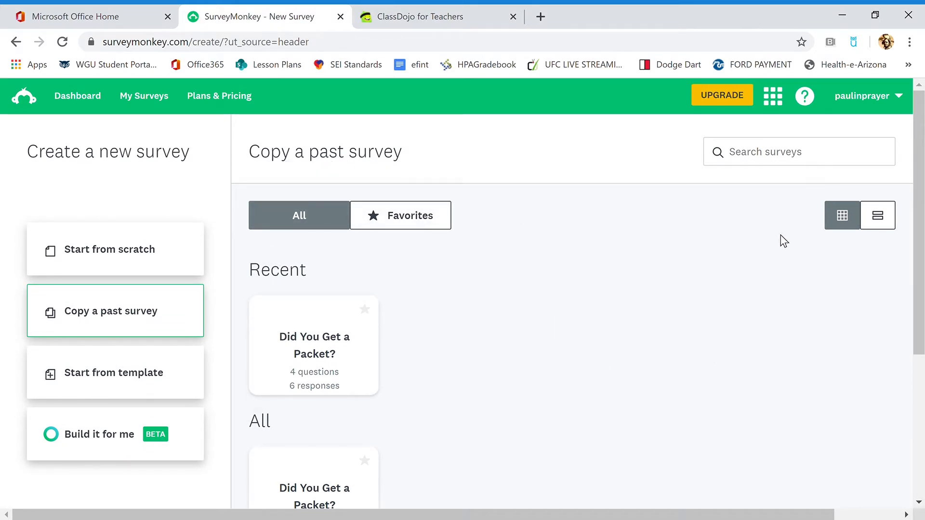
mouse_move(841, 215)
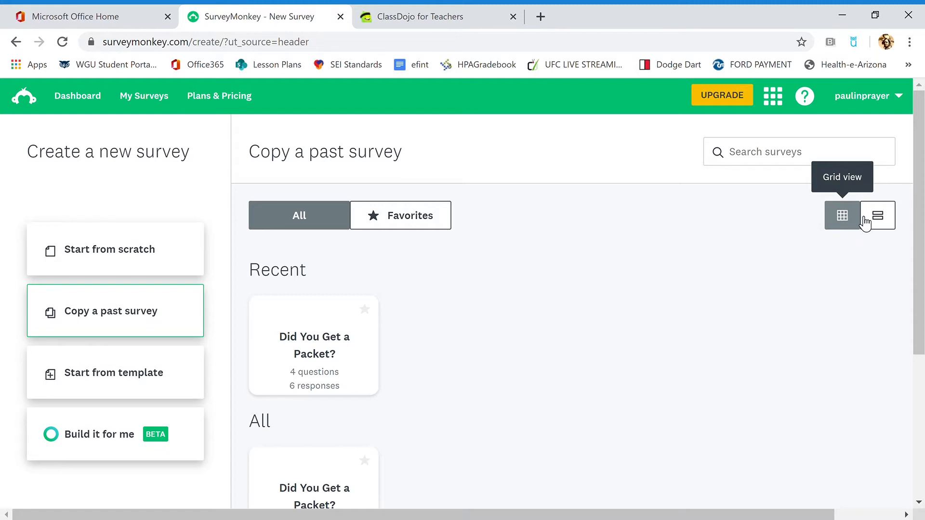
click(878, 215)
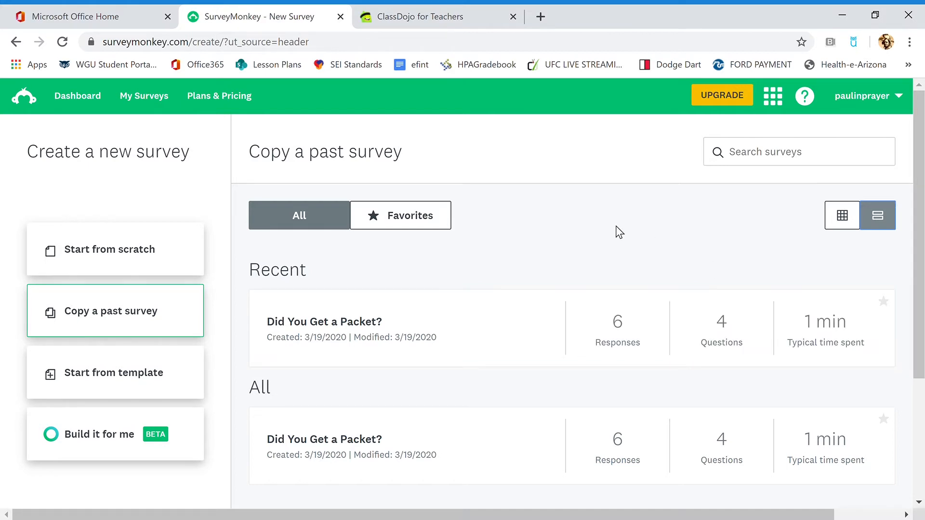
mouse_move(326, 252)
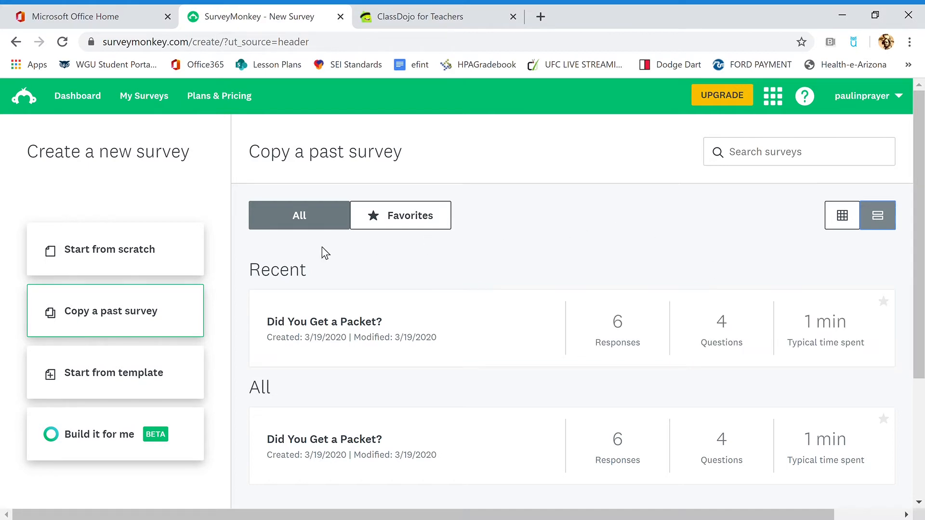
mouse_move(125, 261)
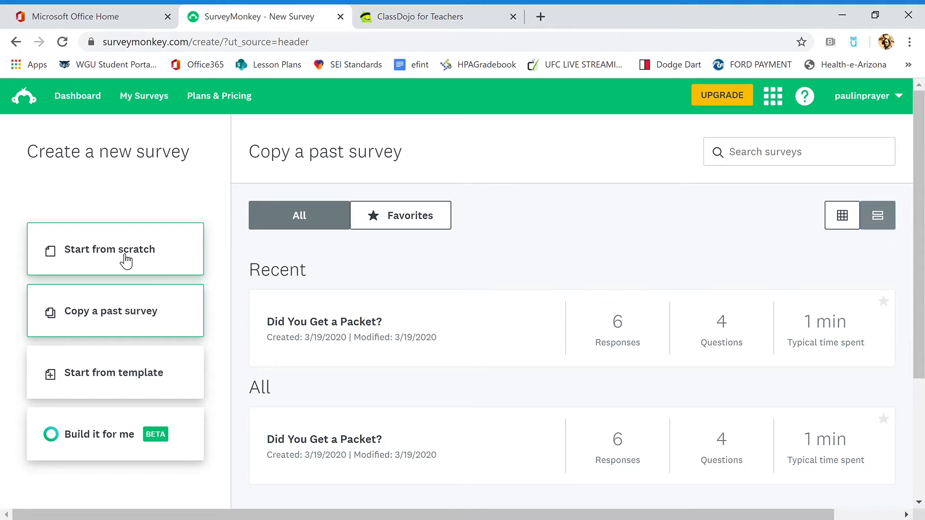
- Start from scratch a survey named 'Did You Receive a Packet WK30 and 31 - Video Example', category Education
click(115, 249)
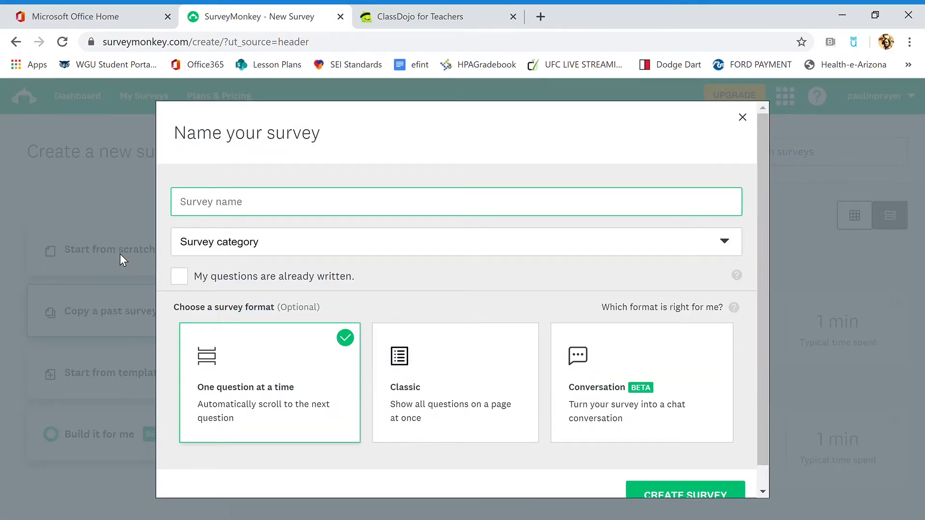
text(Did you Rece)
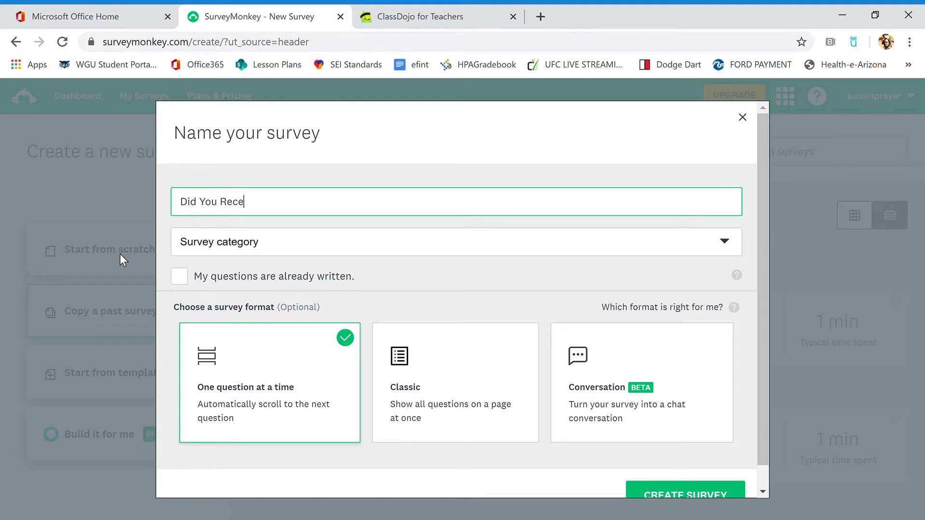
text(iv)
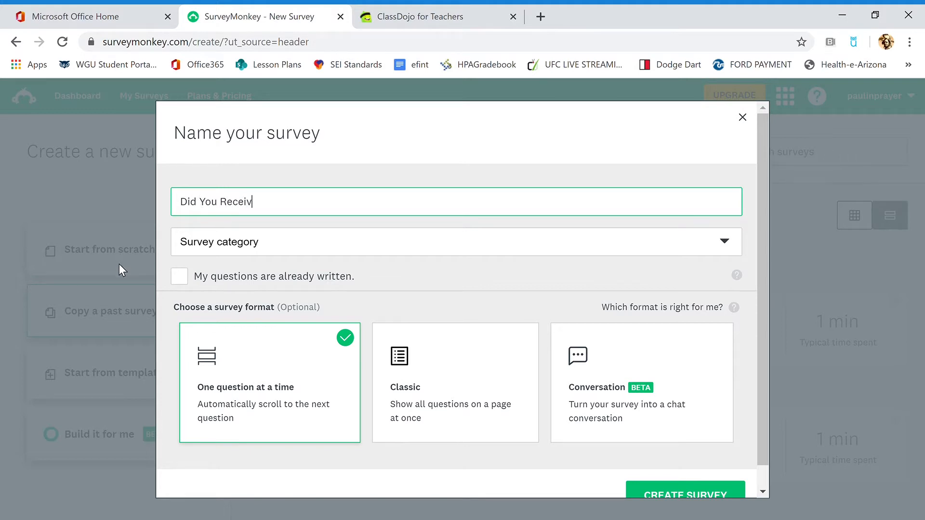
text(e a Packet WK)
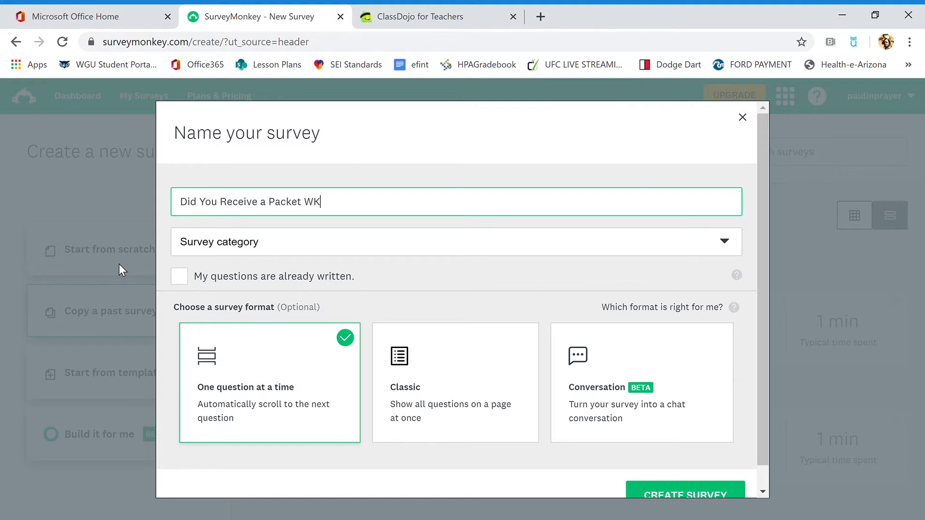
text(30 and 31 - Video)
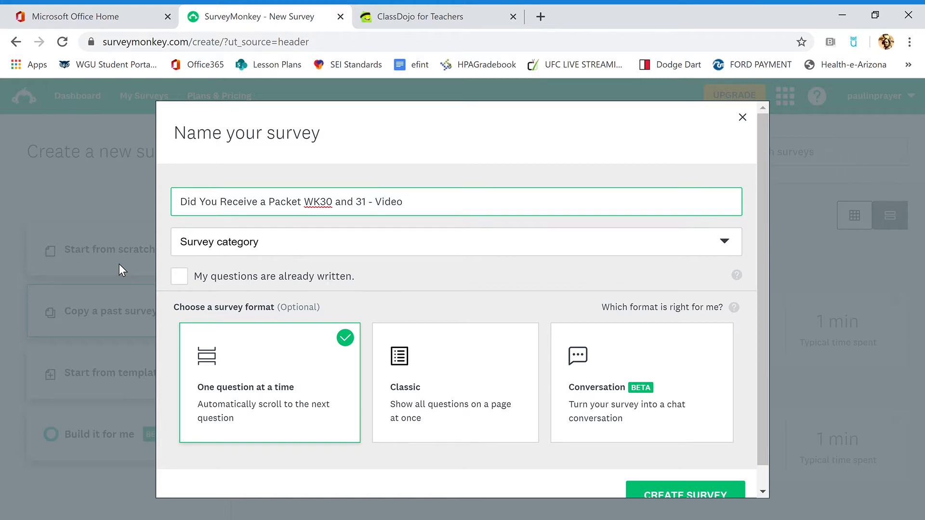
text(Example)
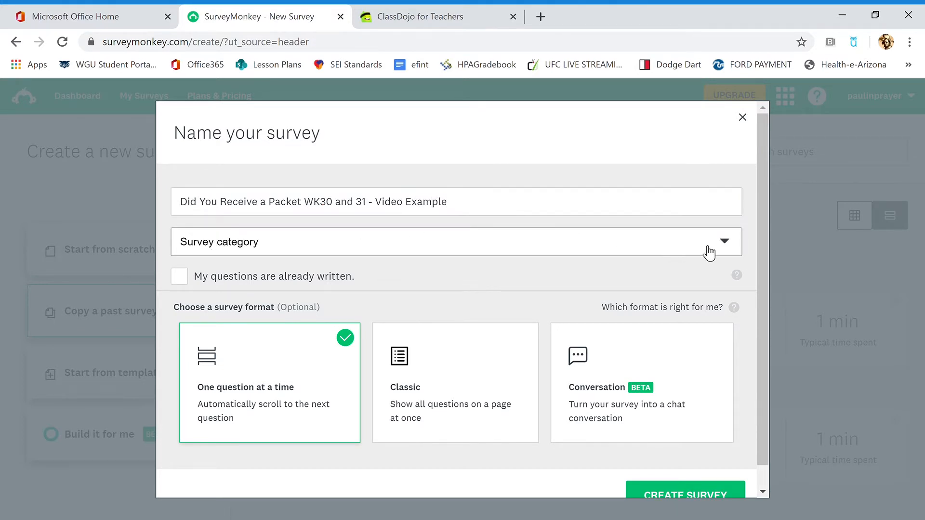
mouse_move(205, 328)
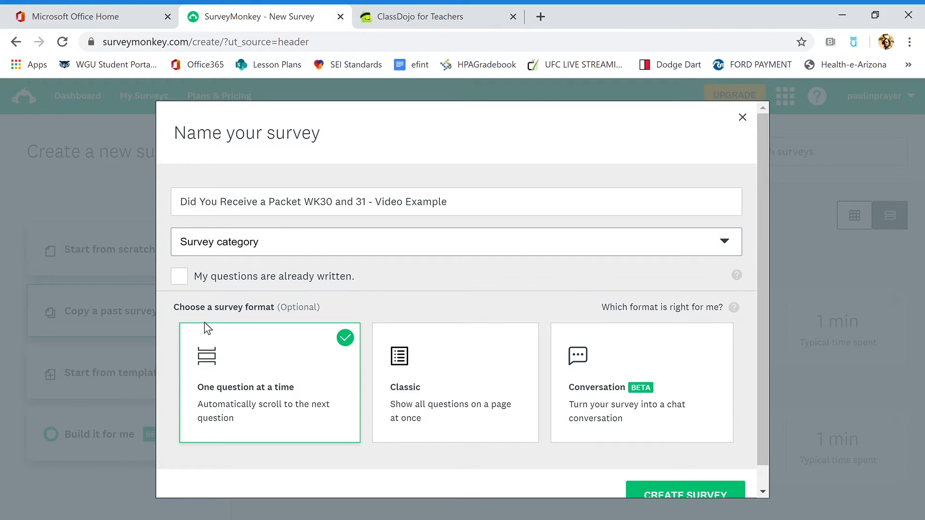
click(454, 241)
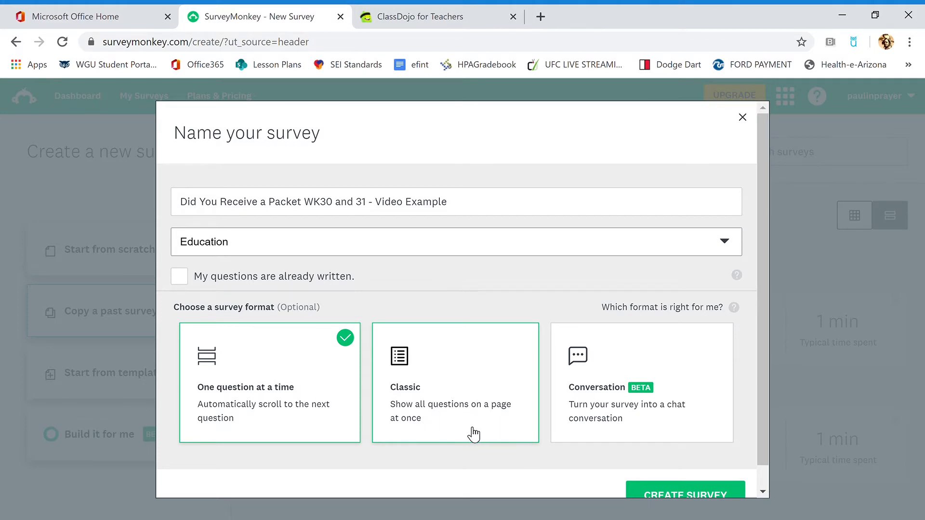
mouse_move(615, 403)
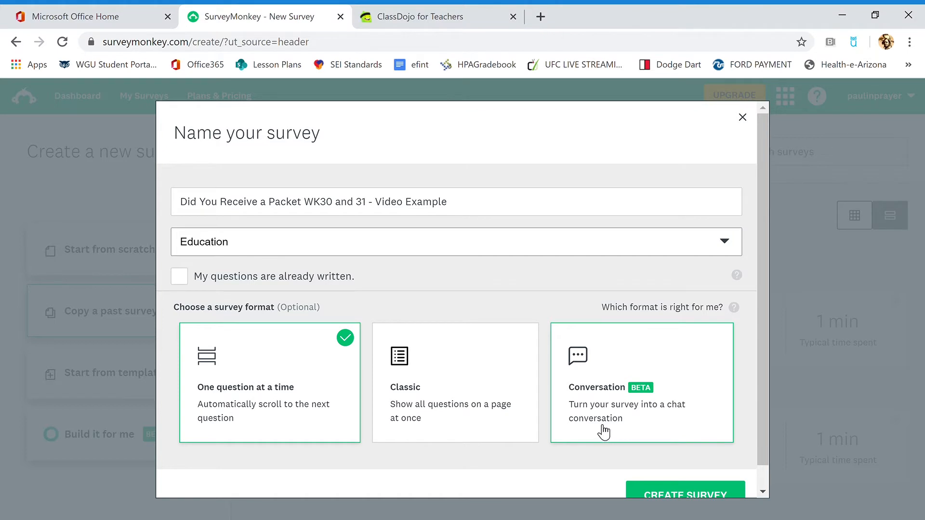
mouse_move(530, 318)
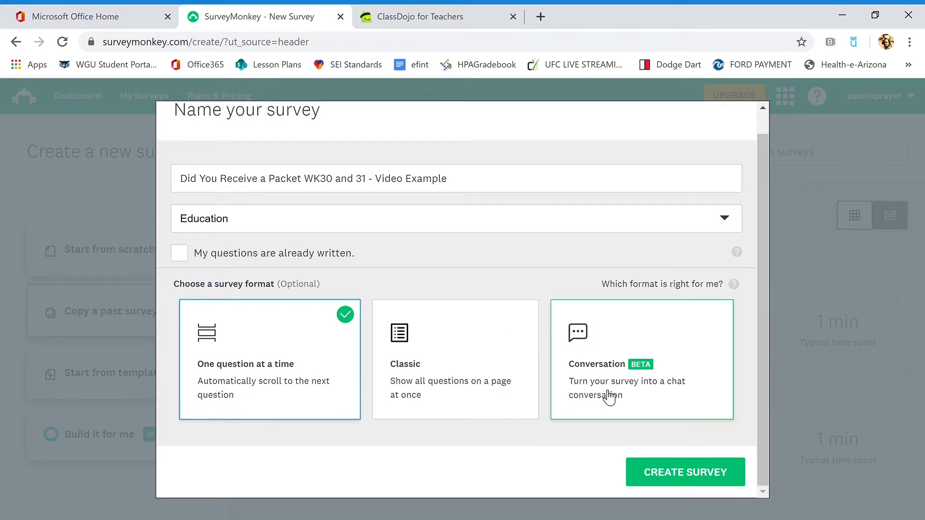
click(684, 472)
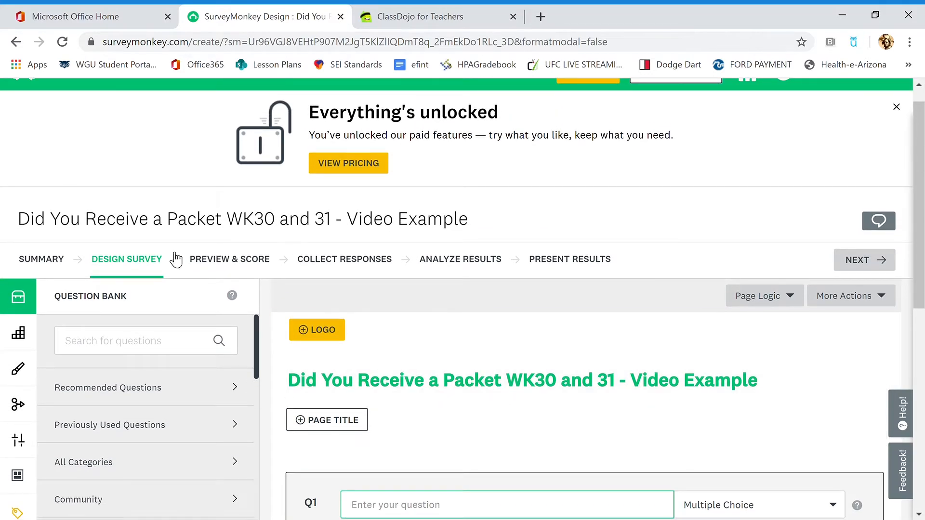
mouse_move(86, 258)
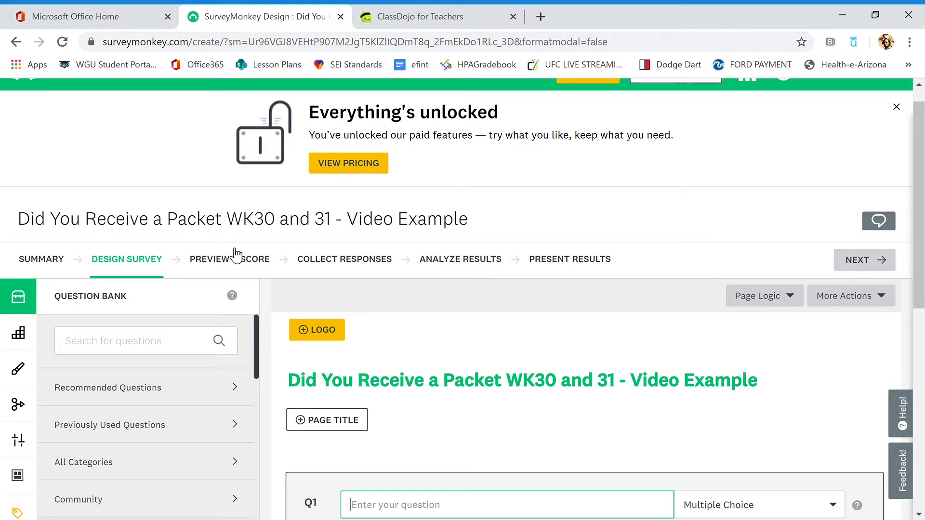
mouse_move(583, 263)
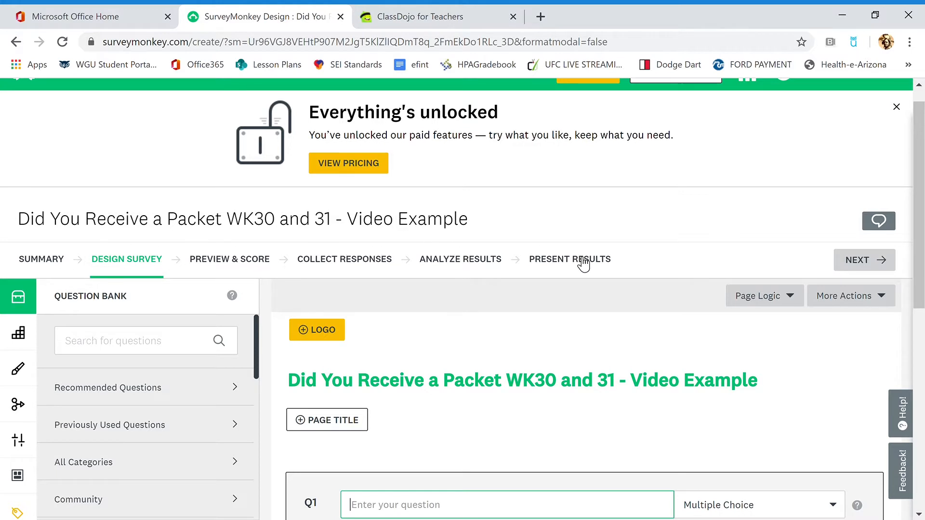
mouse_move(567, 265)
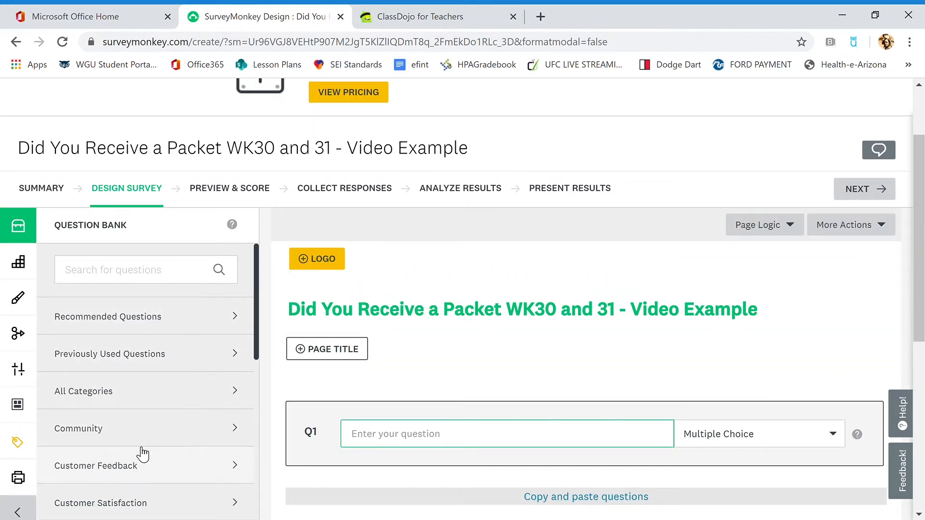
scroll(down, 3)
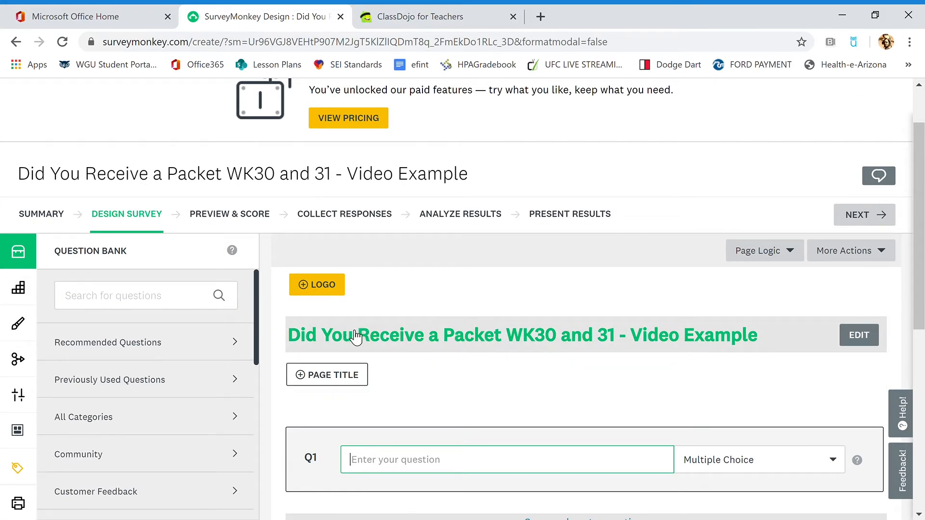
mouse_move(472, 342)
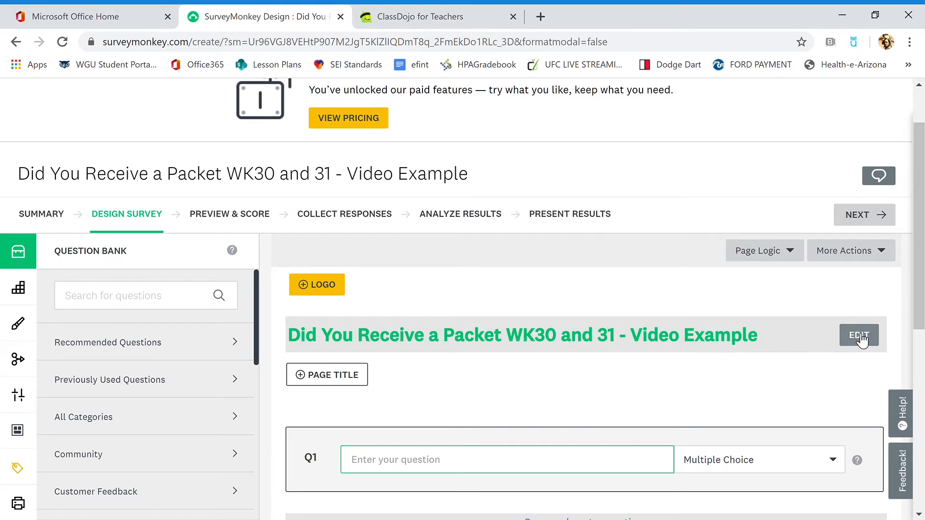
mouse_move(664, 313)
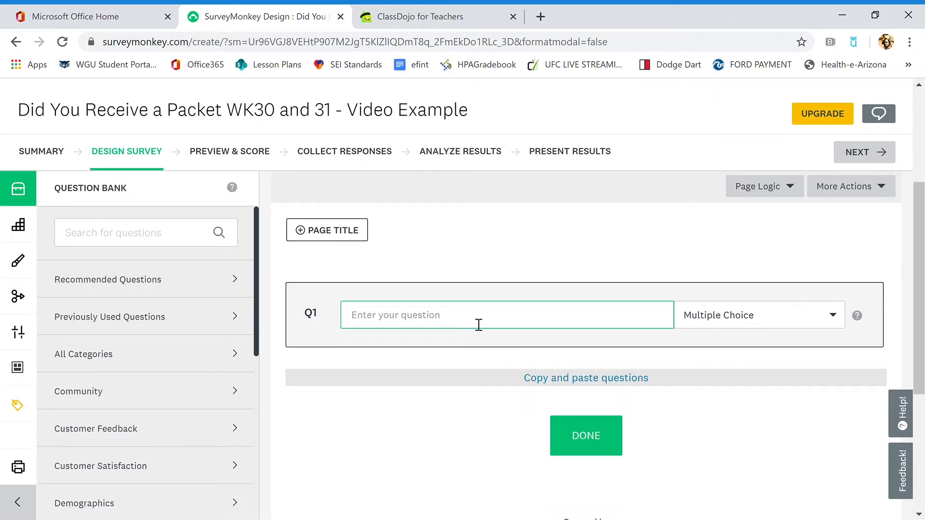
- Save Q1 'Student First Name and Last Initial' as a Single Textbox question
text(Student First Name and La)
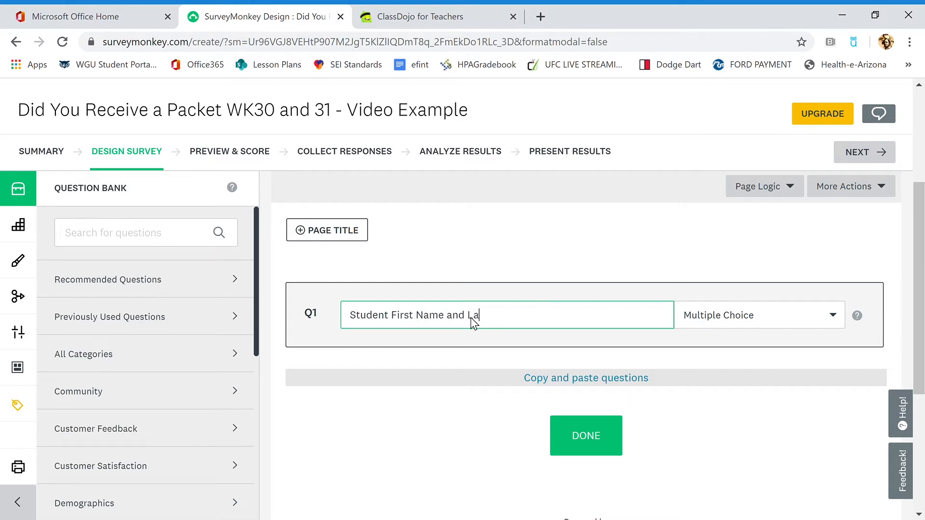
text(st Intial)
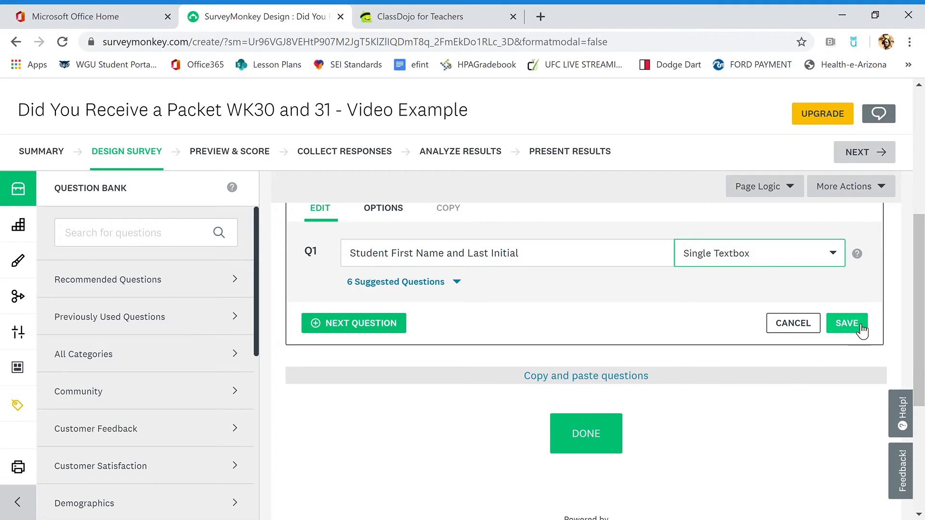
click(846, 323)
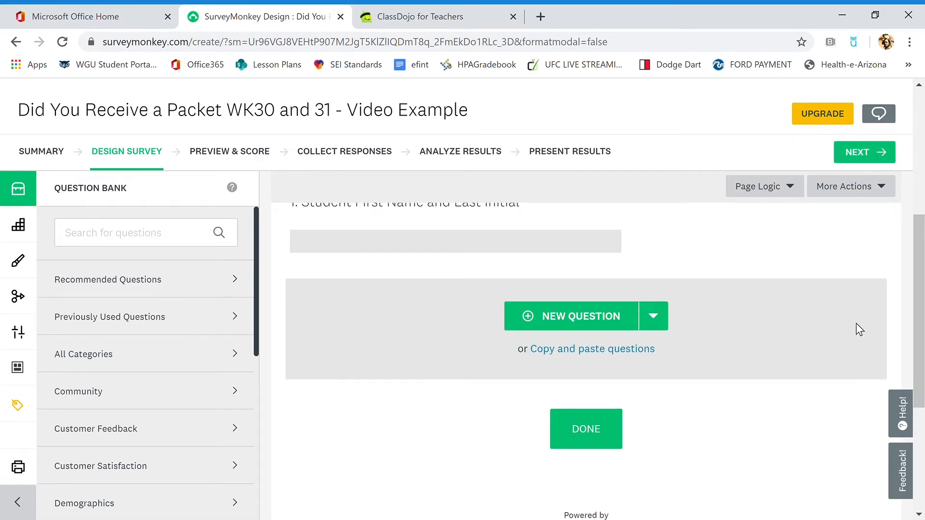
mouse_move(570, 315)
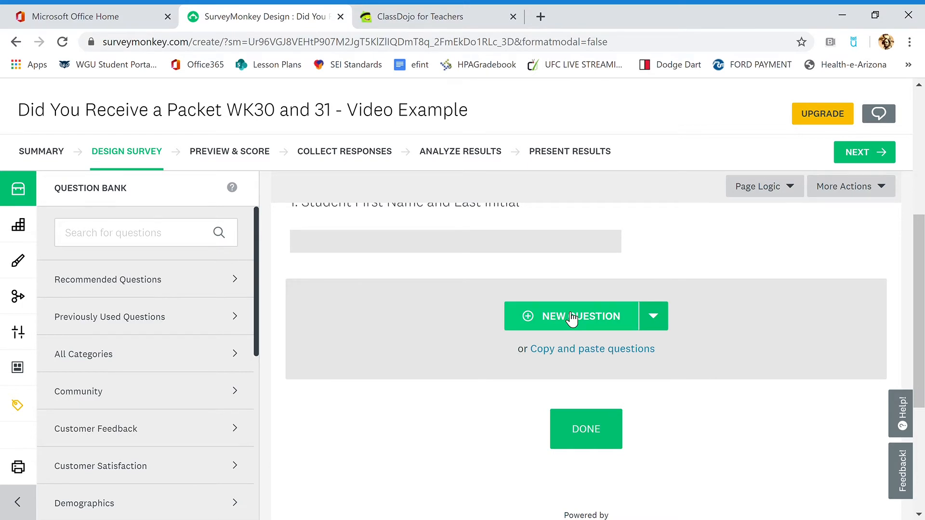
- Add Q2 'I received my packet in person in San Luis' with Yes - No checkboxes
click(570, 316)
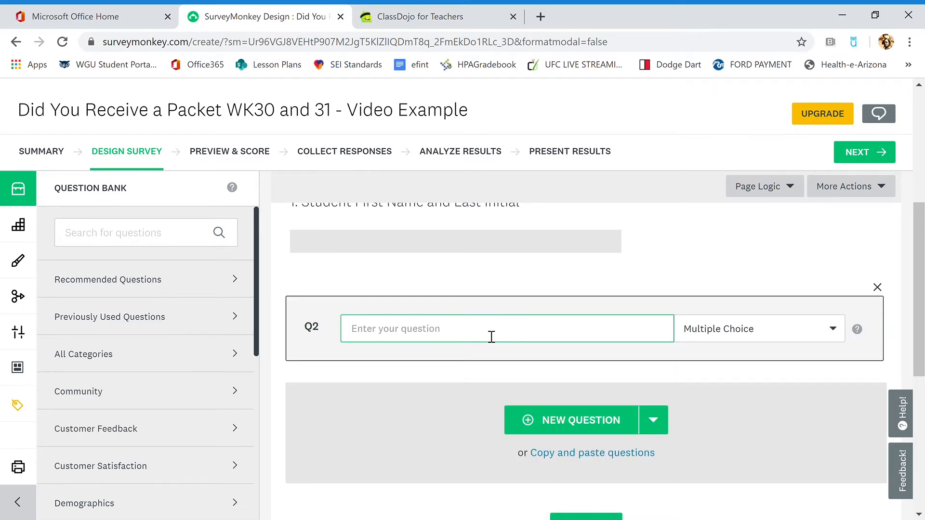
text(I received my packet in)
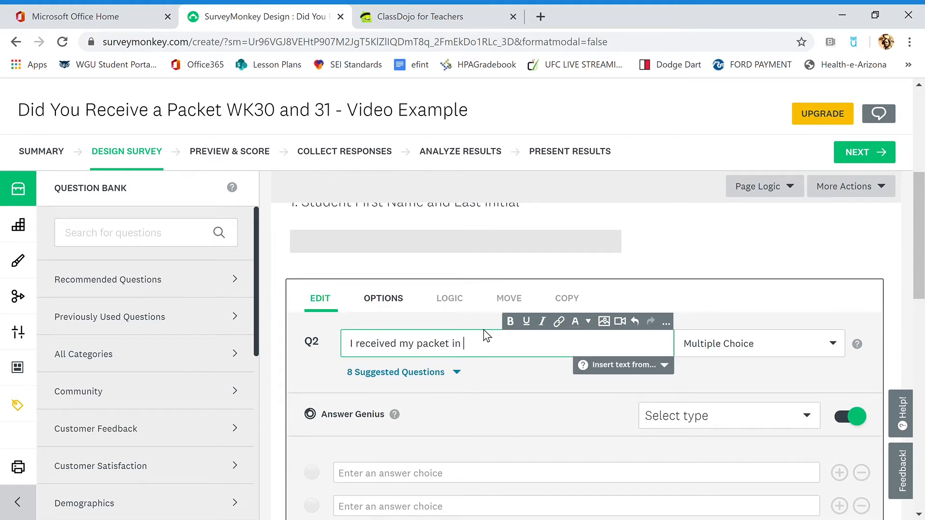
text(person in San L)
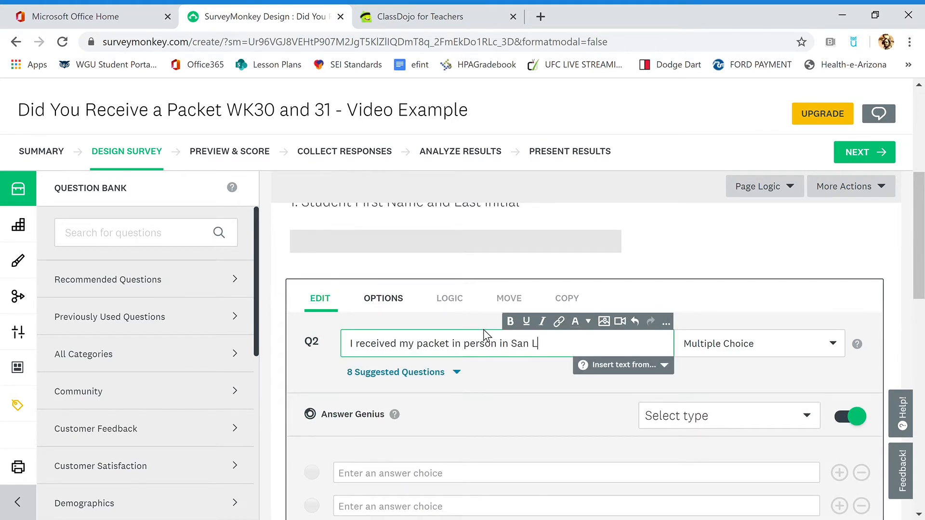
text(uis)
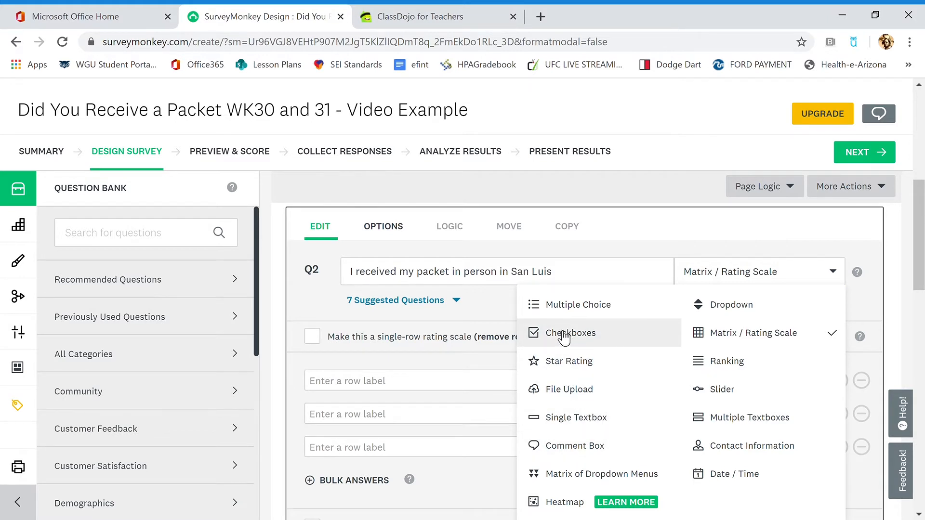
click(570, 333)
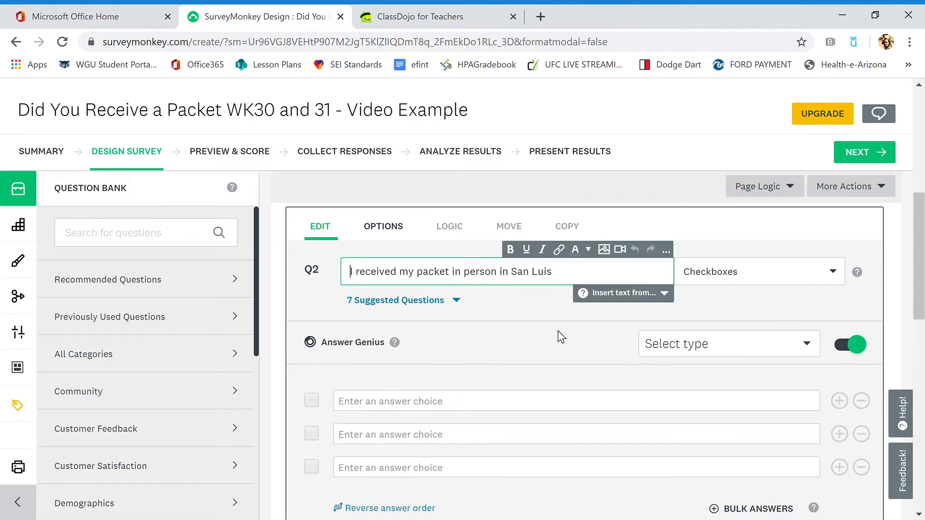
mouse_move(823, 348)
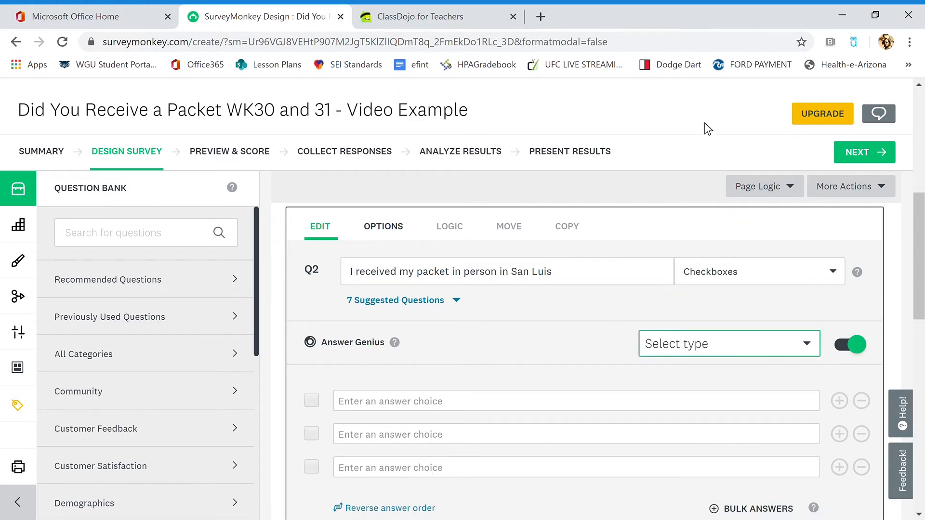
click(728, 344)
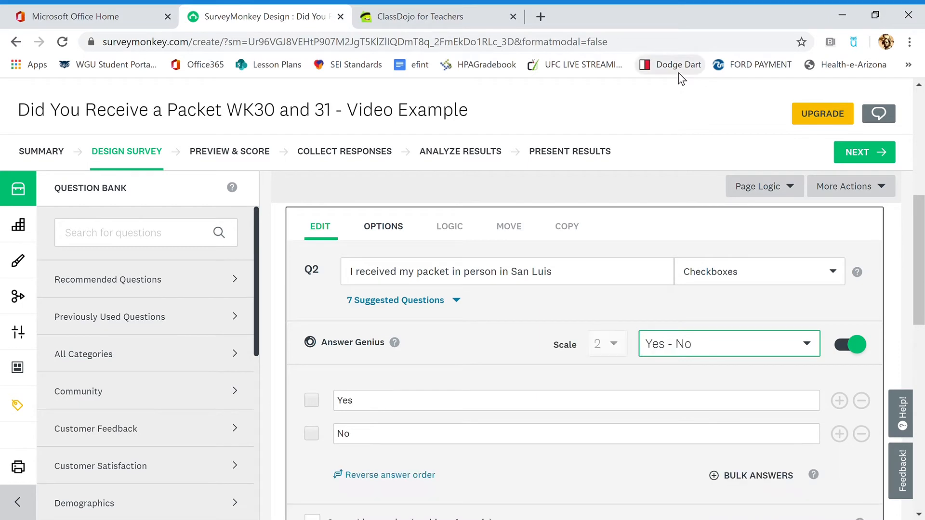
mouse_move(690, 373)
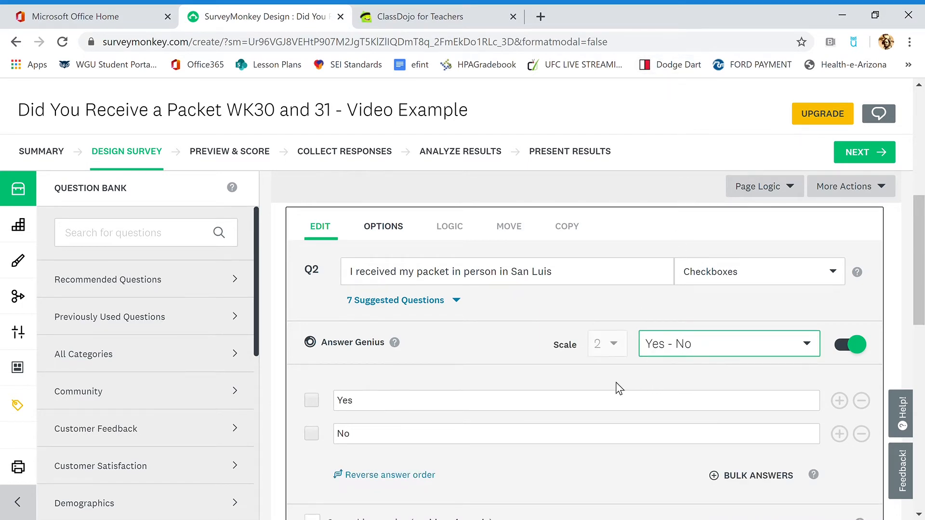
- Save the second question and open a blank third question
scroll(down, 3)
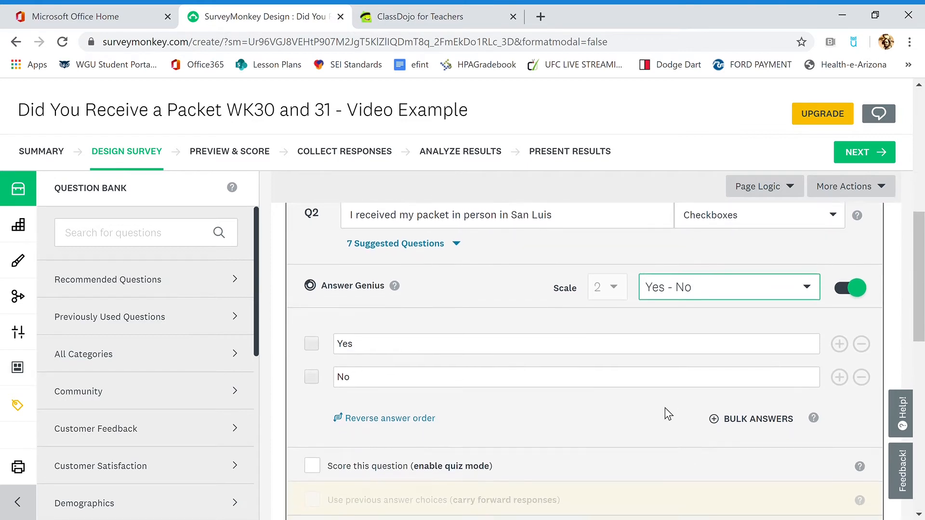
scroll(down, 3)
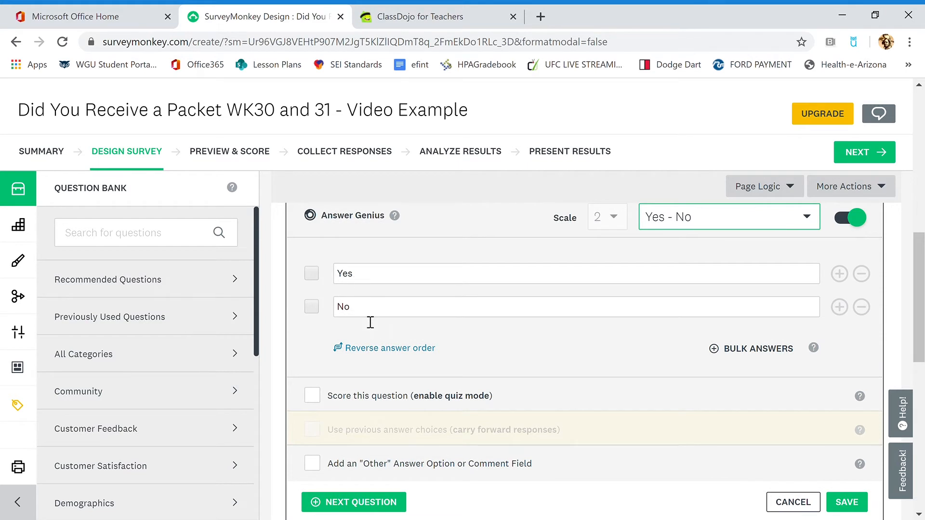
mouse_move(314, 280)
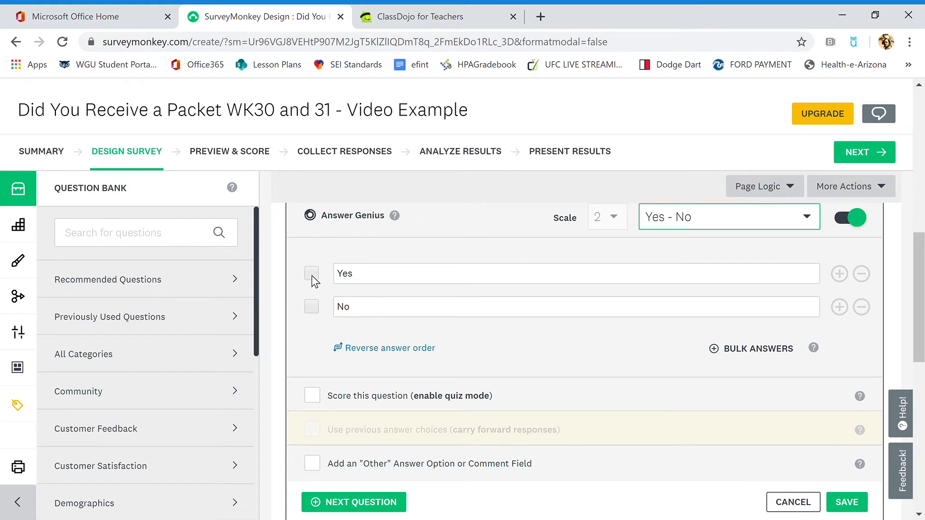
scroll(down, 3)
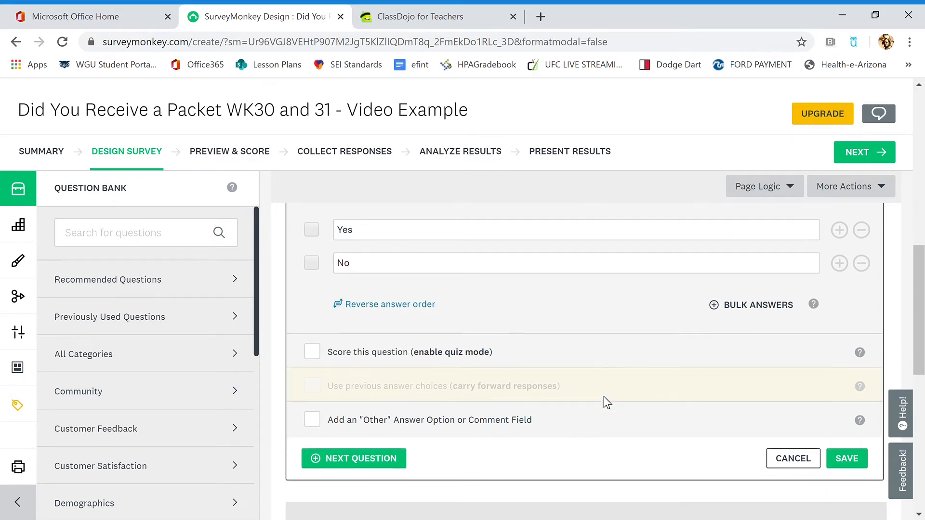
click(389, 304)
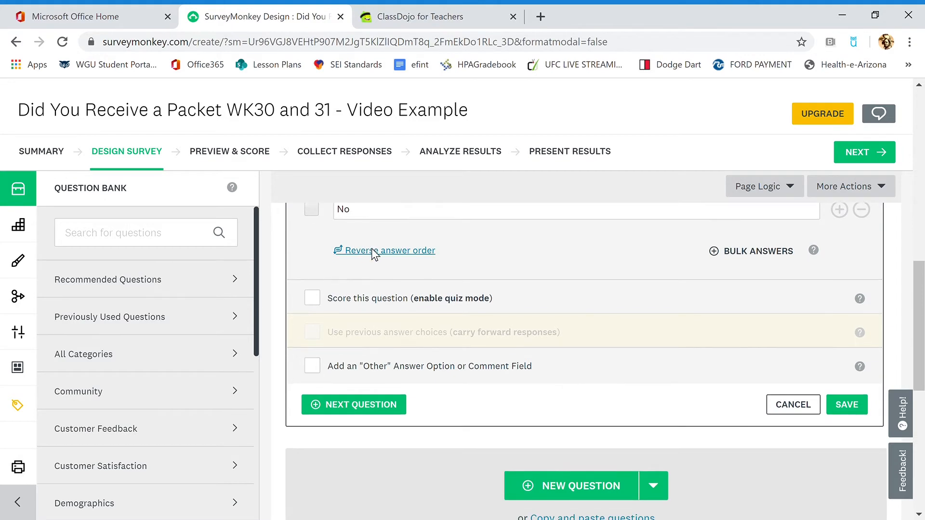
scroll(down, 3)
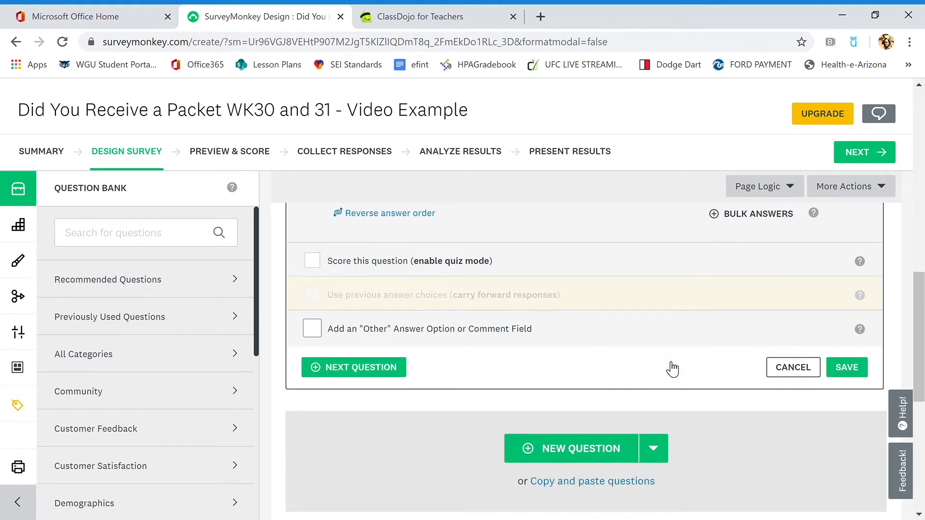
scroll(down, 3)
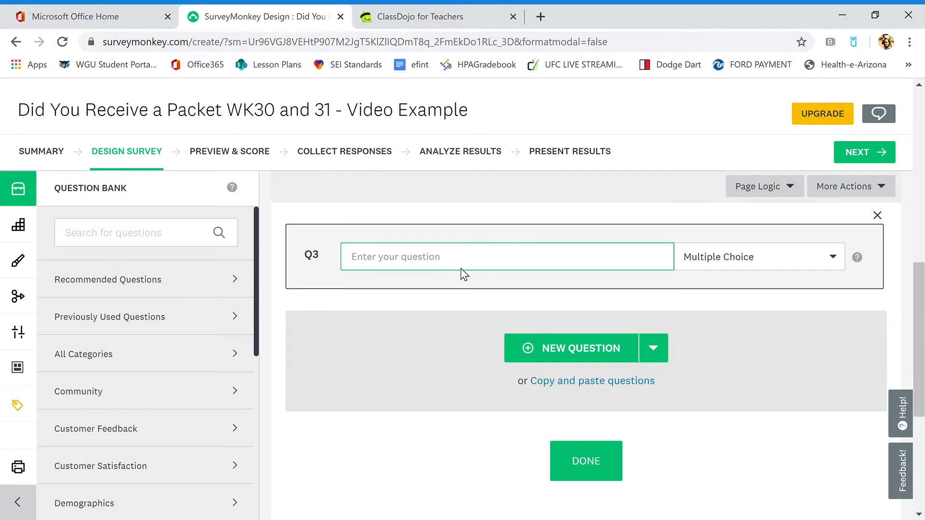
- Enter Q3 'I received my packet online via Class Dojo' as Checkboxes with Yes - No answers
text(I received m)
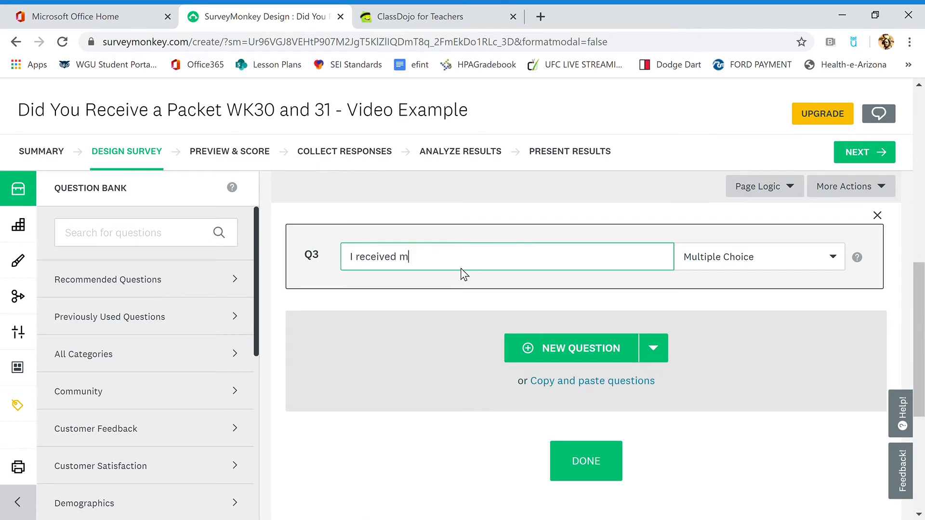
text(y packet online)
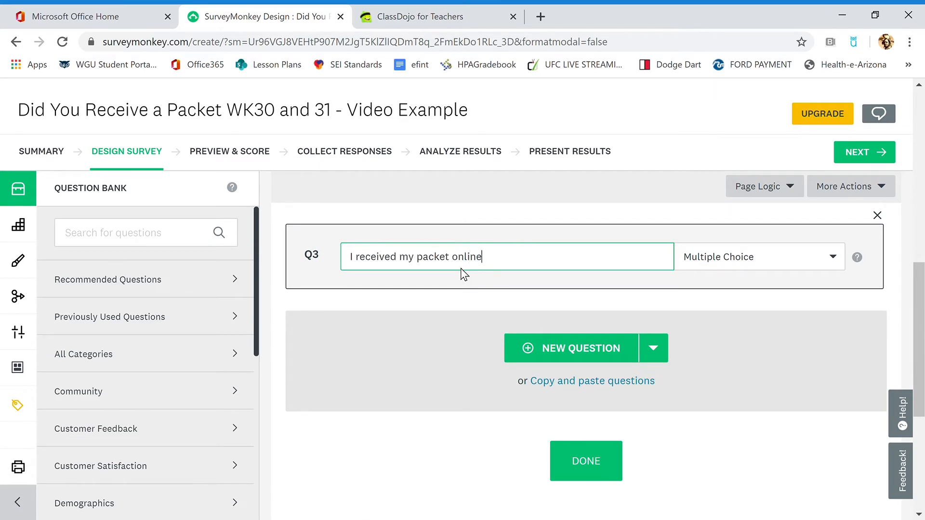
text(via Class Dj)
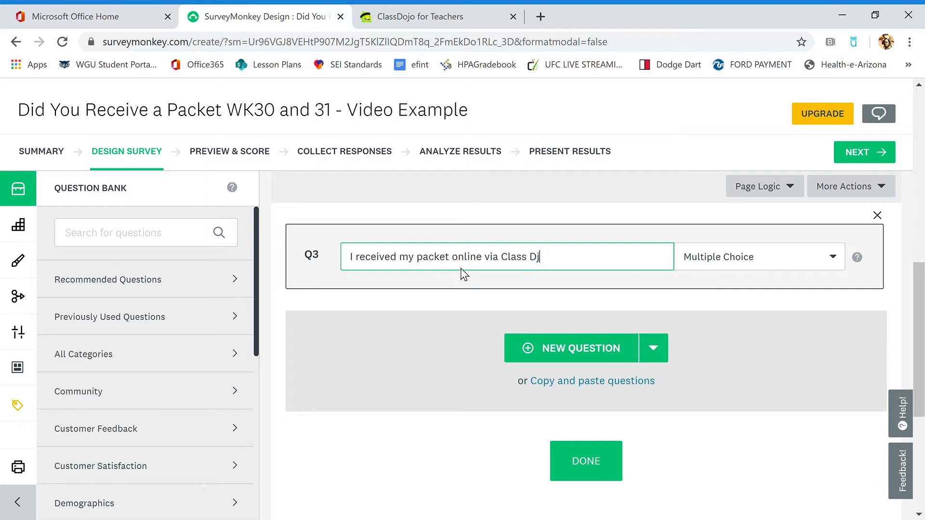
click(506, 257)
text(ojo)
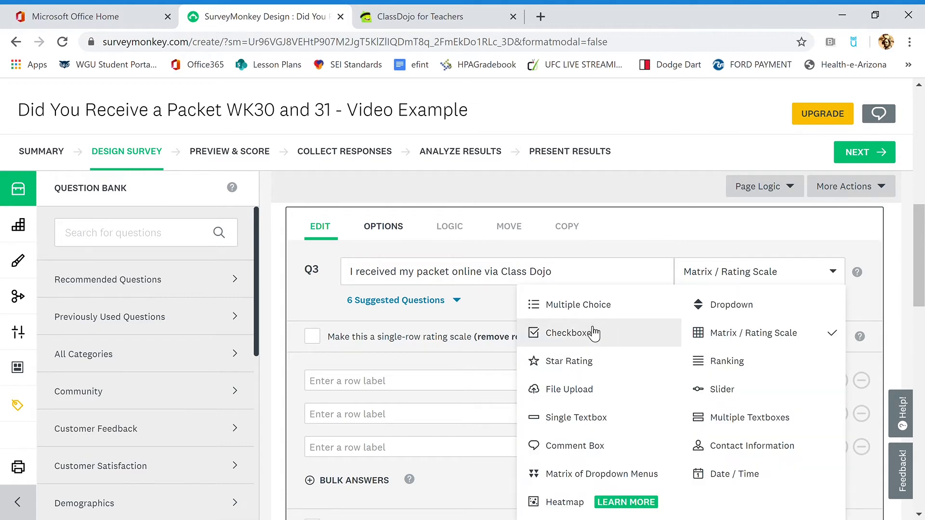
click(570, 333)
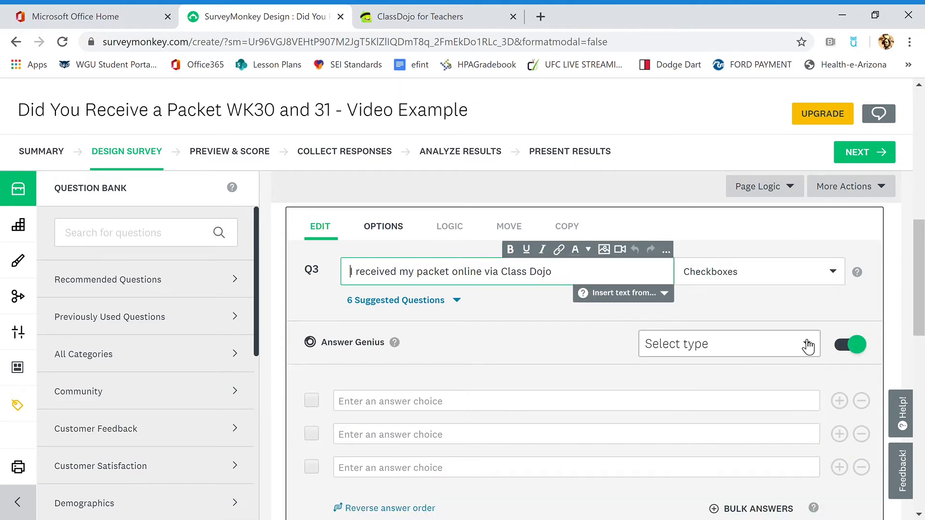
click(729, 344)
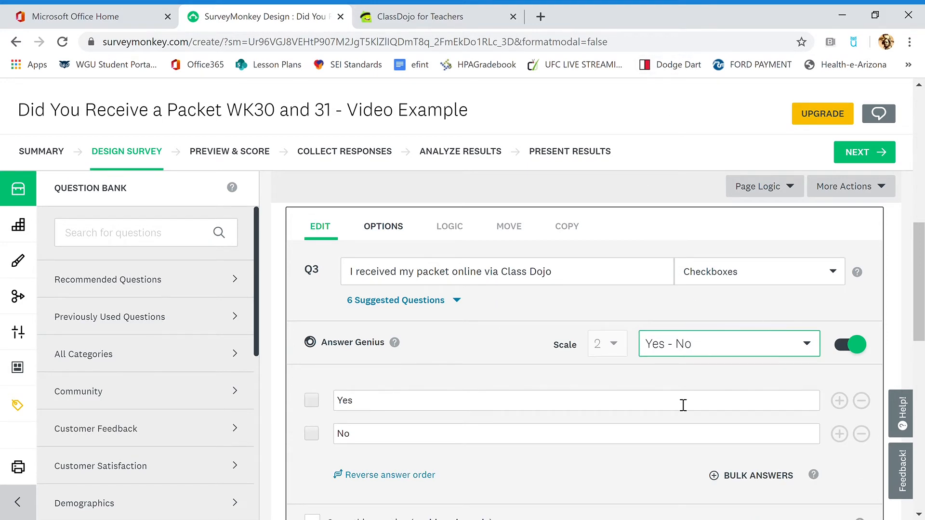
scroll(down, 3)
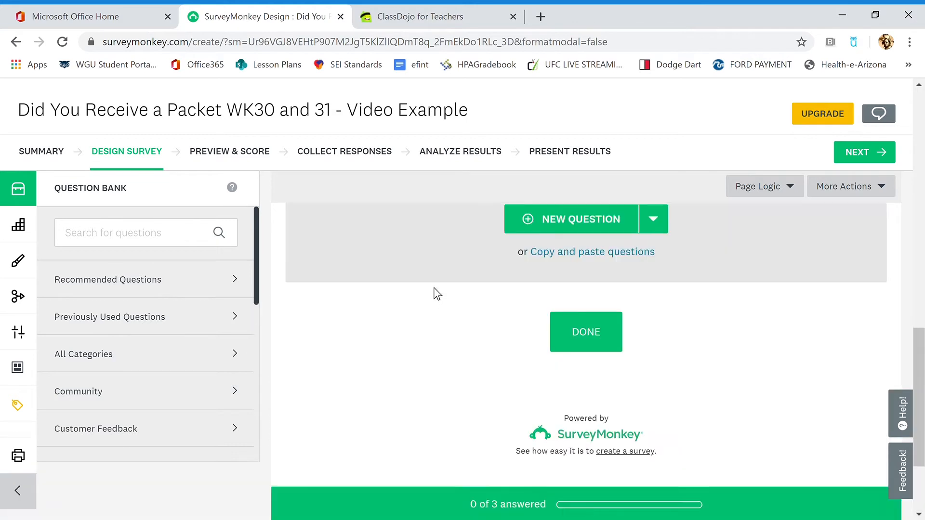
- Enter Q4 'I did not receive a packet online or in person' as Checkboxes with Yes - No
click(580, 219)
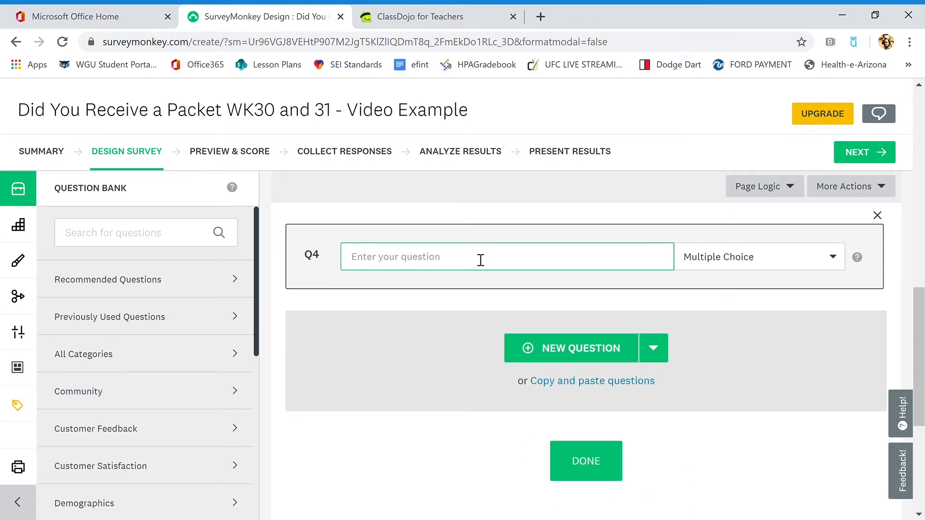
text(I did not)
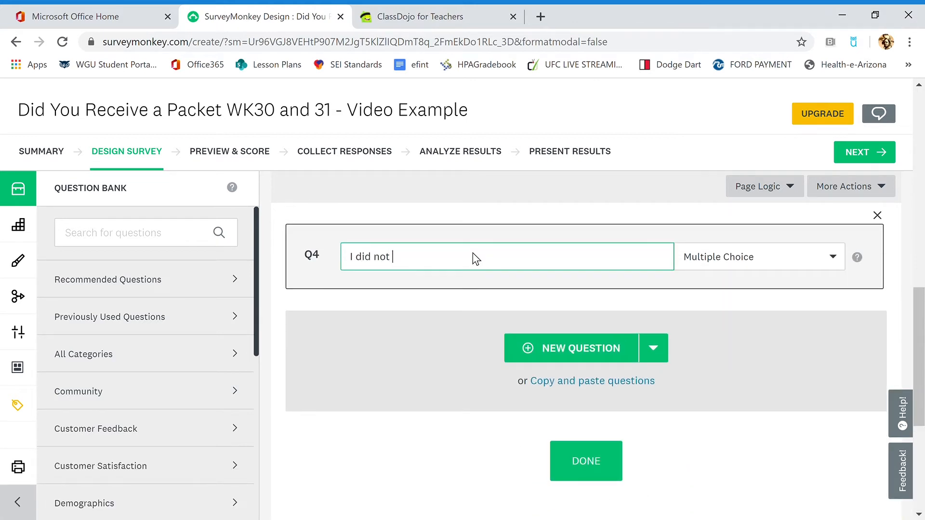
text(receive a packet)
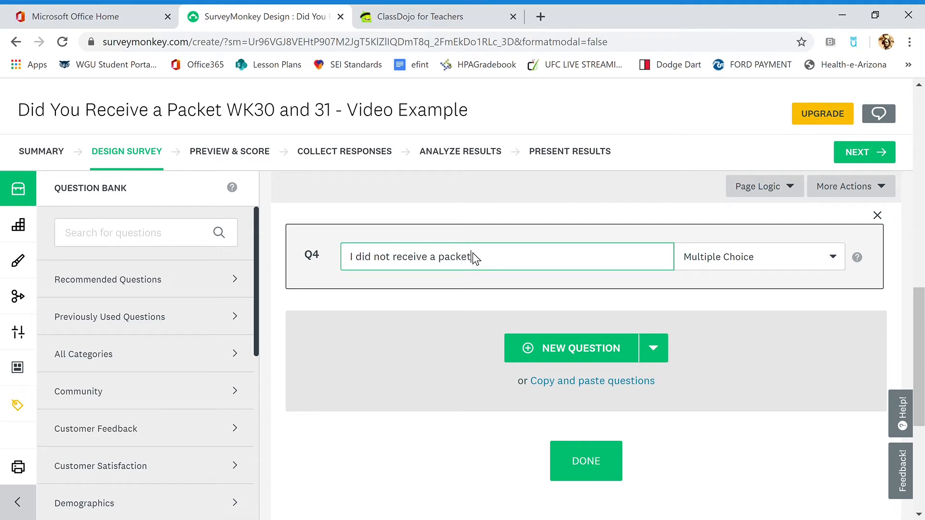
text(online or in)
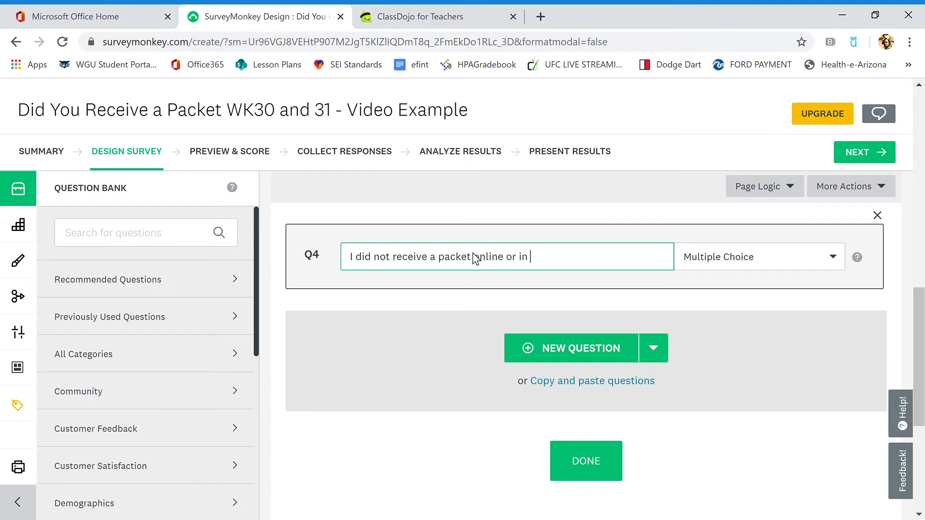
text(person)
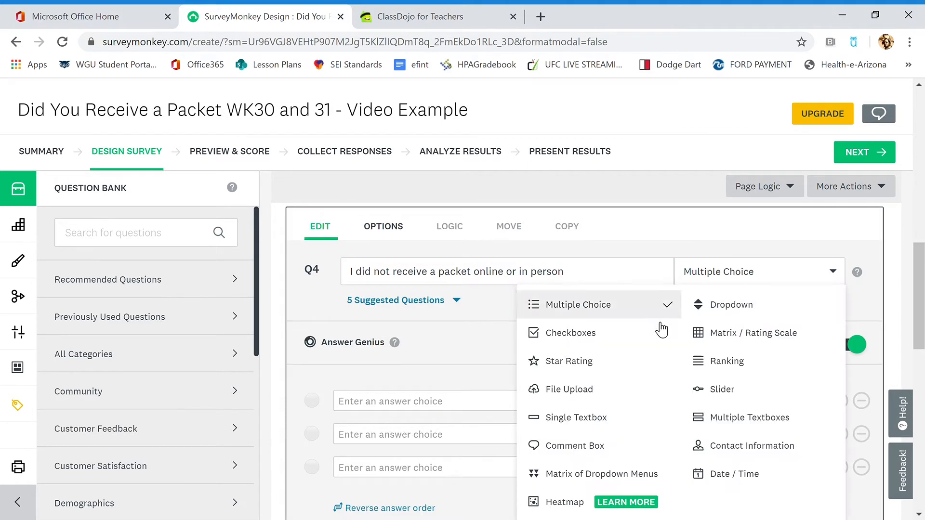
click(570, 333)
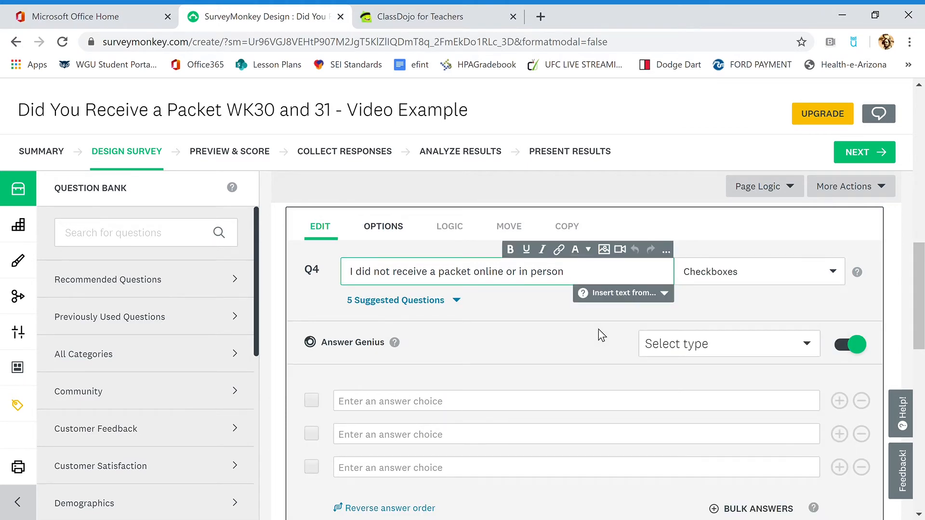
mouse_move(738, 284)
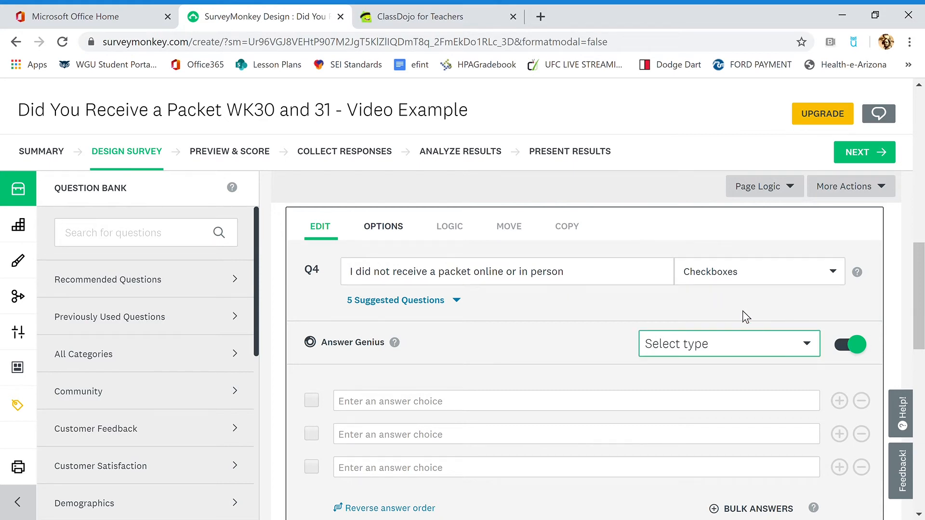
click(728, 344)
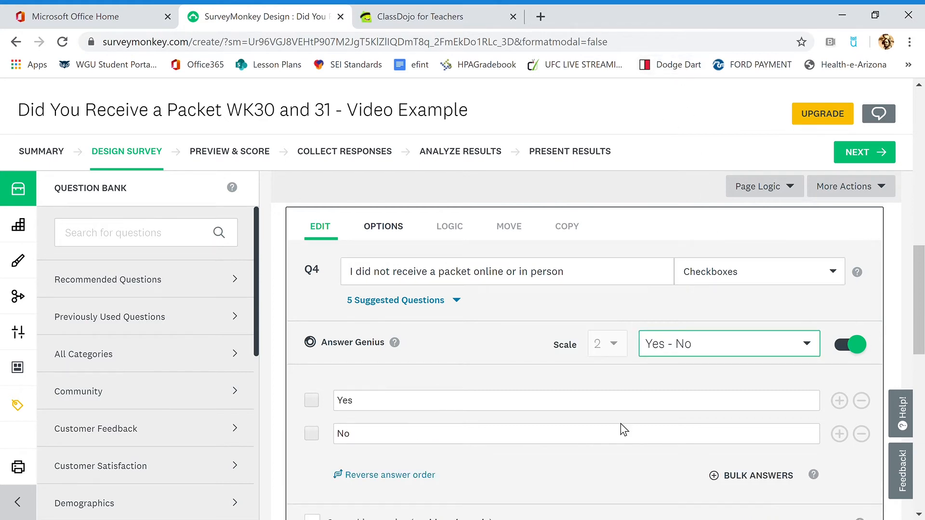
scroll(down, 3)
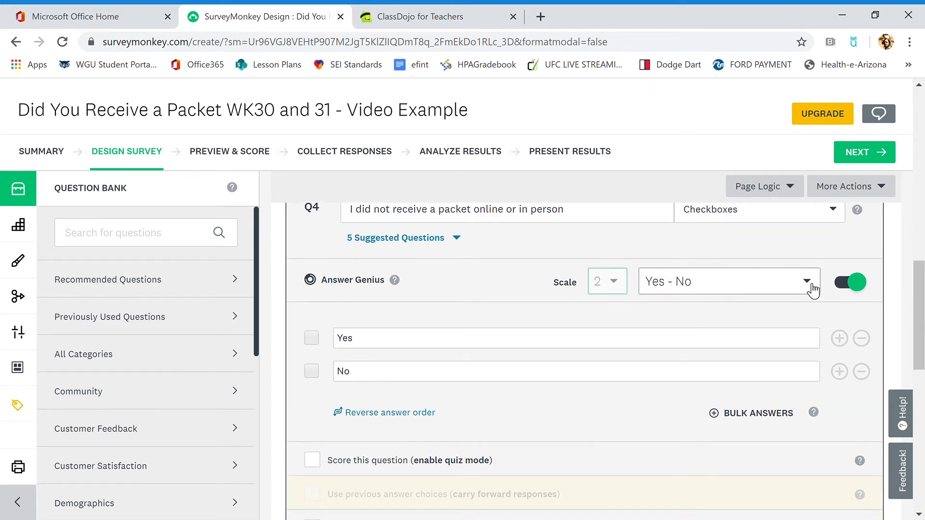
- Toggle Answer Genius off and on, then delete the No answer from Q4
click(849, 282)
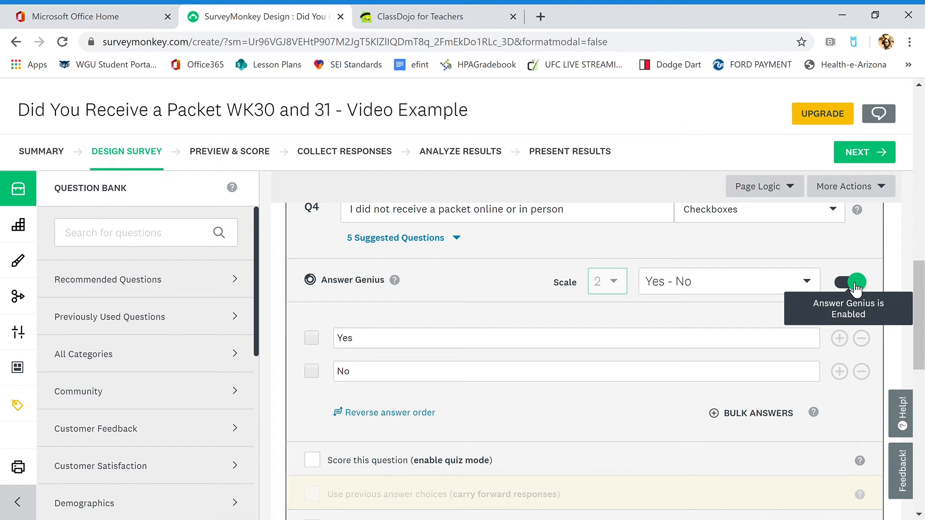
click(850, 281)
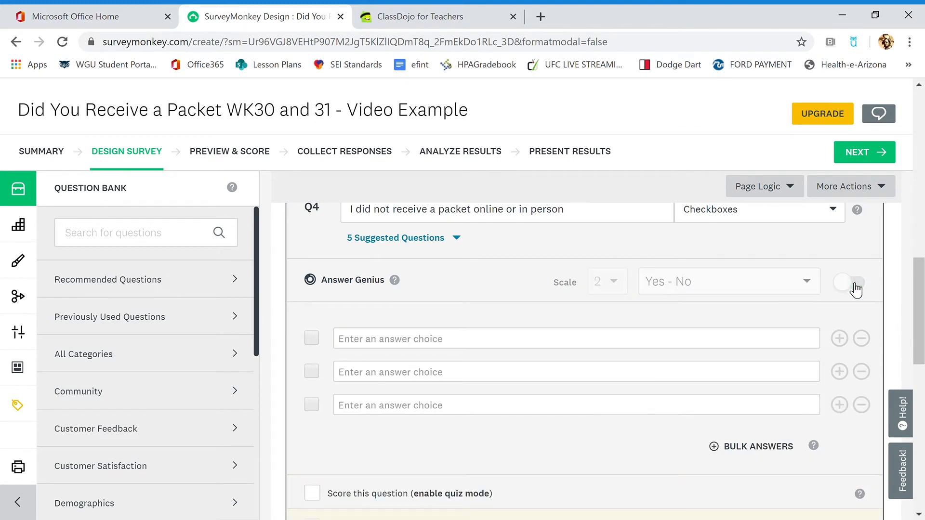
click(849, 282)
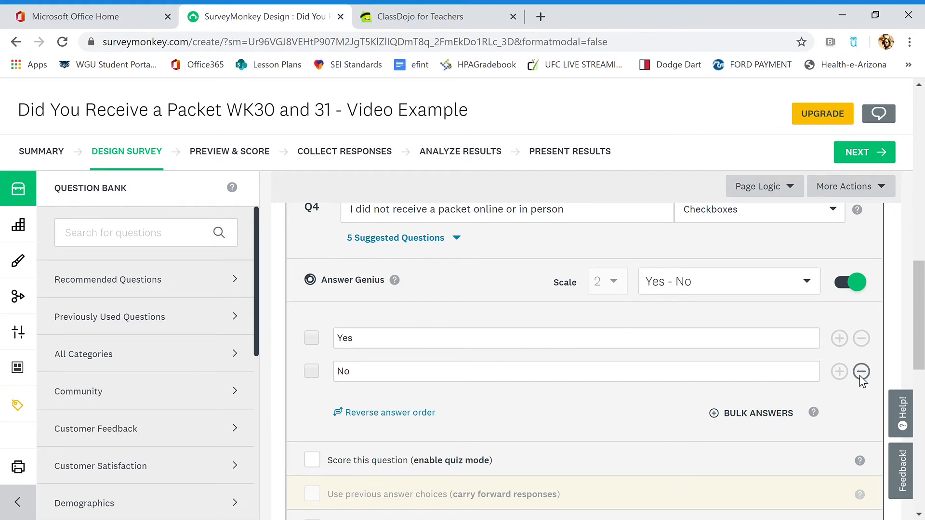
mouse_move(812, 357)
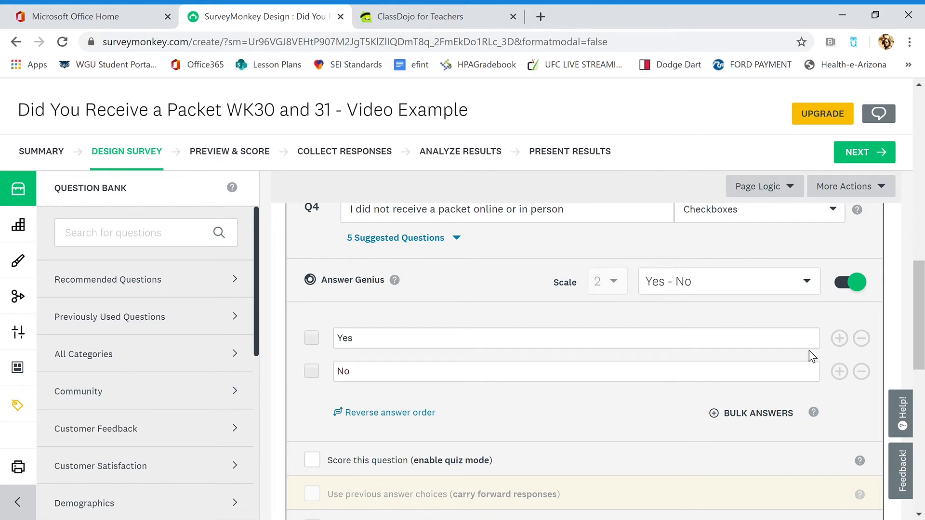
mouse_move(862, 372)
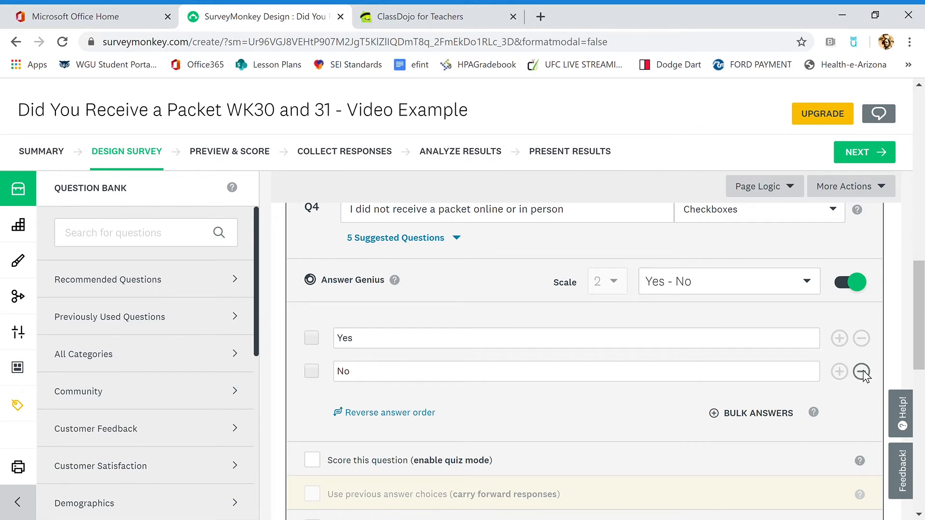
click(861, 371)
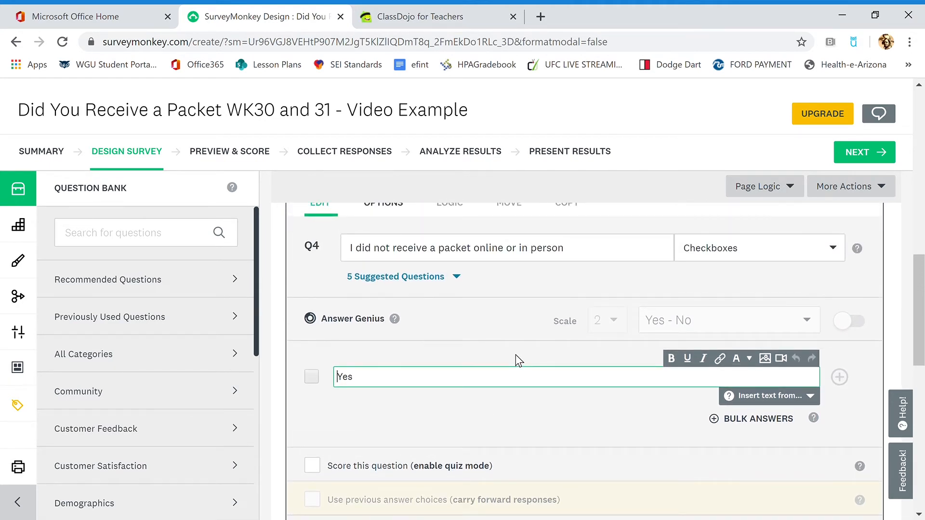
scroll(down, 3)
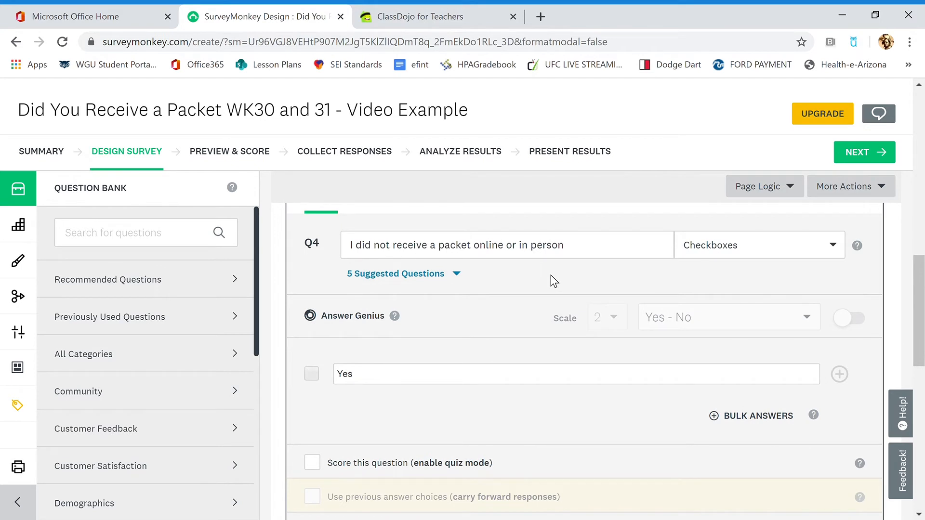
scroll(down, 3)
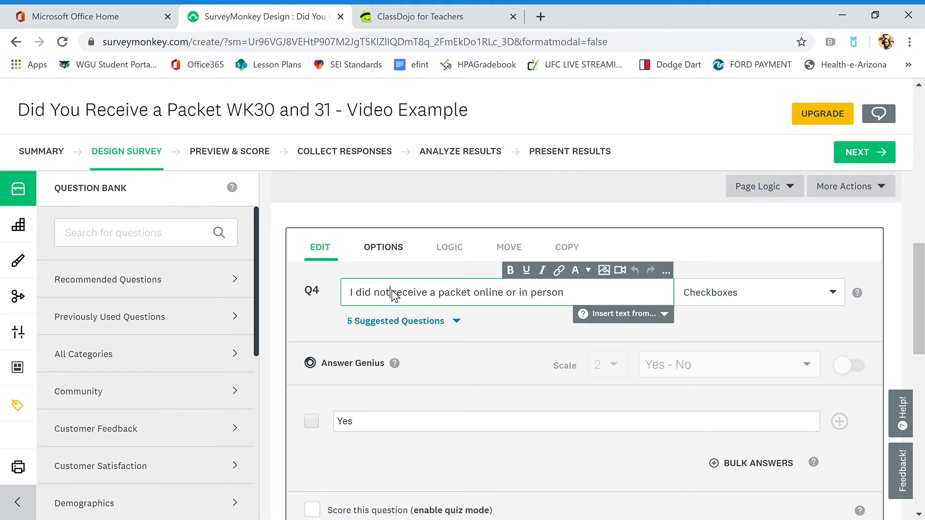
- Change 'not' to 'NOT' in Q4 and make it bold and underlined
key(Backspace)
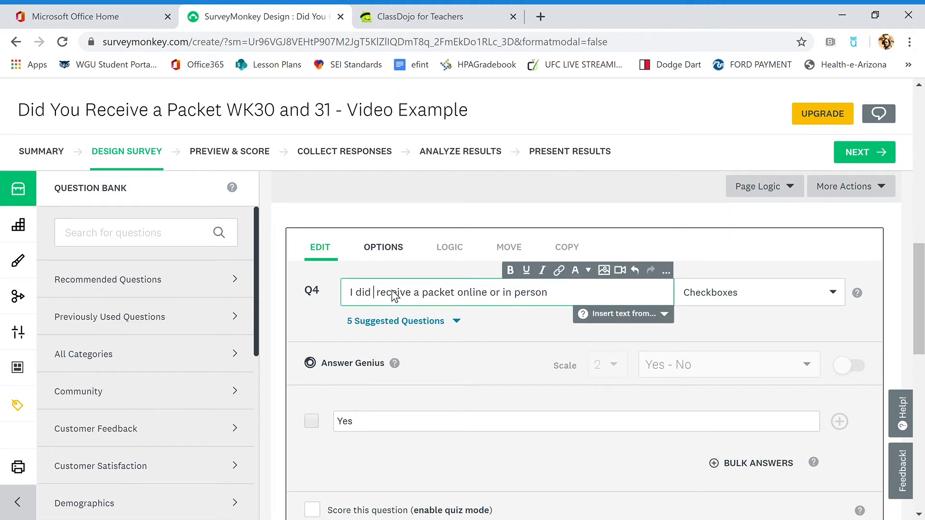
text(NOT)
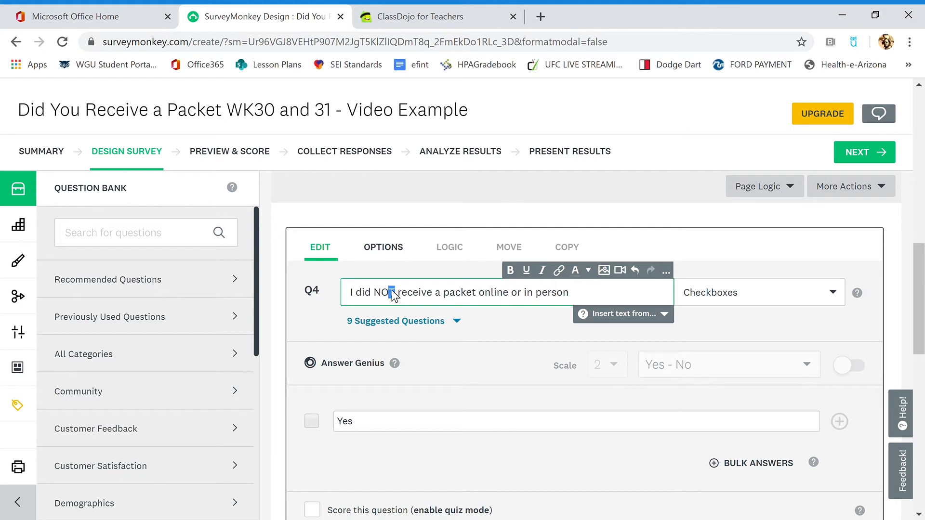
double_click(384, 292)
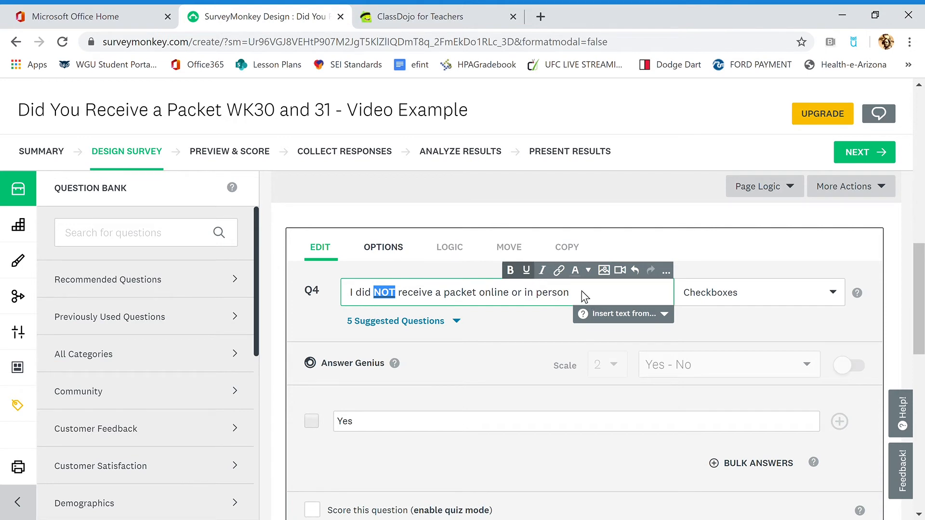
mouse_move(619, 270)
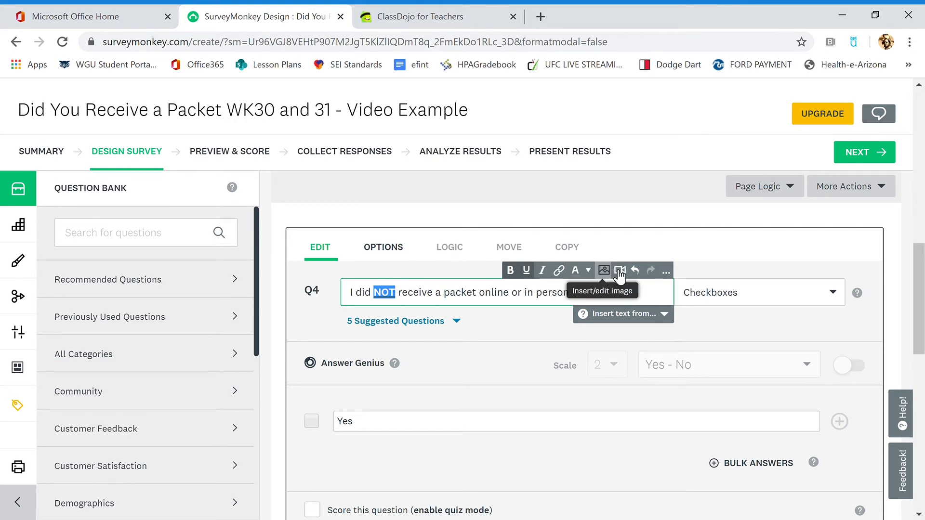
mouse_move(656, 352)
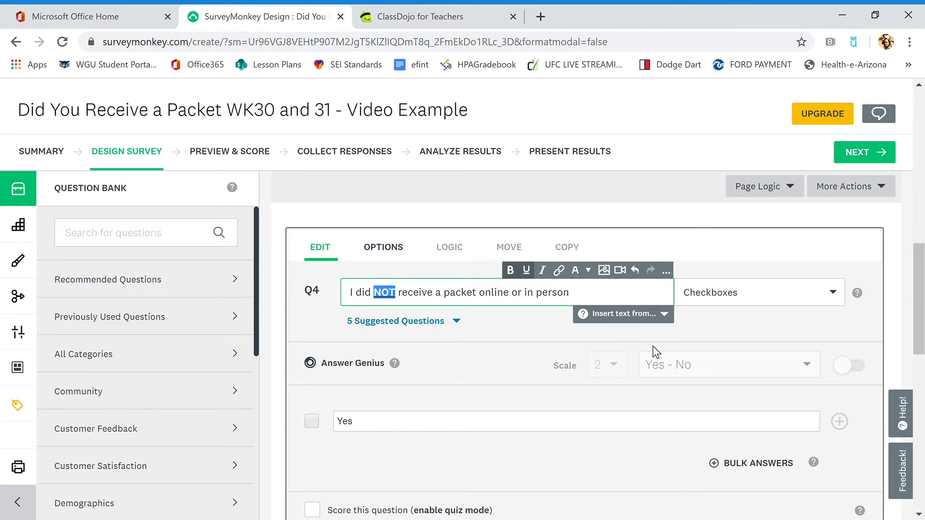
click(706, 395)
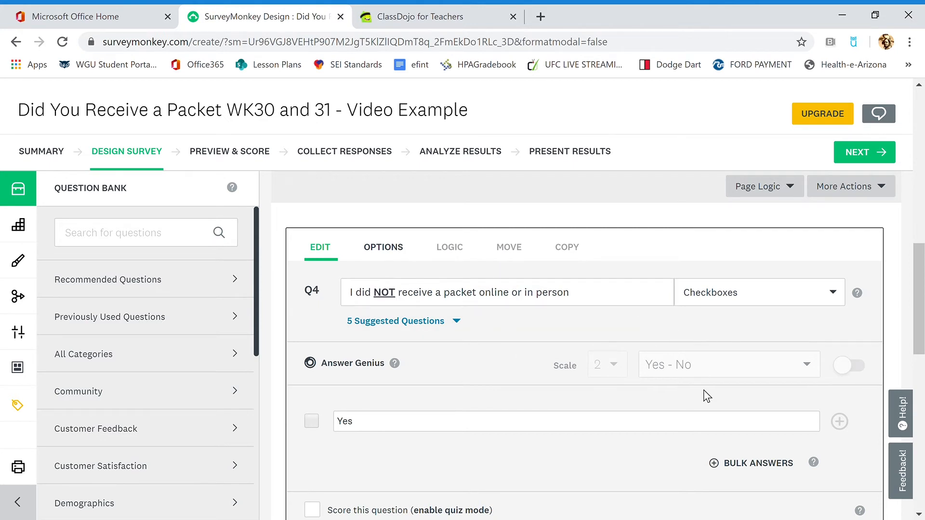
scroll(down, 3)
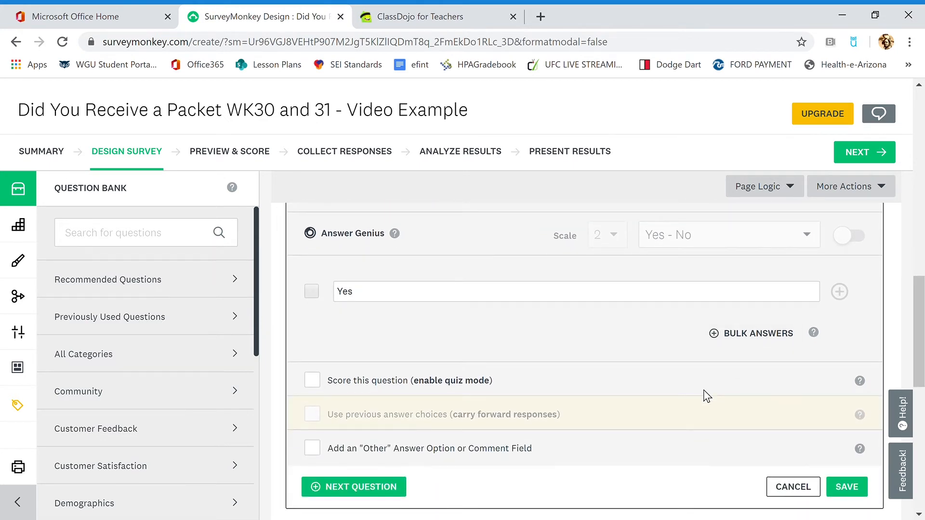
scroll(down, 3)
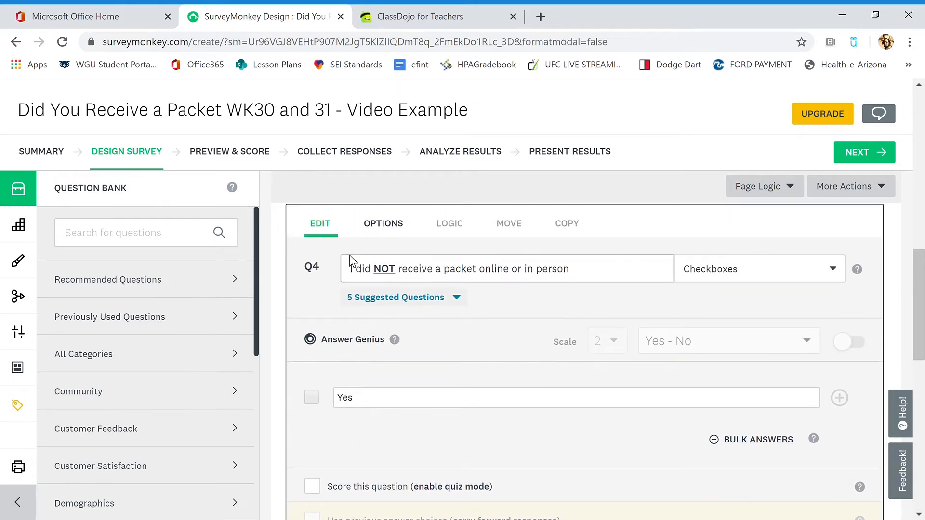
scroll(down, 3)
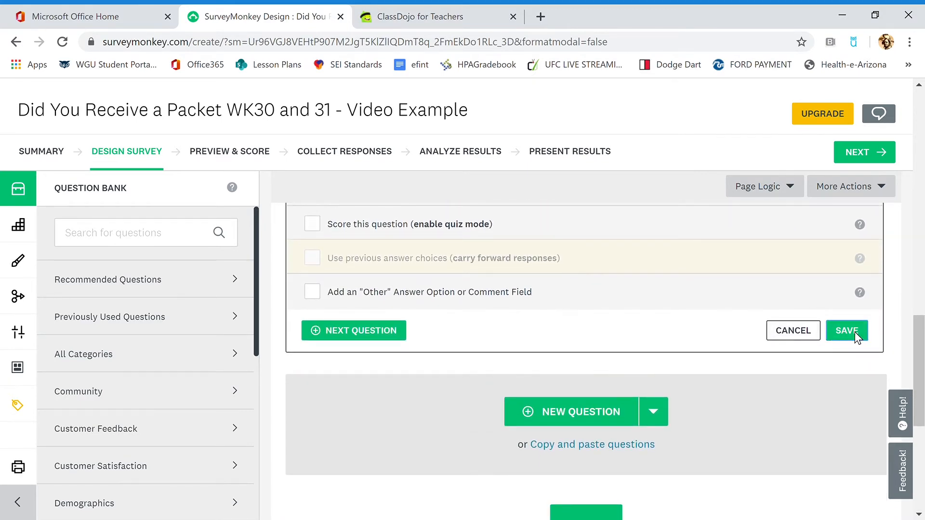
- Save Q4, then edit and save Q3 with only a Yes answer
click(846, 330)
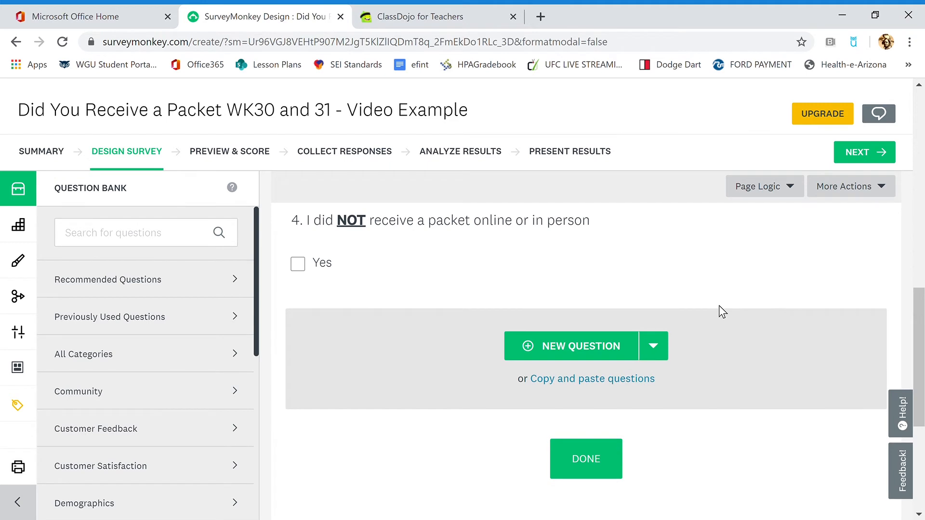
scroll(down, 3)
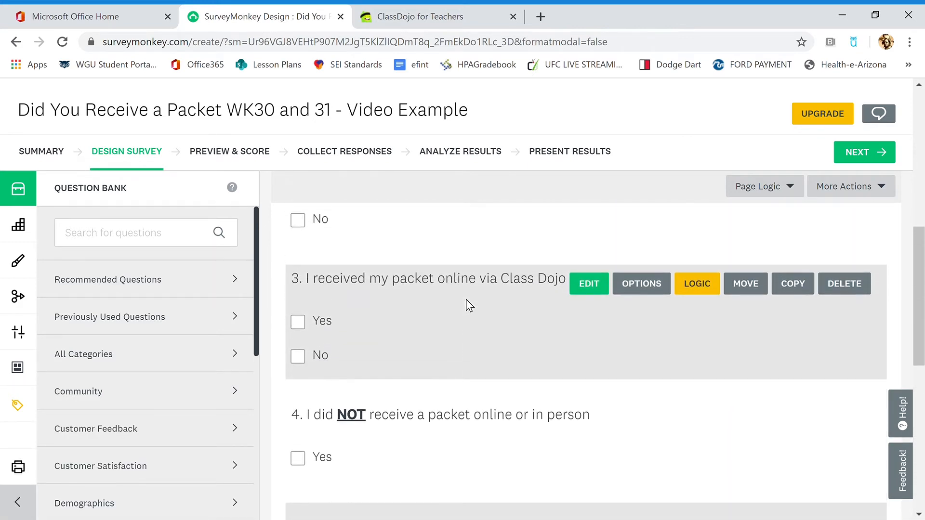
mouse_move(502, 293)
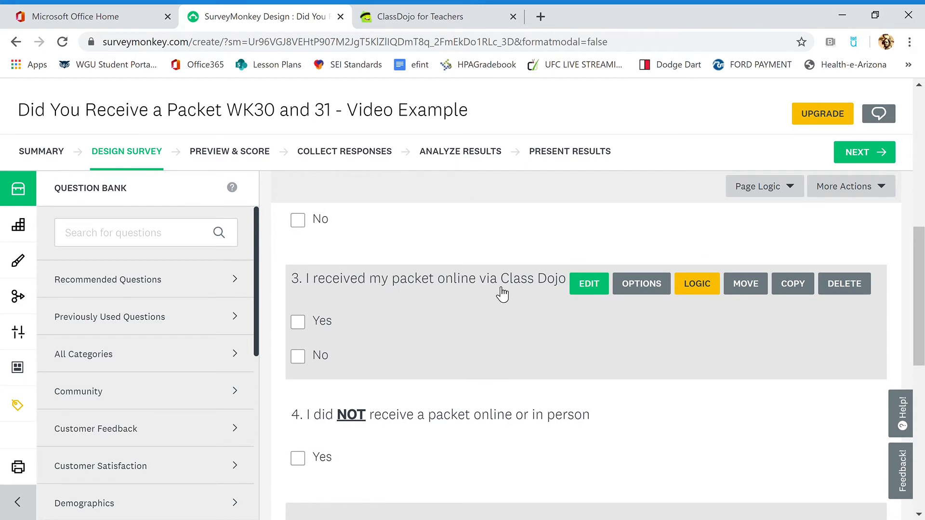
click(588, 284)
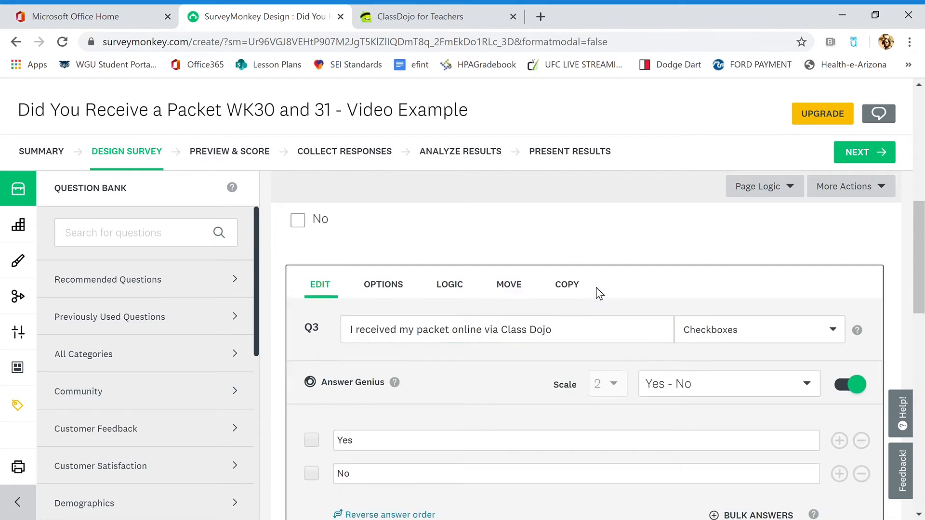
click(506, 329)
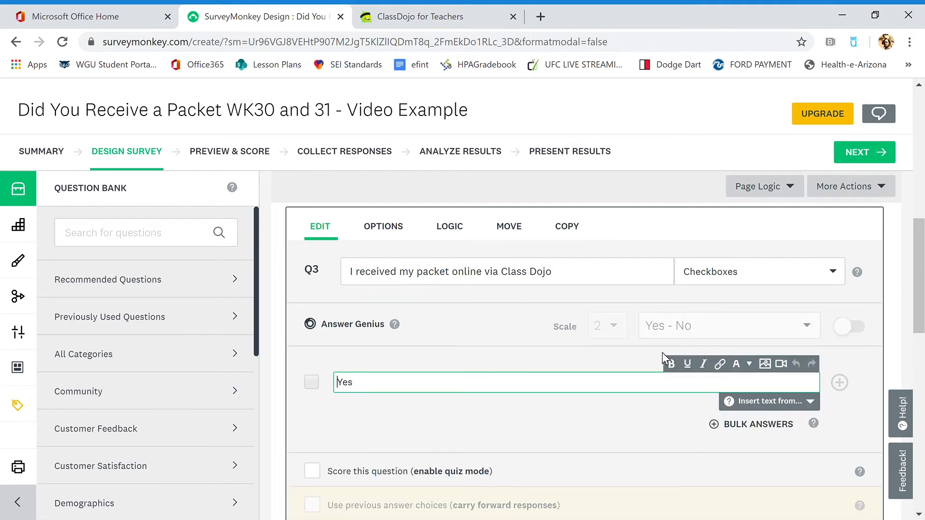
mouse_move(425, 297)
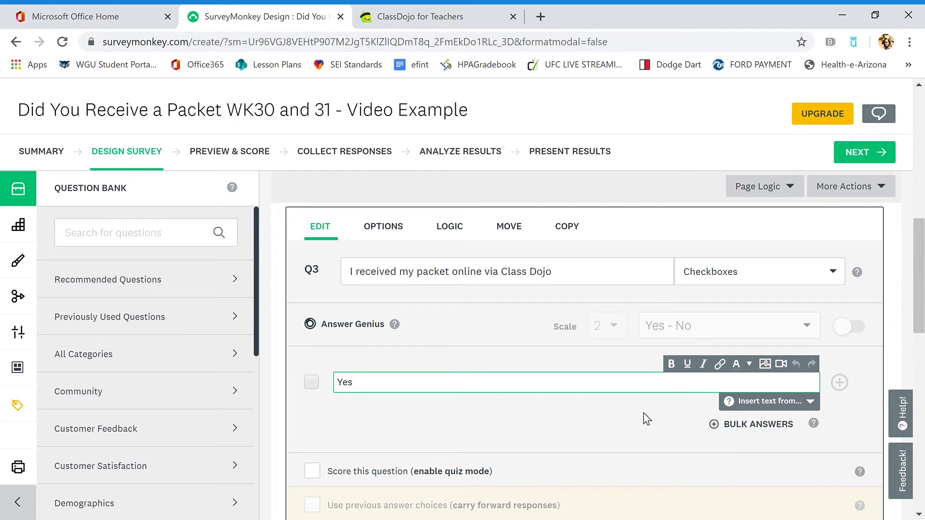
scroll(down, 3)
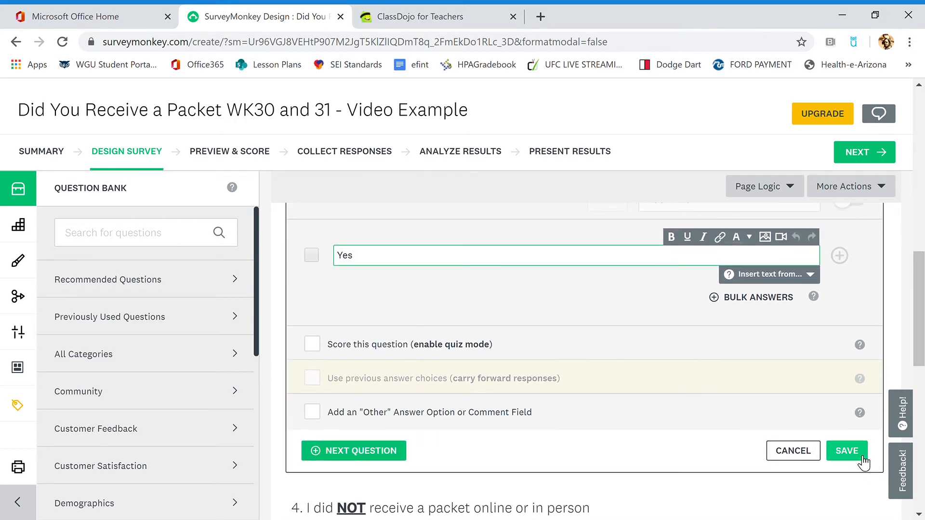
click(847, 451)
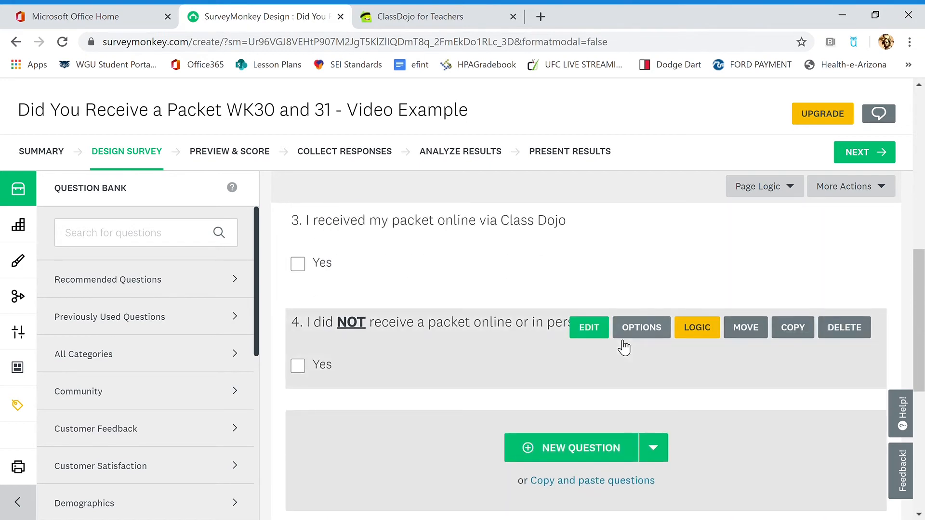
- Edit Q2, remove its No answer, and save it
scroll(down, 3)
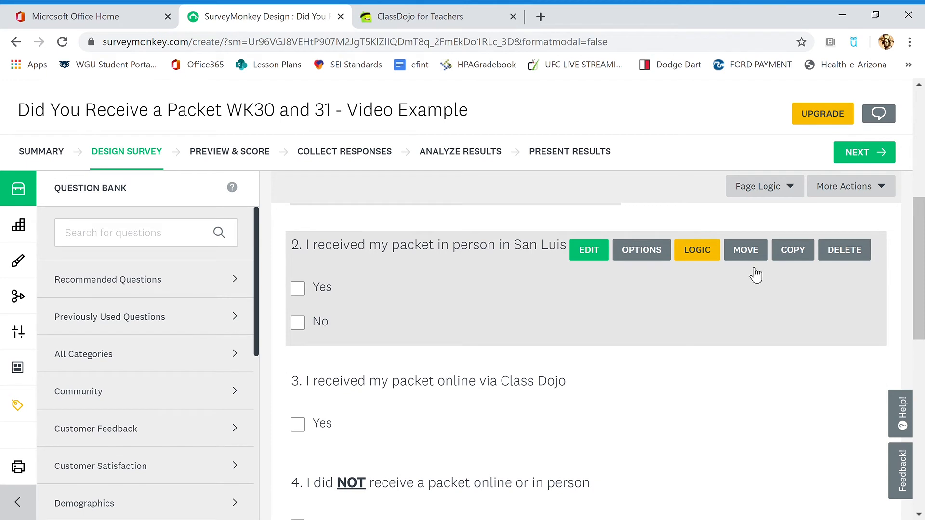
click(588, 250)
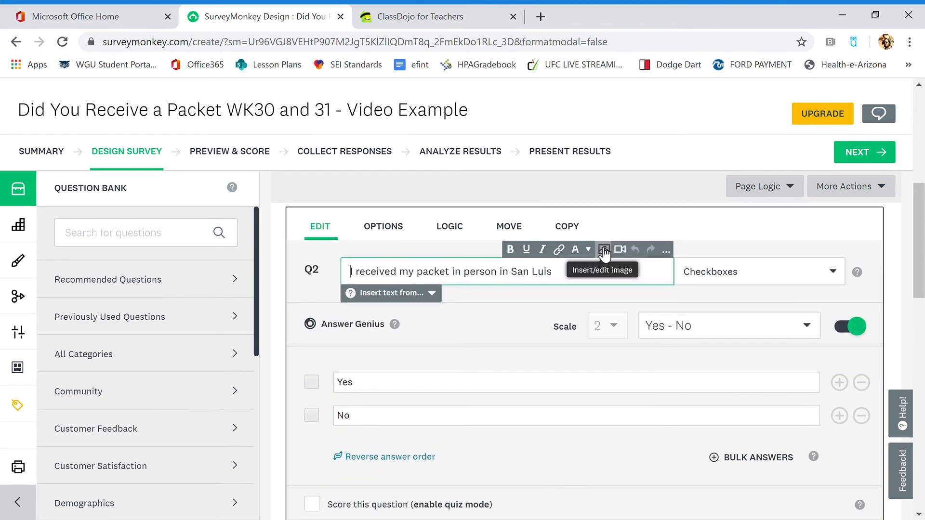
mouse_move(861, 415)
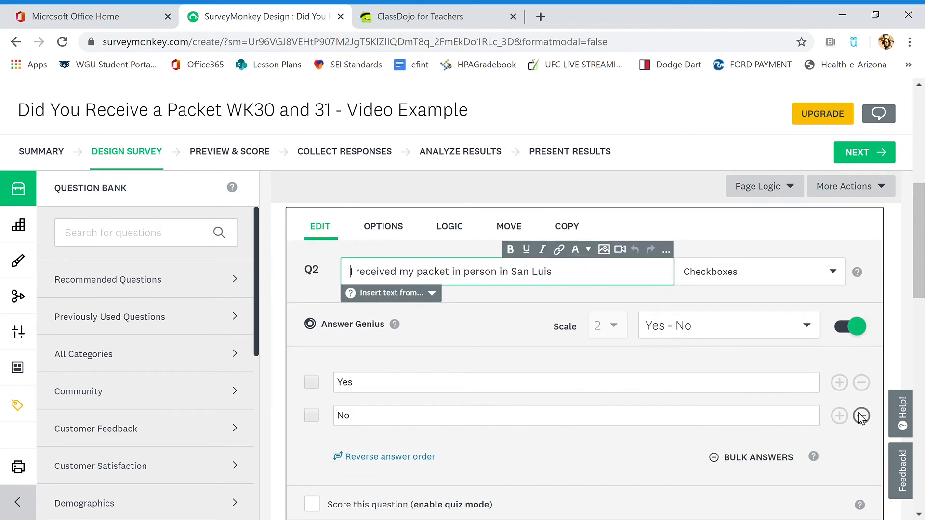
click(861, 415)
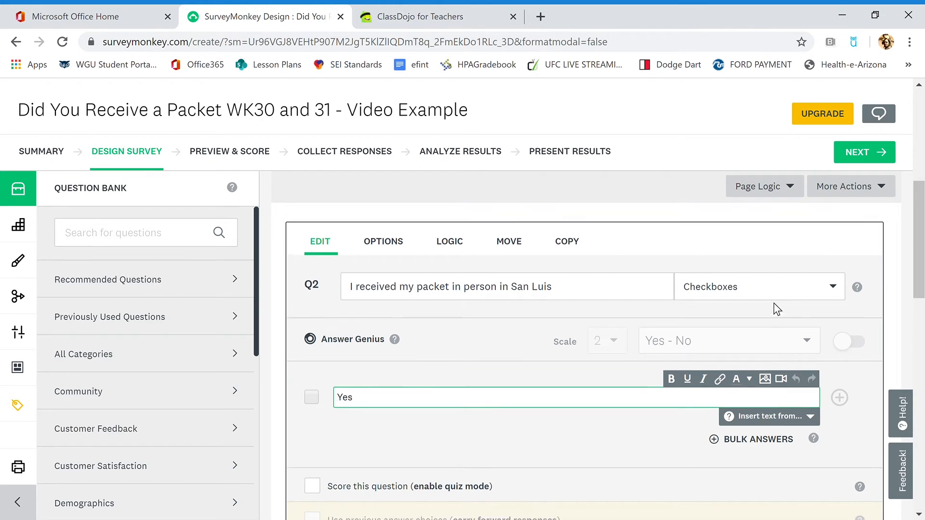
scroll(down, 3)
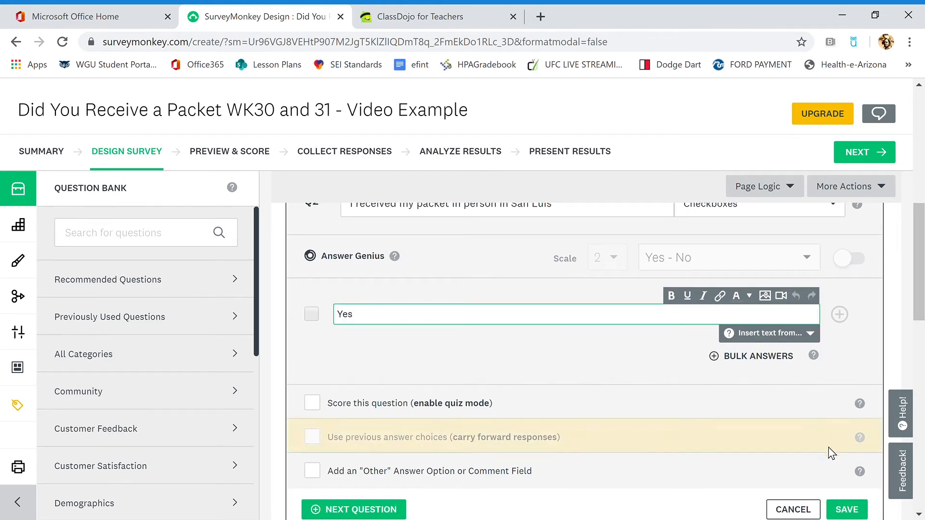
click(613, 364)
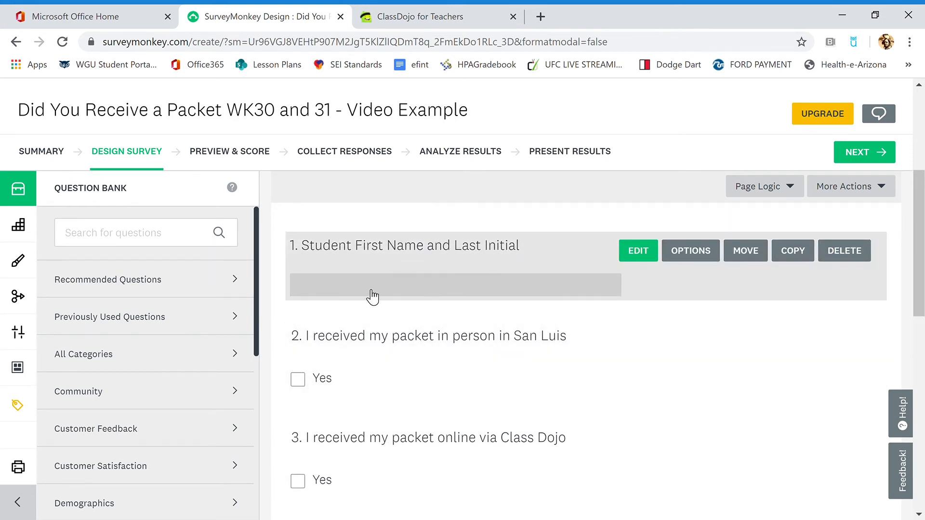
scroll(down, 3)
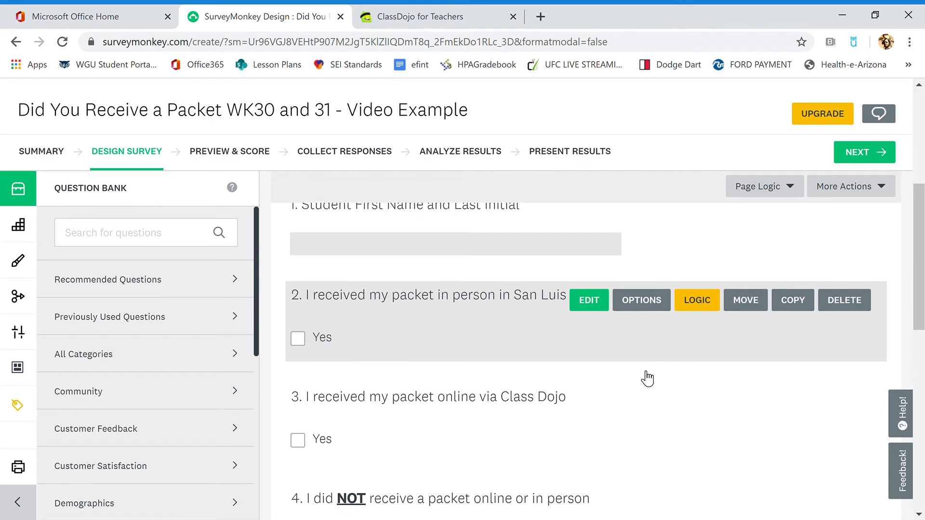
scroll(down, 3)
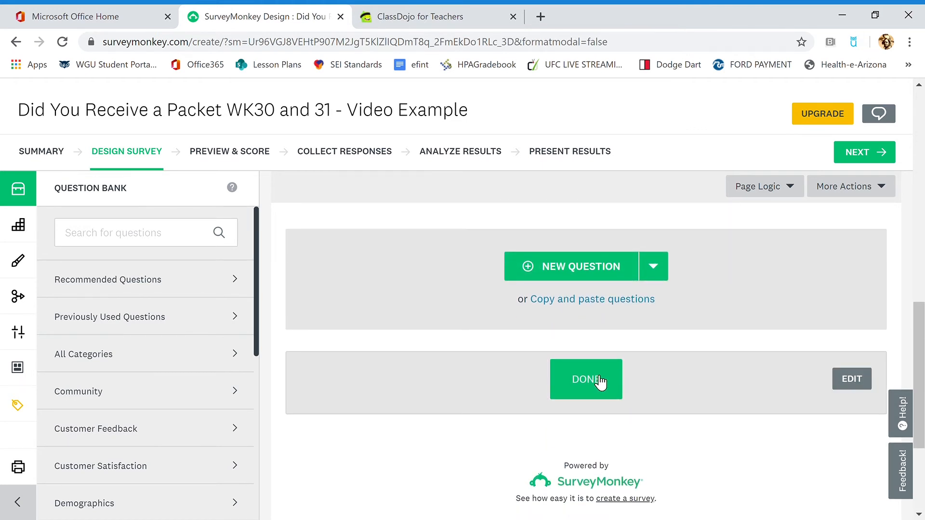
- Edit the navigation button labels, renaming Prev to Previous, and save
click(852, 379)
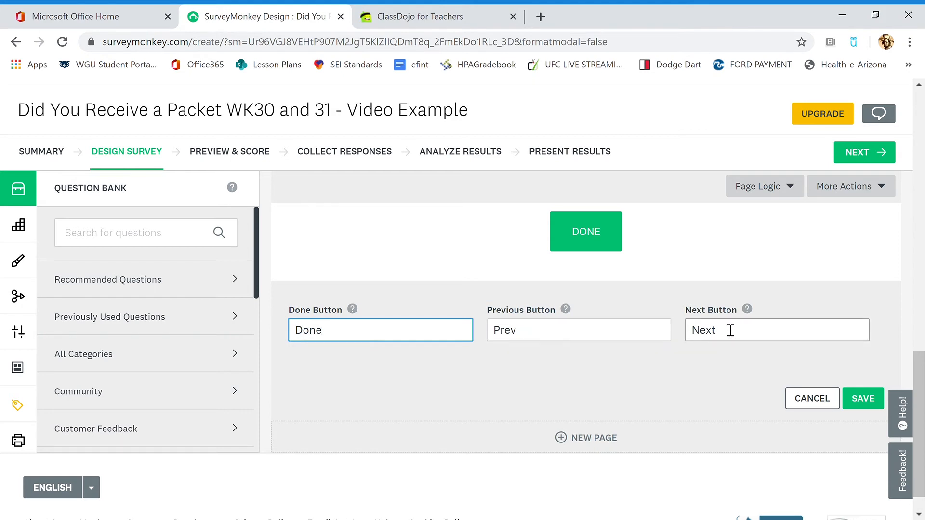
click(578, 329)
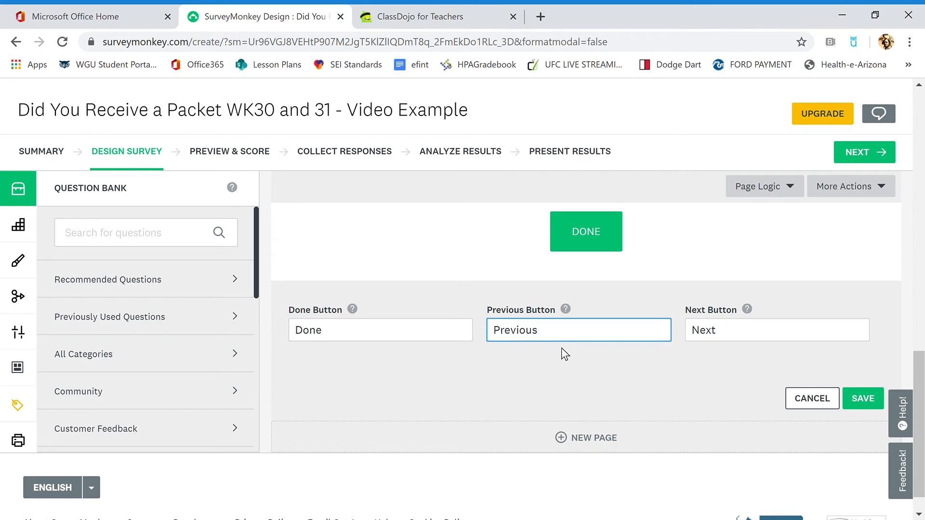
mouse_move(696, 387)
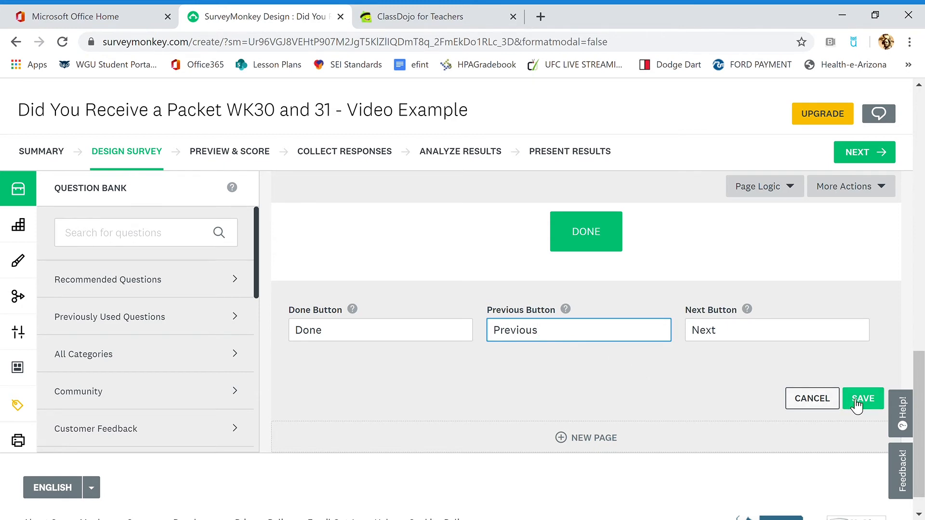
click(862, 398)
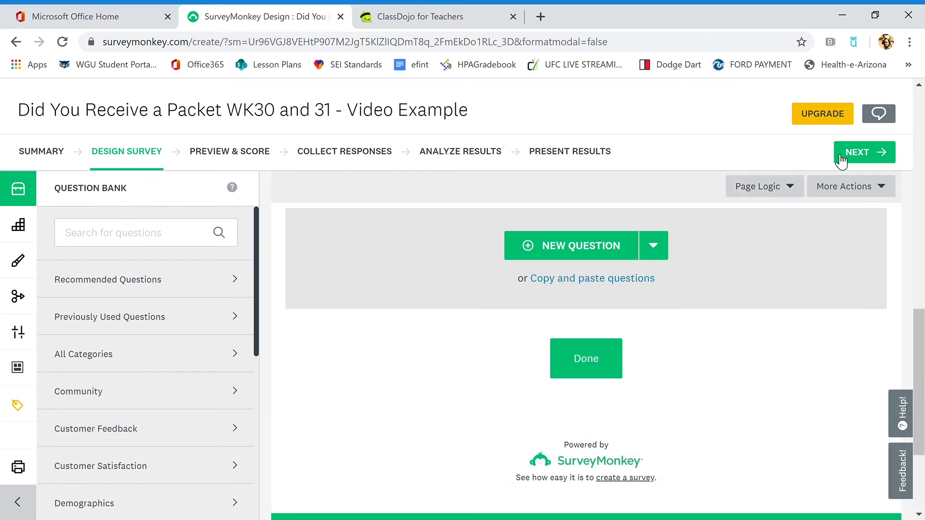
- Preview all four survey questions down to the Done button, then continue past Preview & Score
click(862, 152)
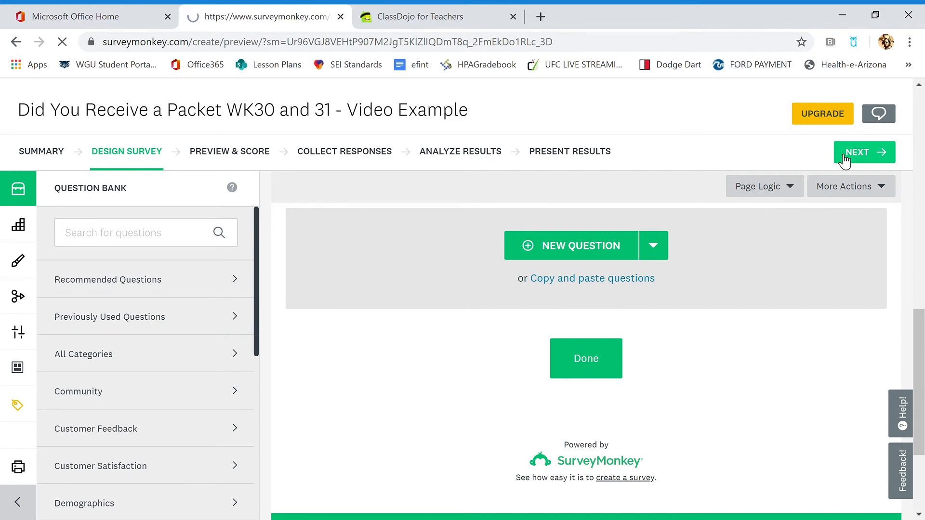
click(863, 152)
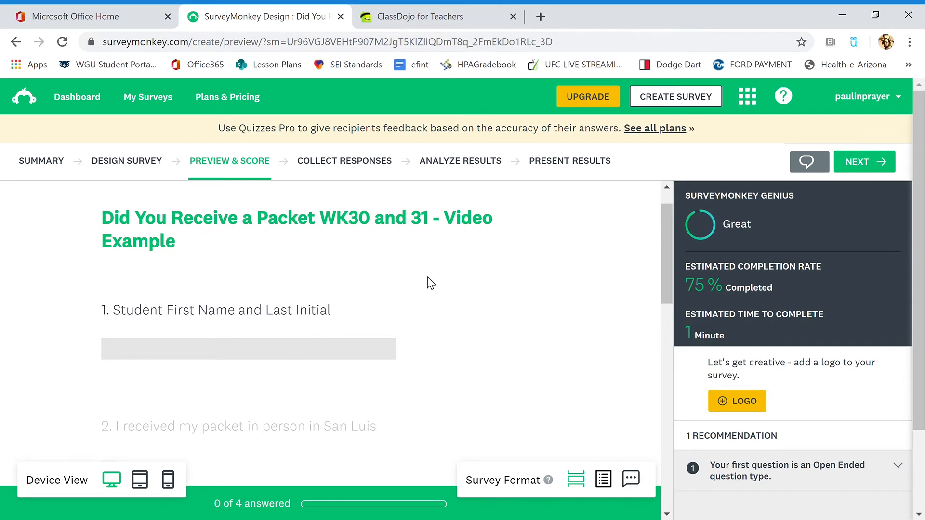
scroll(down, 3)
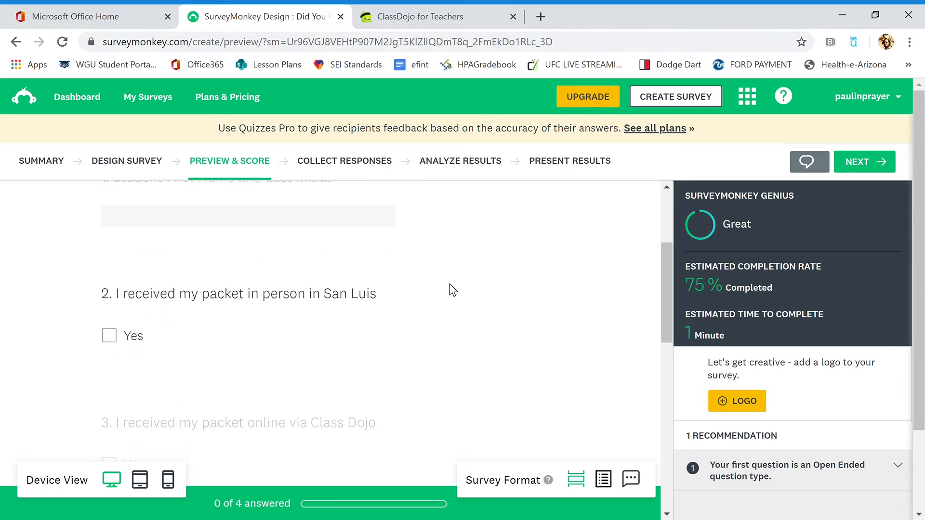
scroll(down, 3)
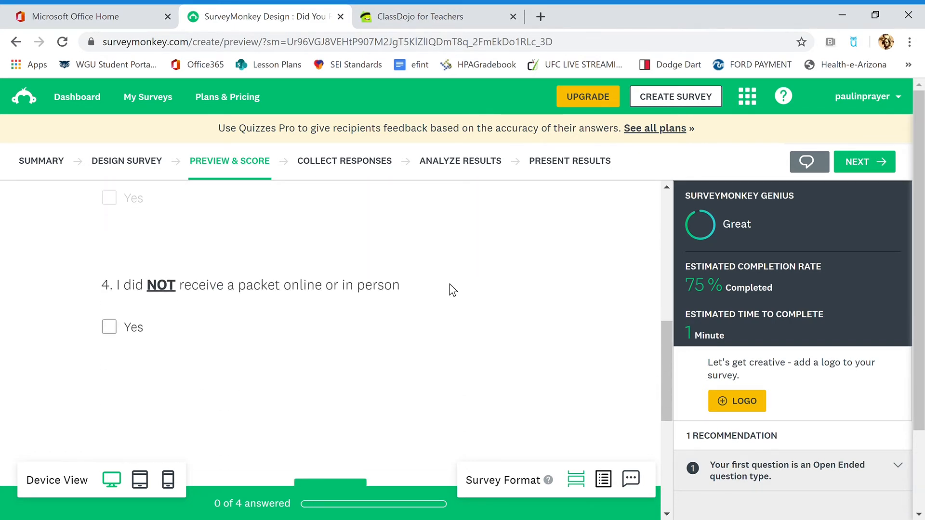
scroll(down, 3)
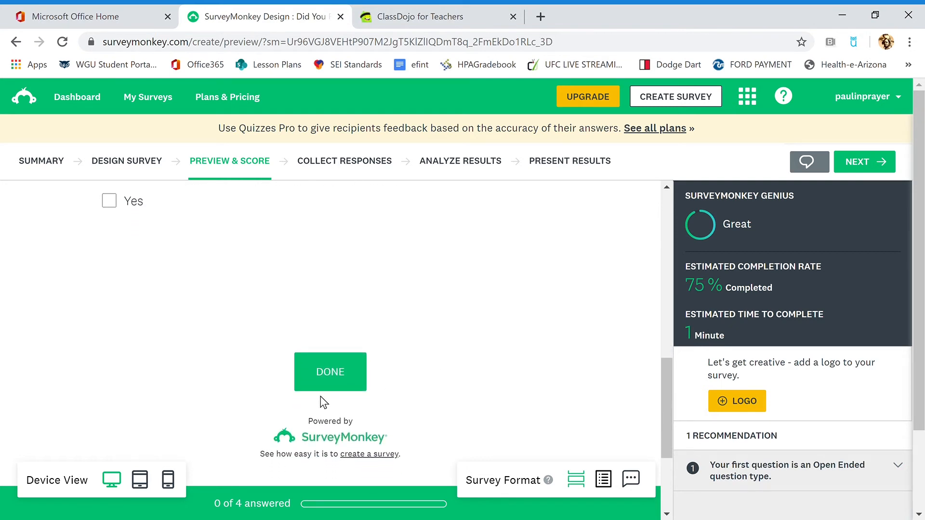
scroll(down, 3)
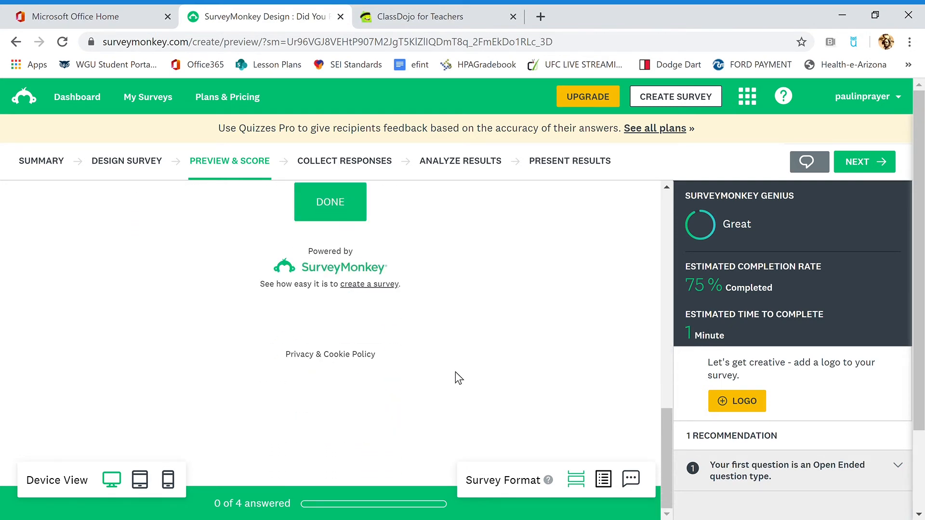
scroll(up, 3)
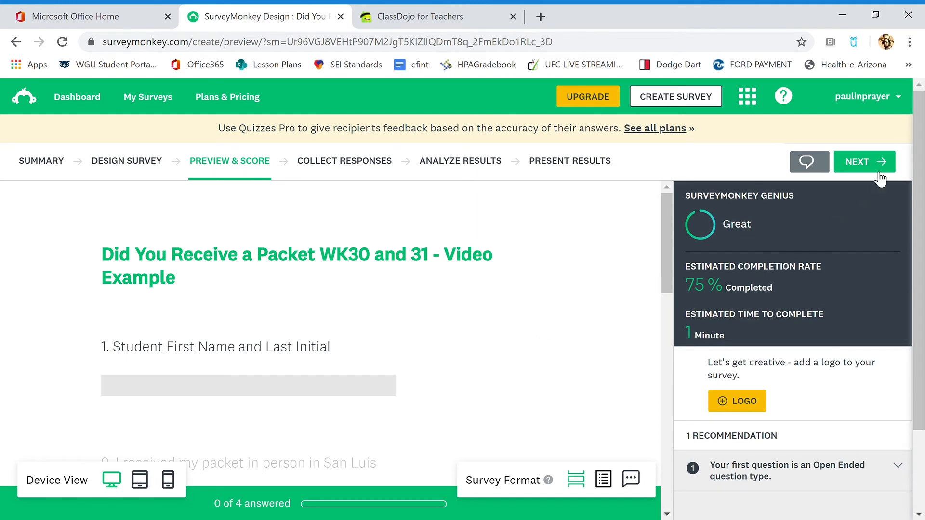
click(862, 162)
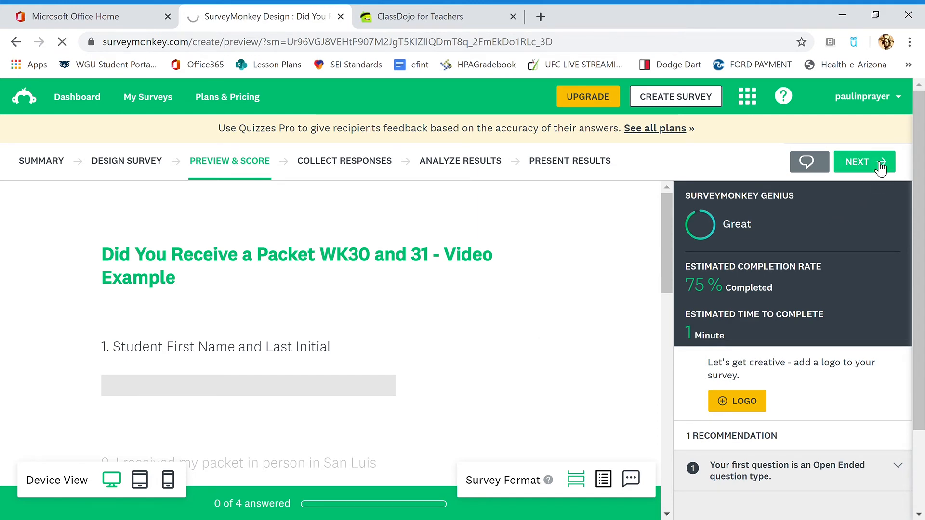
- On Collect Responses, pick the 'Send surveys your way' card to list collector options
click(863, 162)
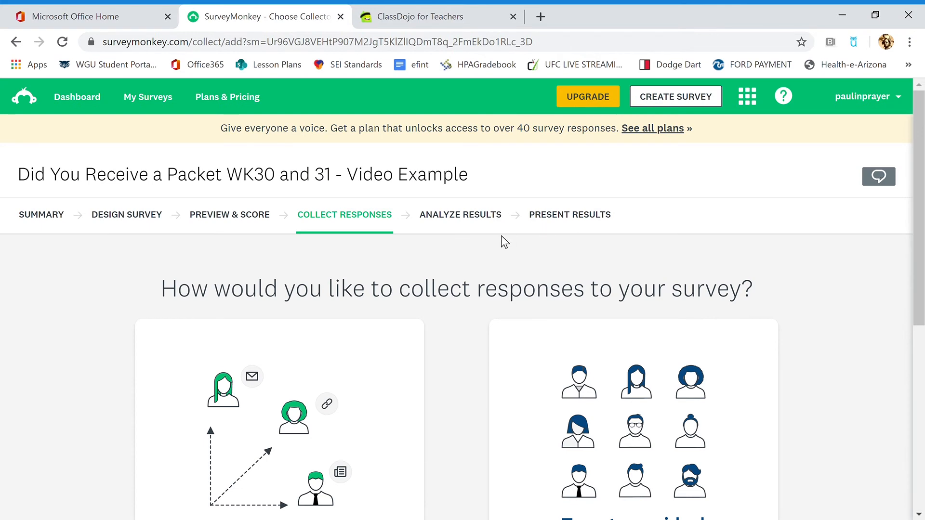
scroll(down, 3)
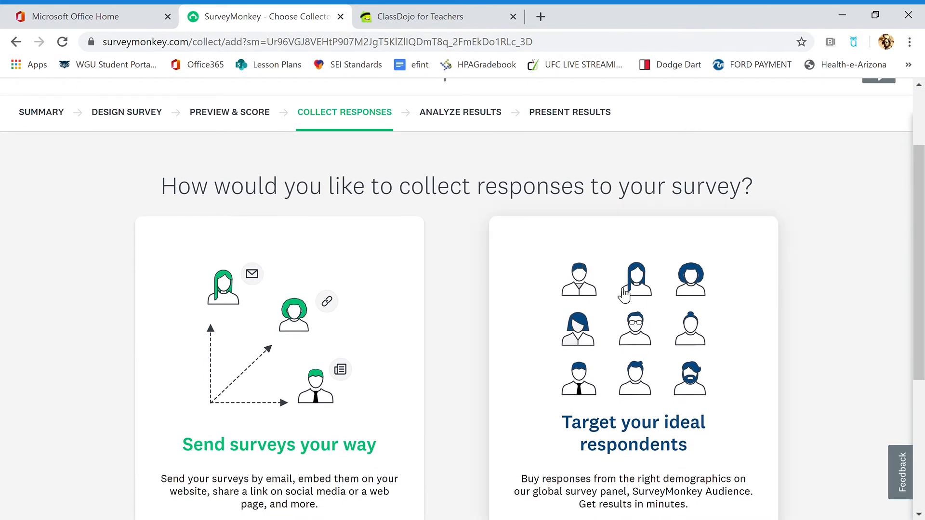
scroll(down, 3)
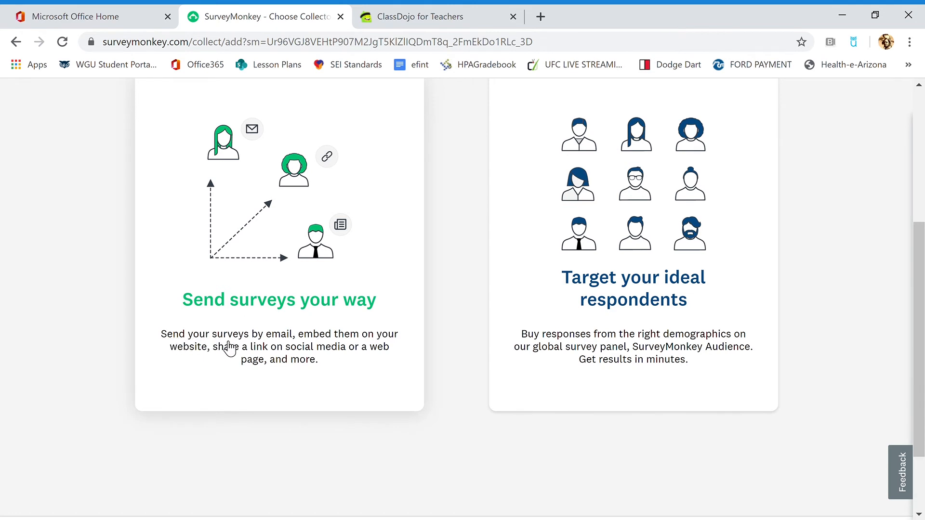
mouse_move(236, 345)
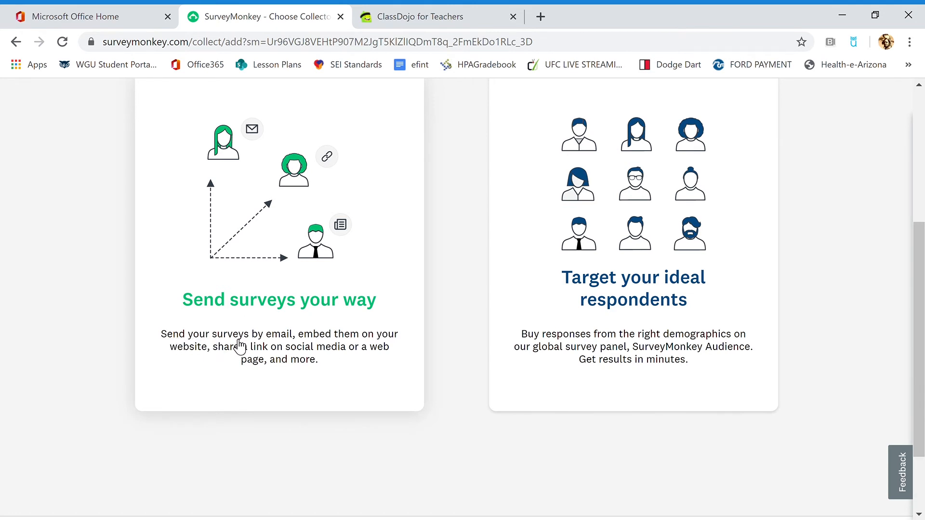
mouse_move(285, 344)
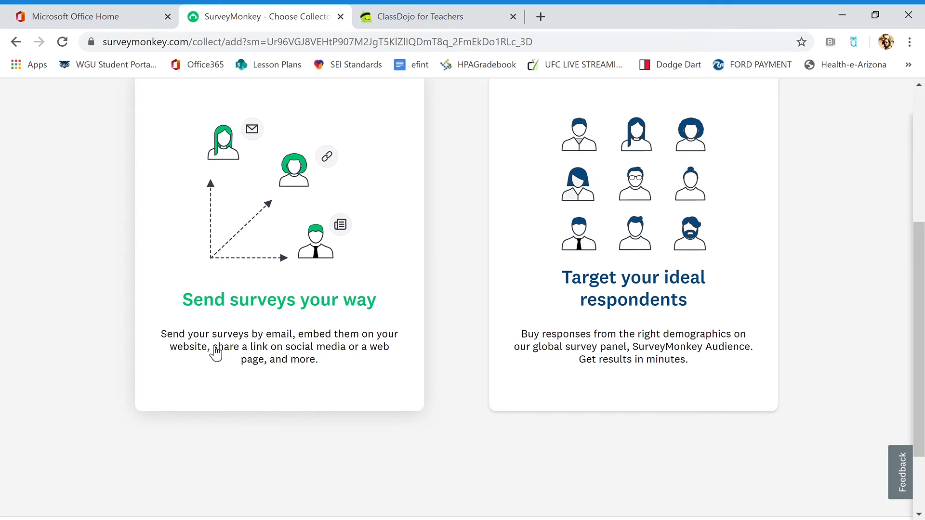
mouse_move(218, 362)
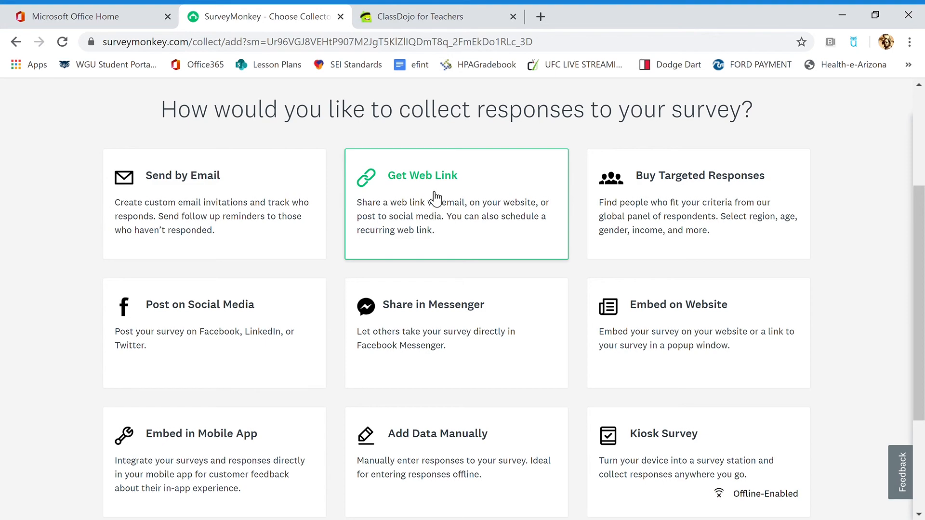
click(422, 176)
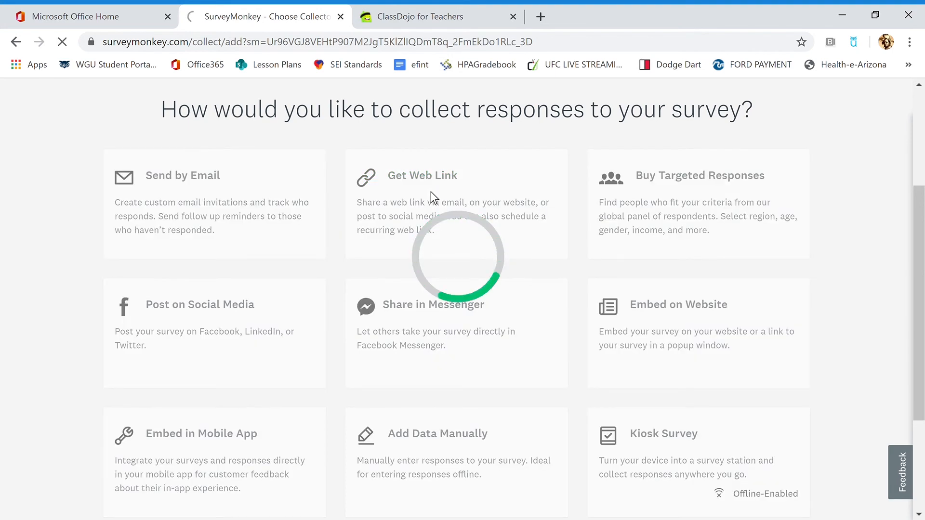
click(423, 176)
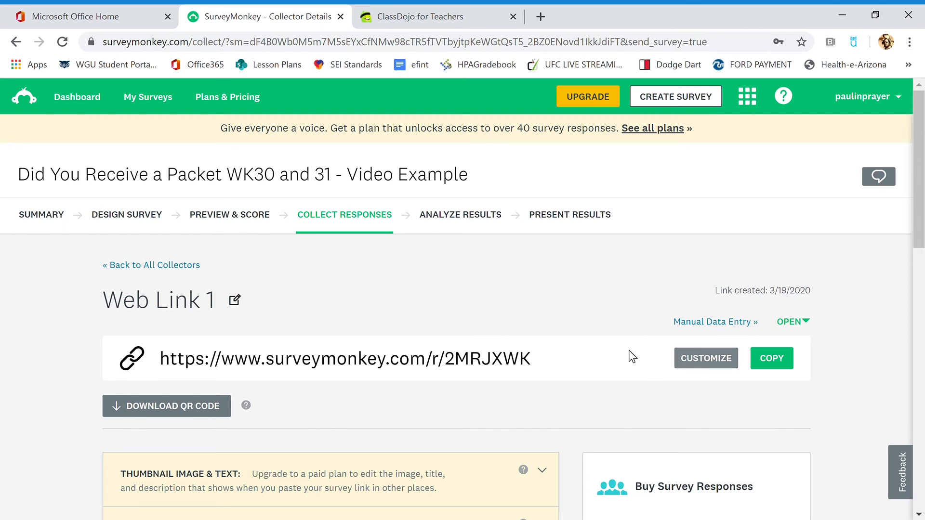
mouse_move(440, 378)
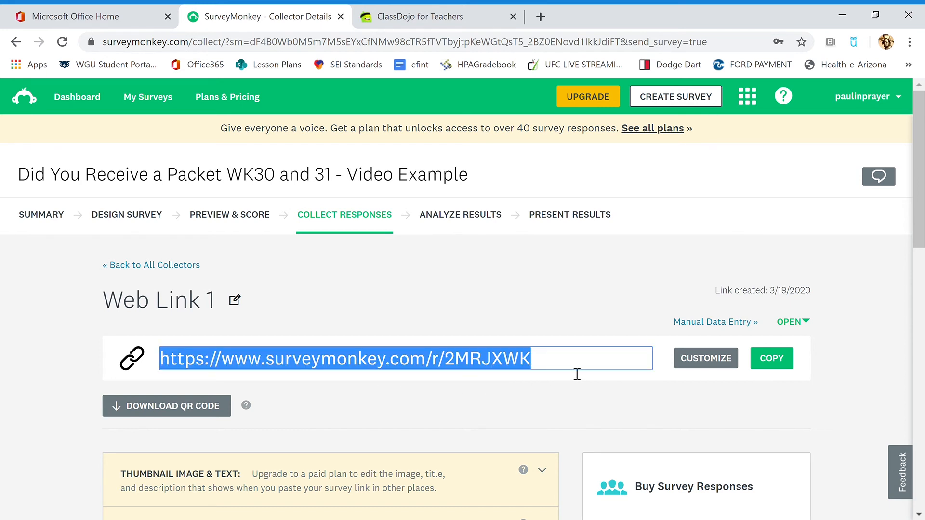
click(770, 358)
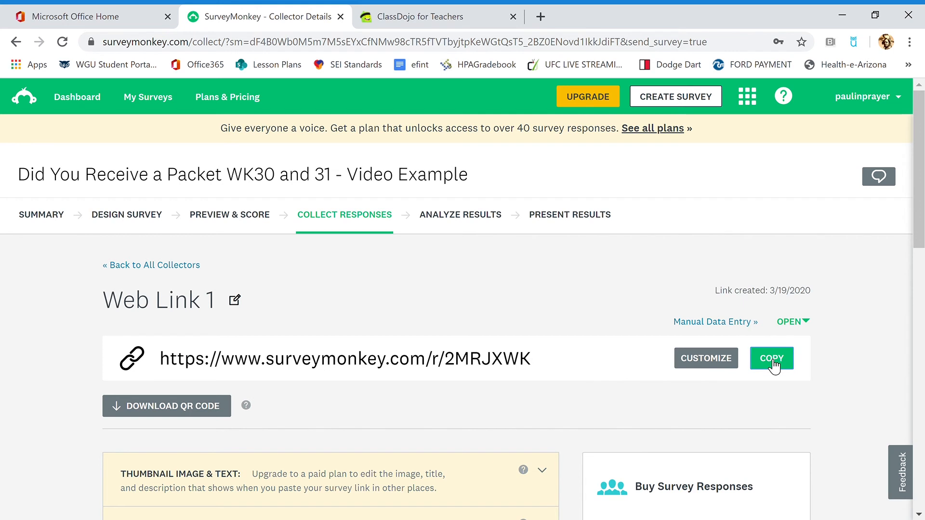
click(771, 358)
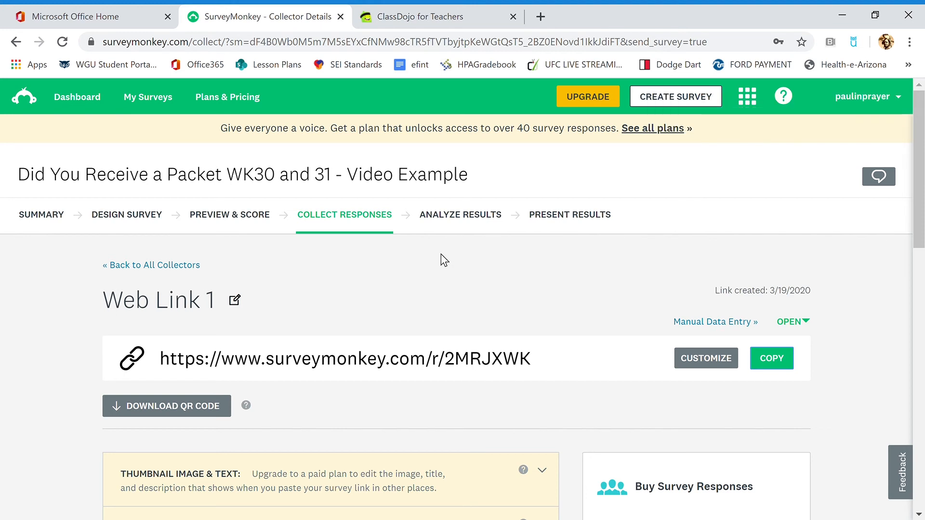
mouse_move(418, 261)
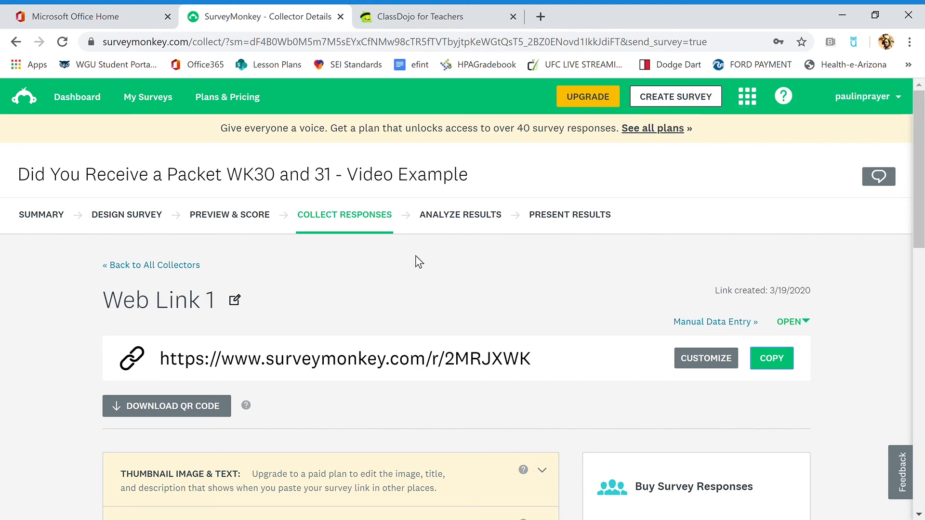
mouse_move(460, 196)
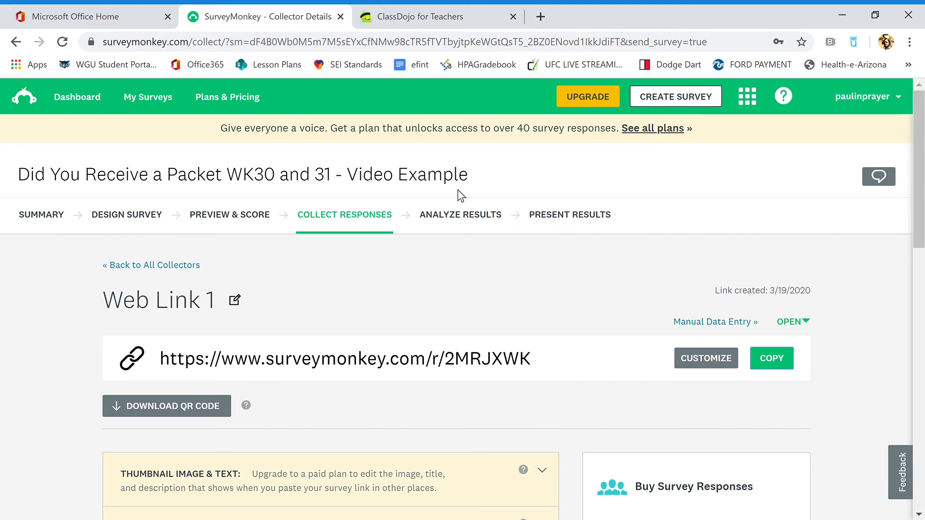
click(437, 17)
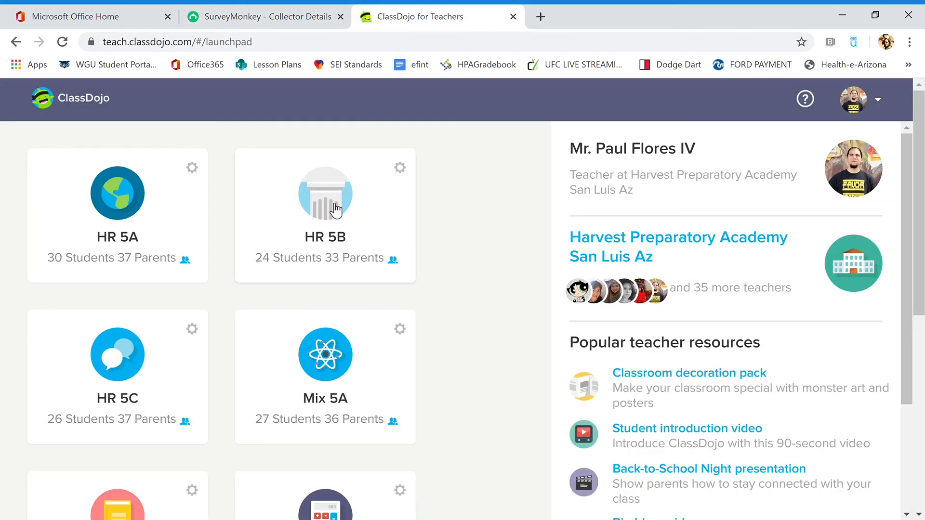
- Open the HR 5B class's All parents message conversation in ClassDojo
click(324, 193)
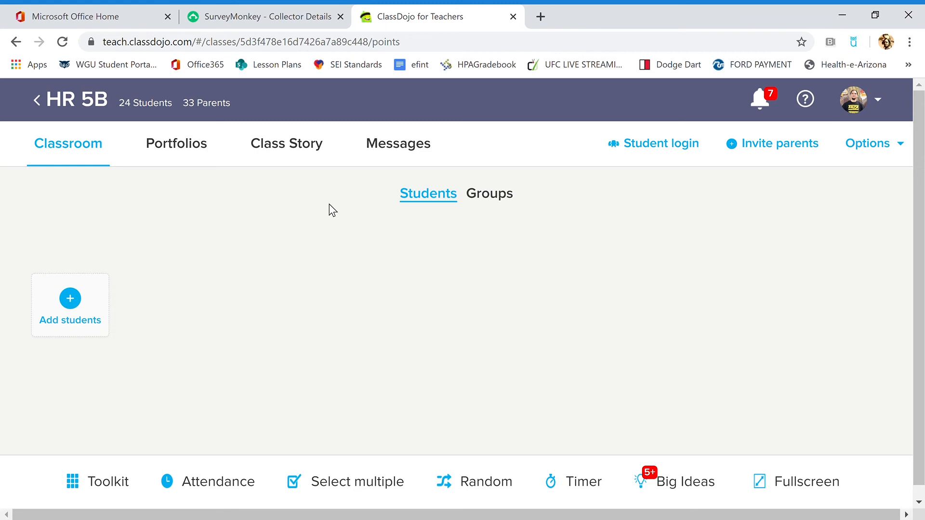
click(398, 143)
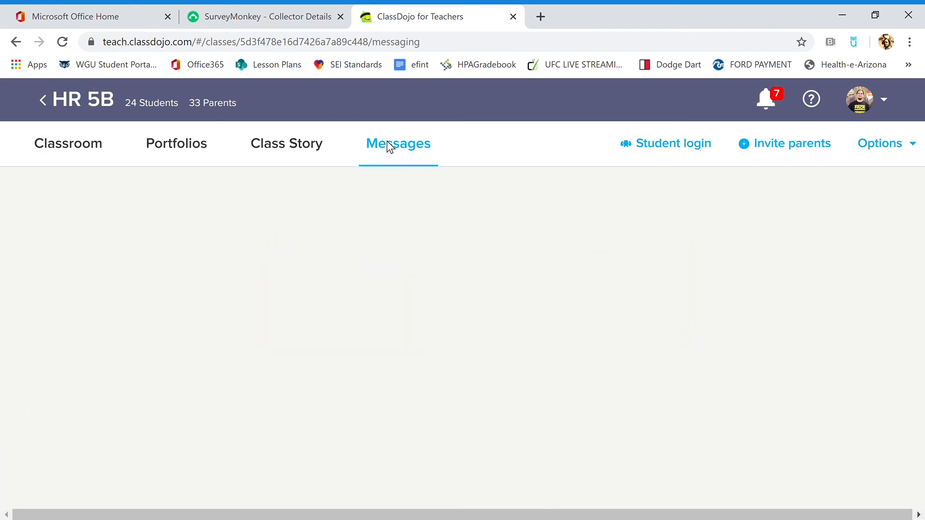
click(398, 143)
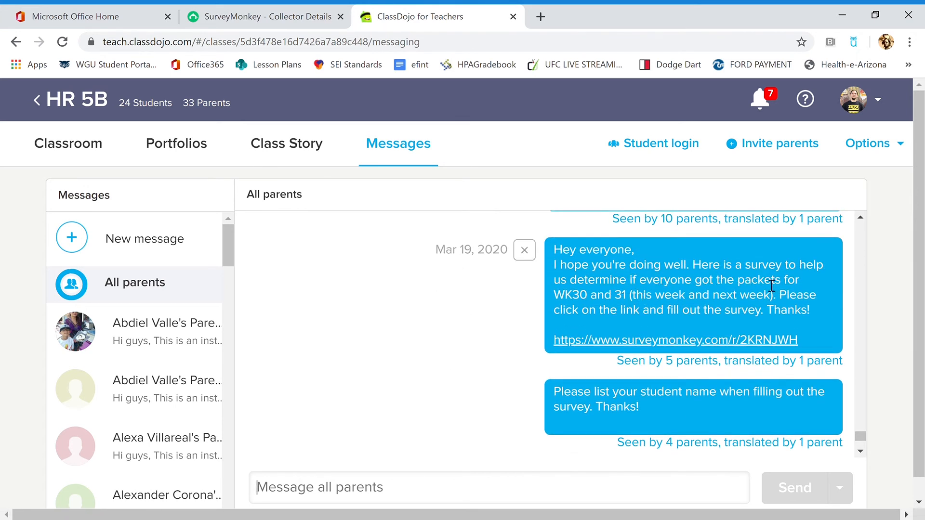
mouse_move(699, 292)
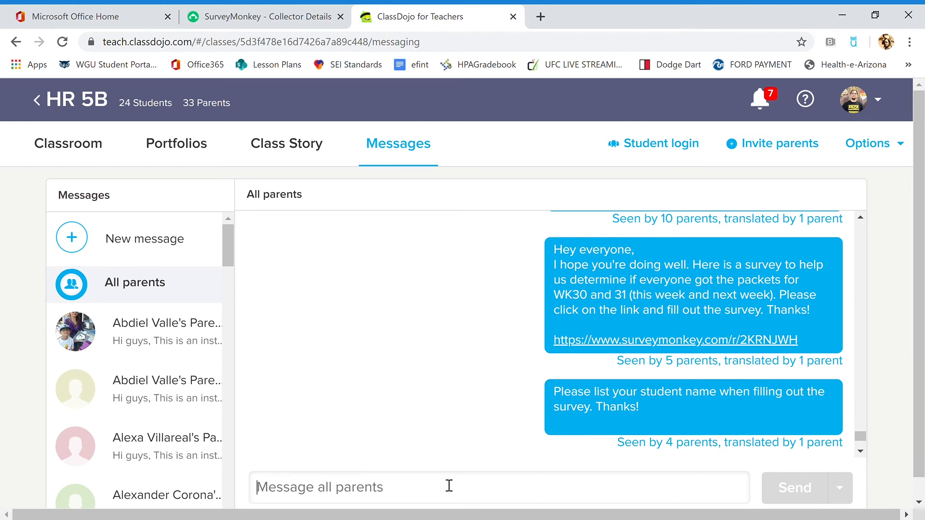
mouse_move(430, 495)
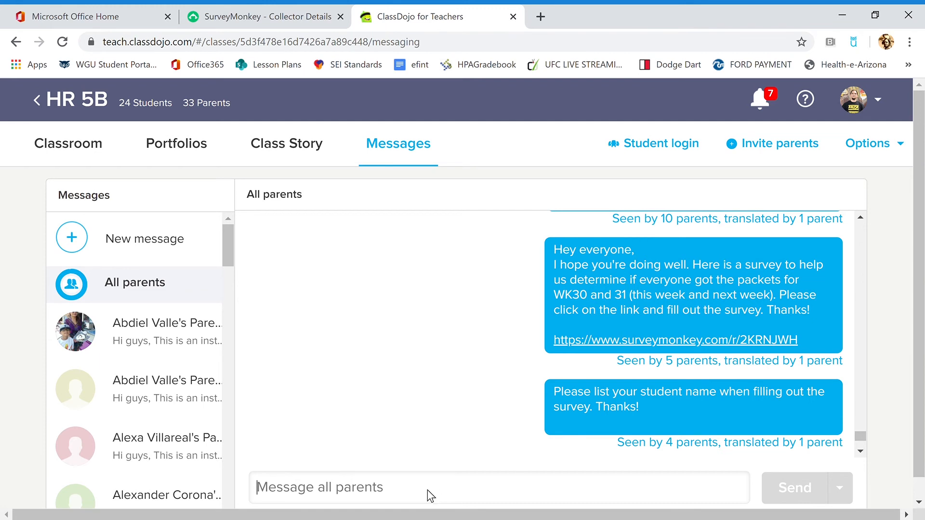
mouse_move(459, 386)
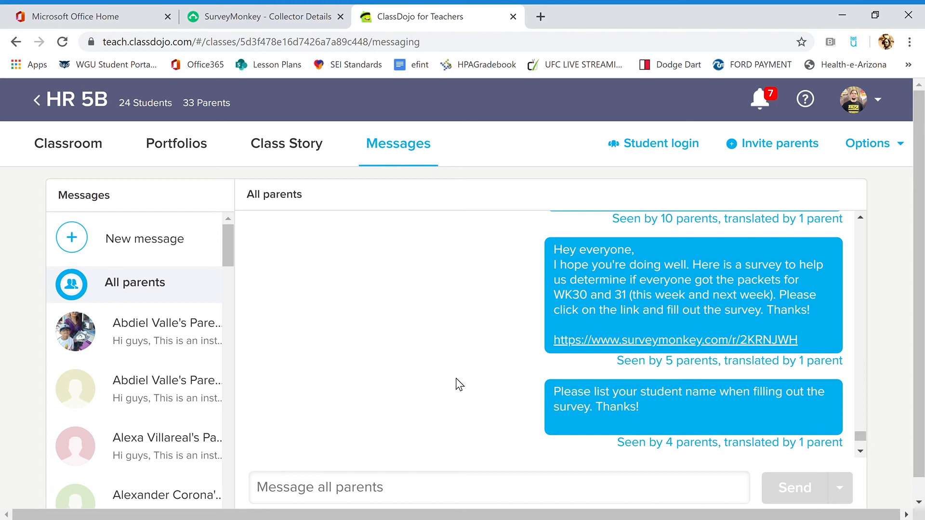
mouse_move(559, 385)
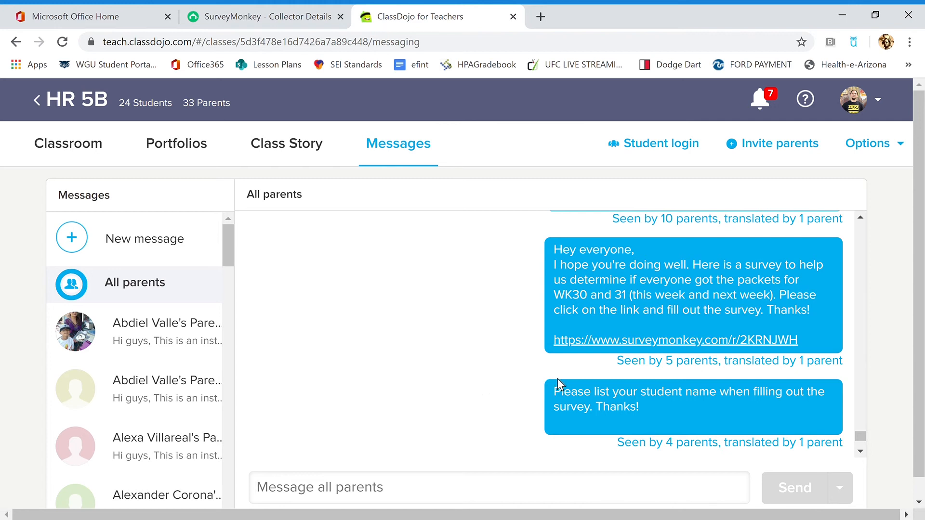
mouse_move(565, 334)
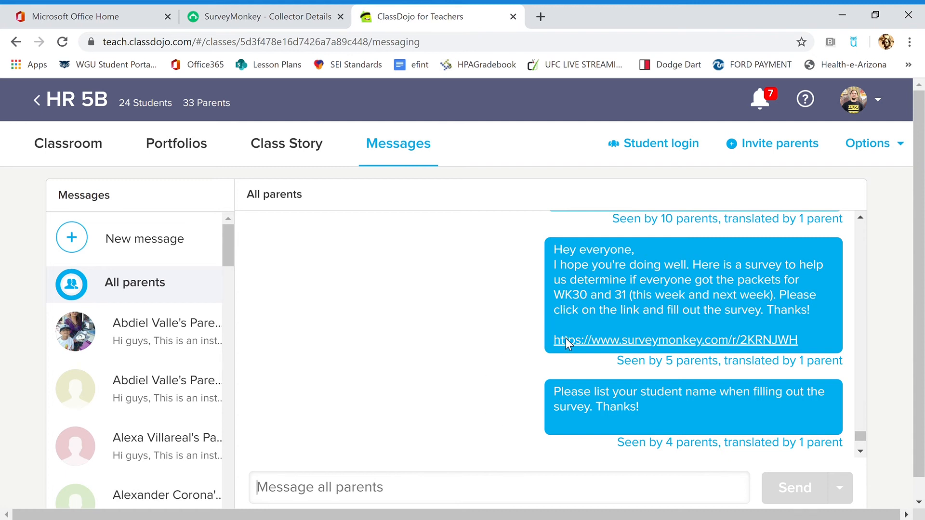
mouse_move(555, 389)
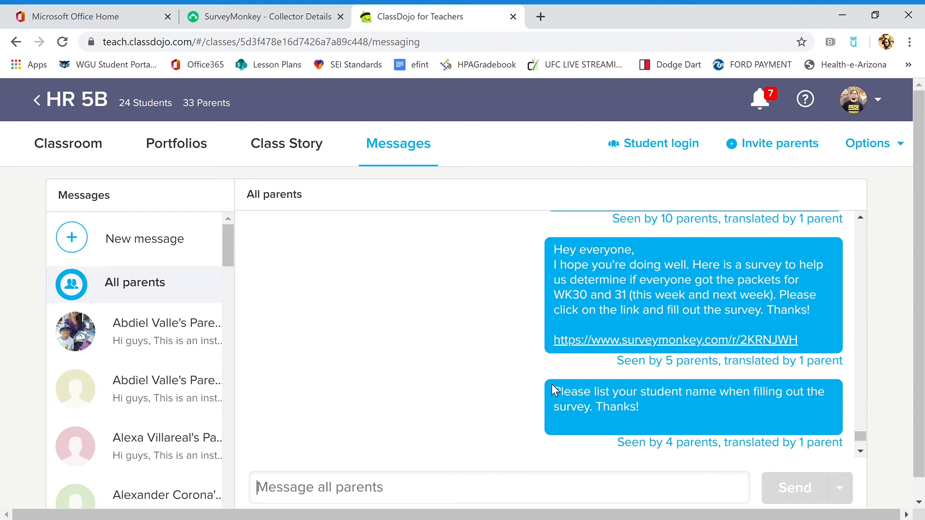
- Paste the survey link into the message box, clear it, and return to SurveyMonkey
text(https://www.surveymonkey.com/r/2MRJXWK)
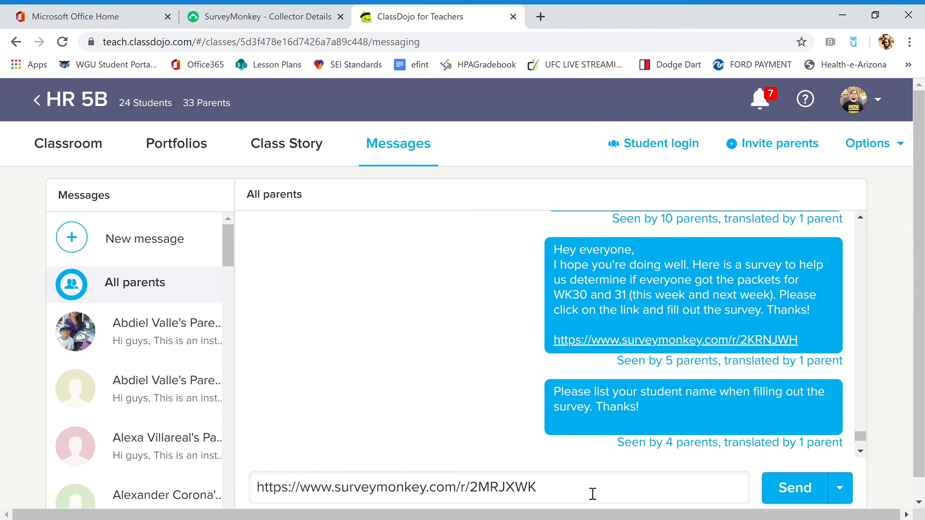
key(Backspace)
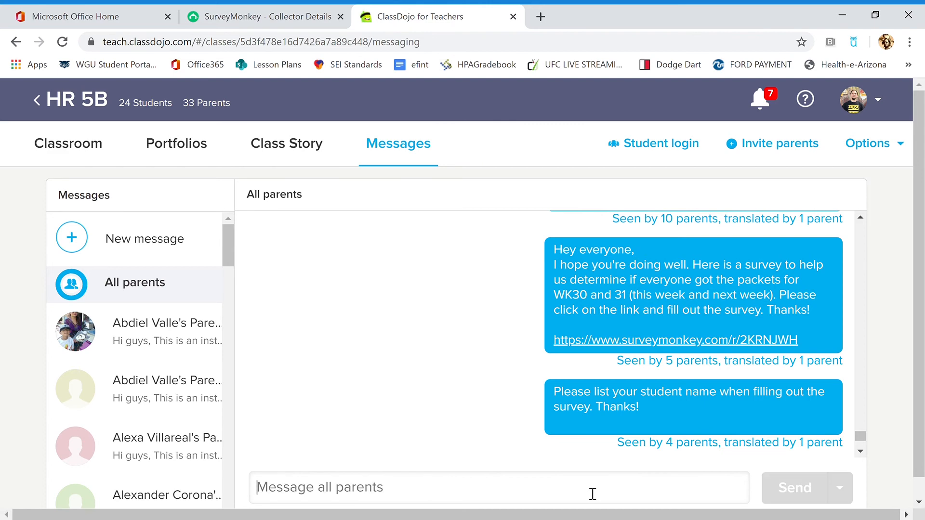
click(264, 16)
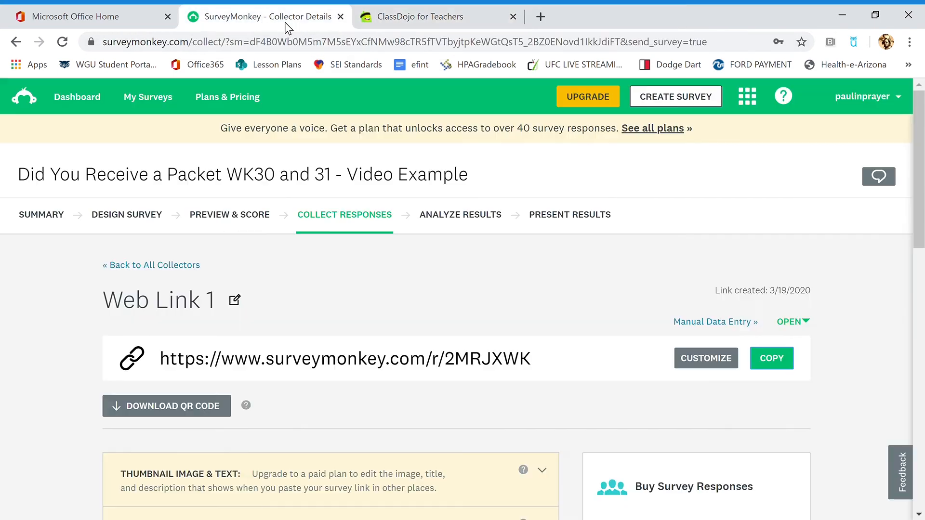
mouse_move(128, 228)
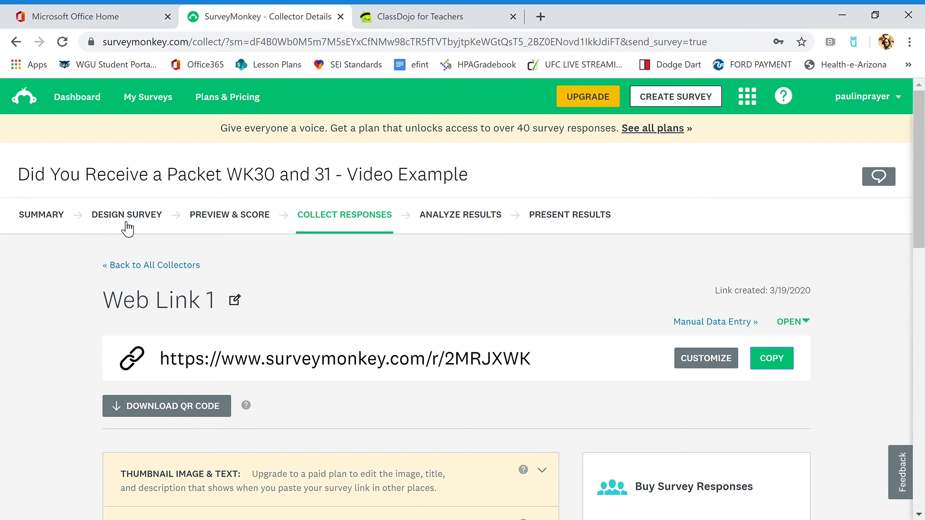
mouse_move(224, 228)
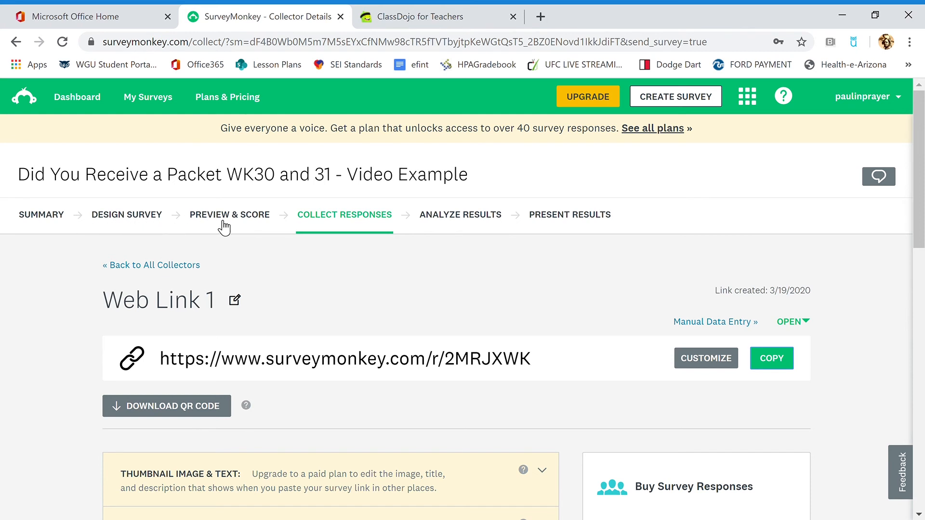
mouse_move(384, 254)
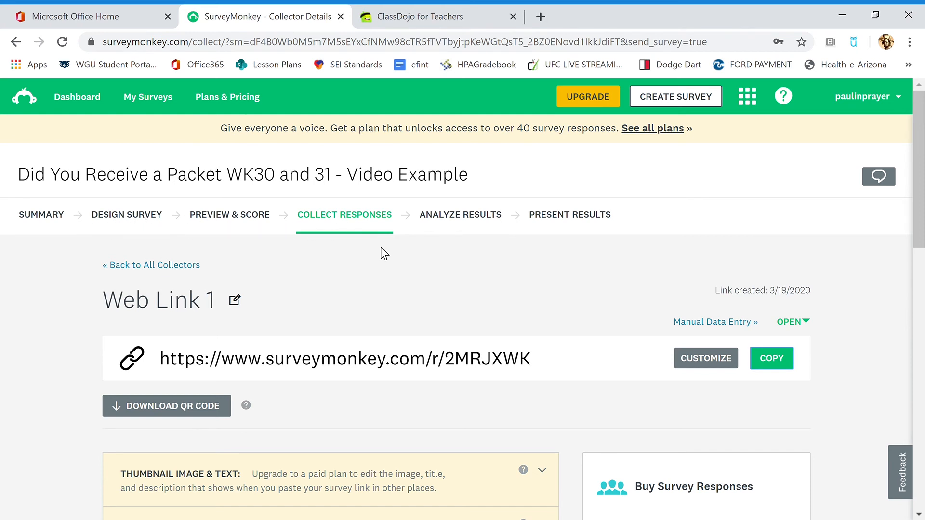
click(437, 17)
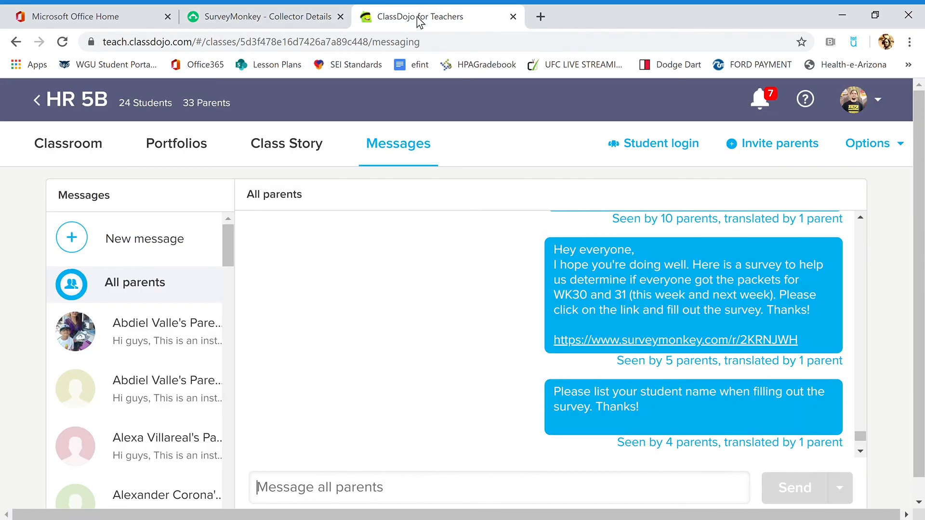
click(262, 16)
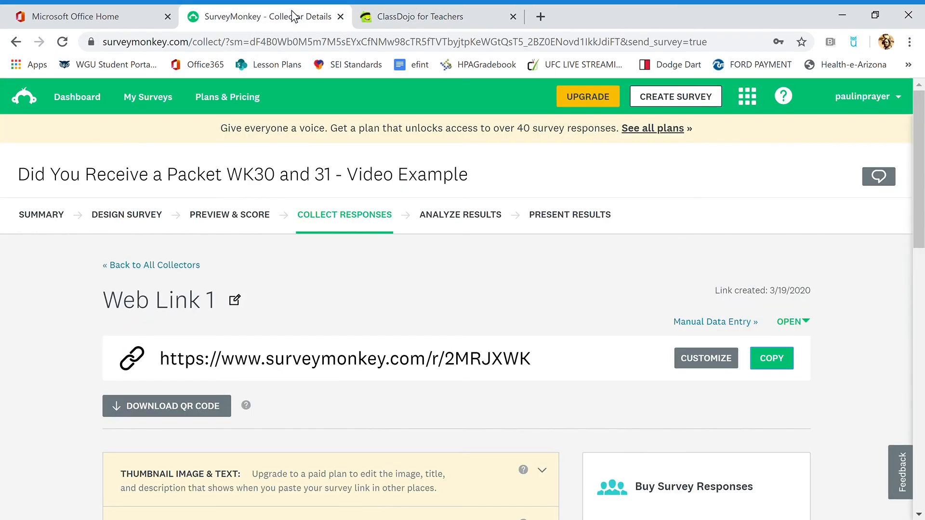
mouse_move(347, 239)
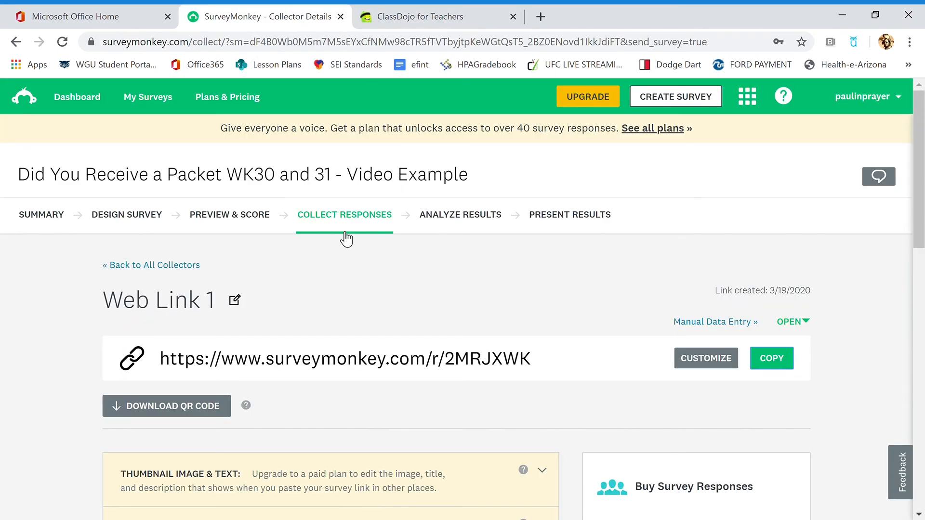
mouse_move(470, 228)
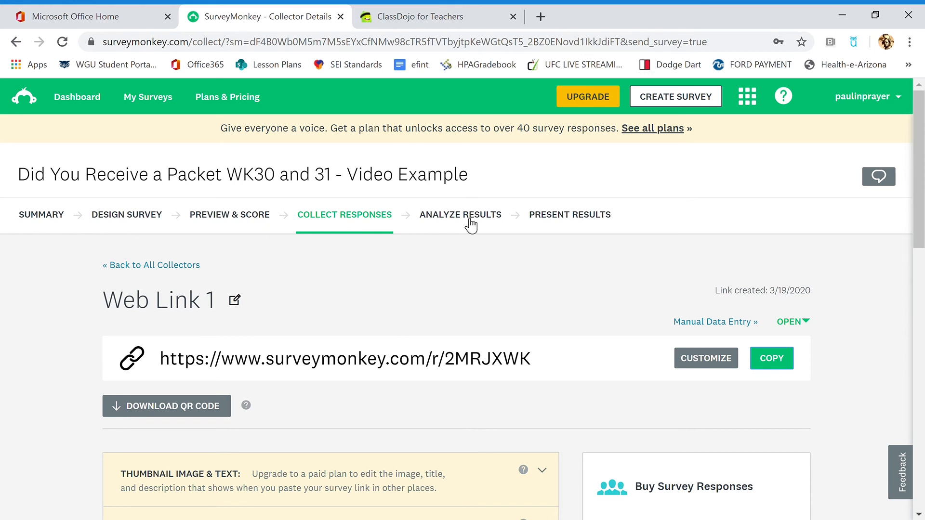
mouse_move(500, 299)
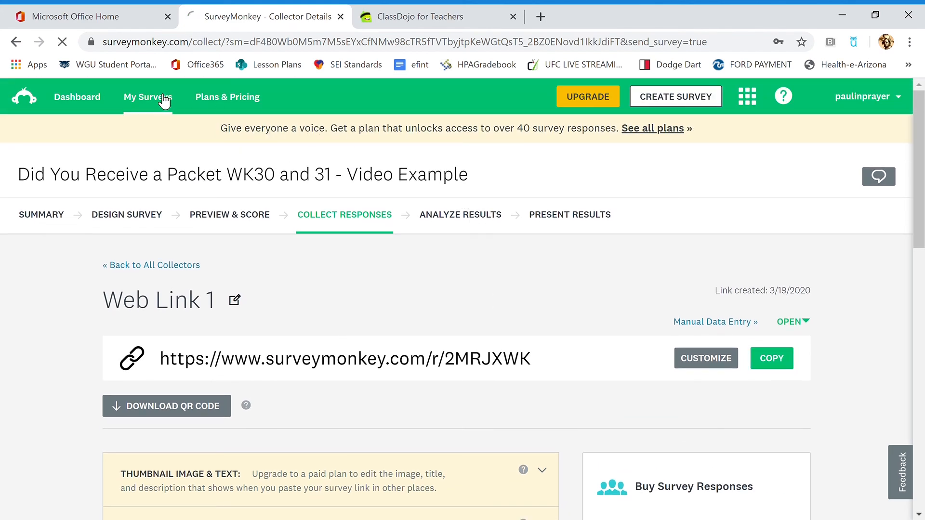
- Open 'Did You Get a Packet?' from My Surveys and review its 6 responses and status
click(148, 97)
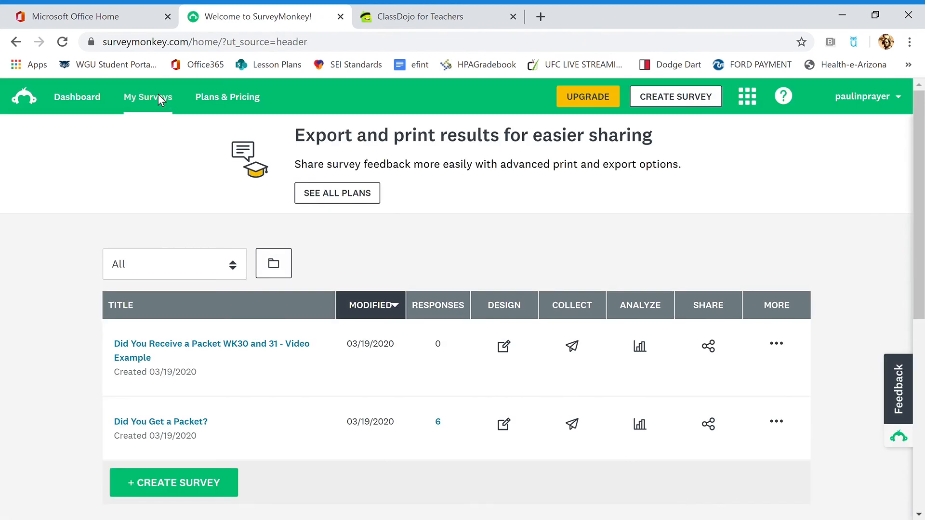
scroll(down, 3)
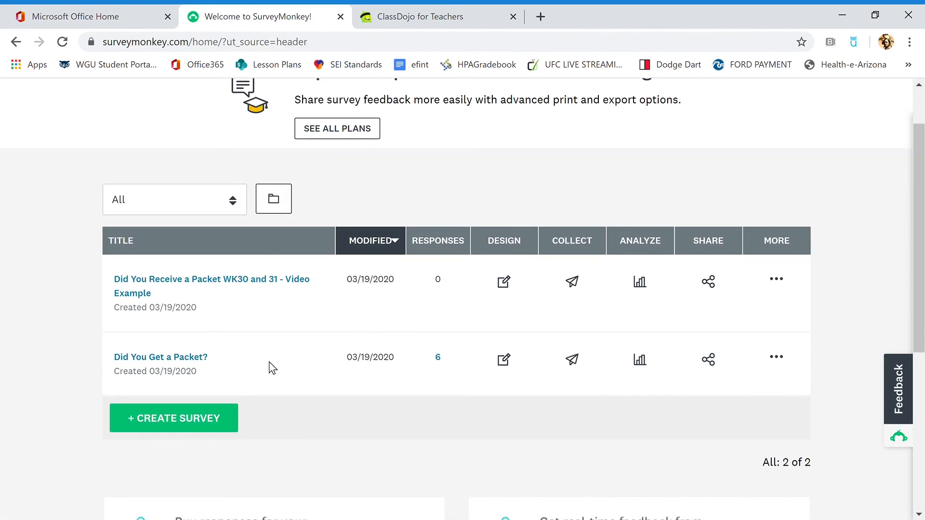
mouse_move(160, 357)
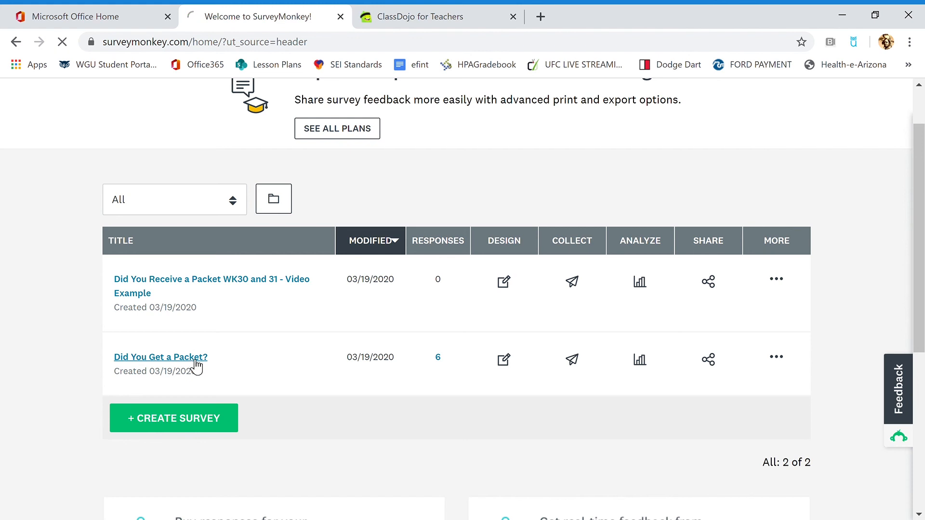
click(160, 357)
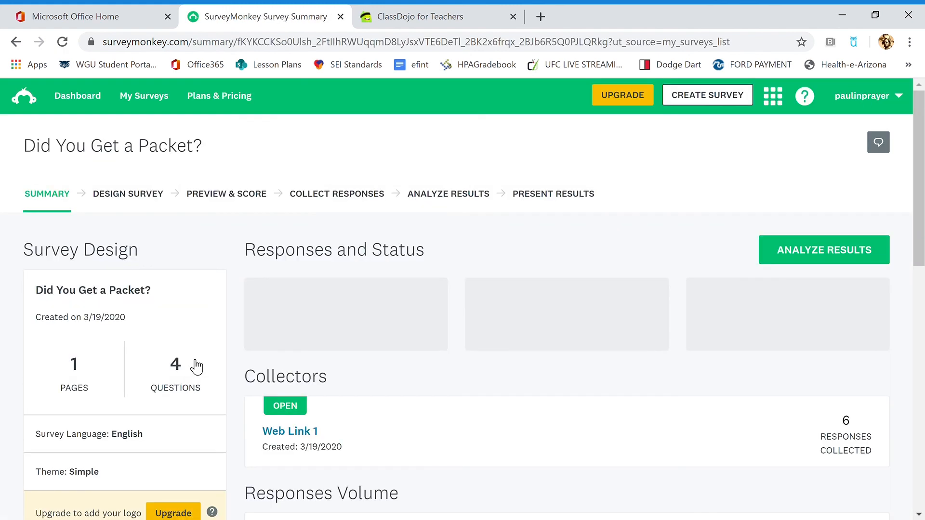
scroll(down, 3)
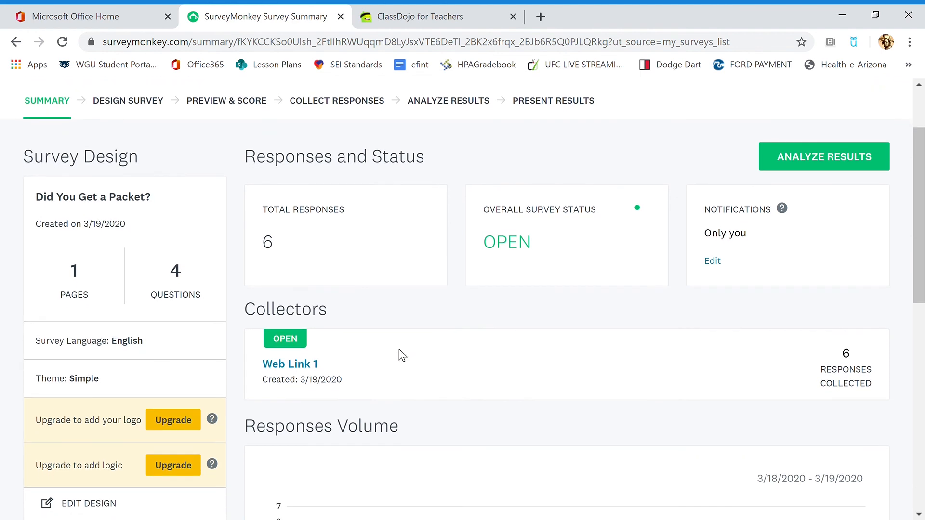
mouse_move(422, 277)
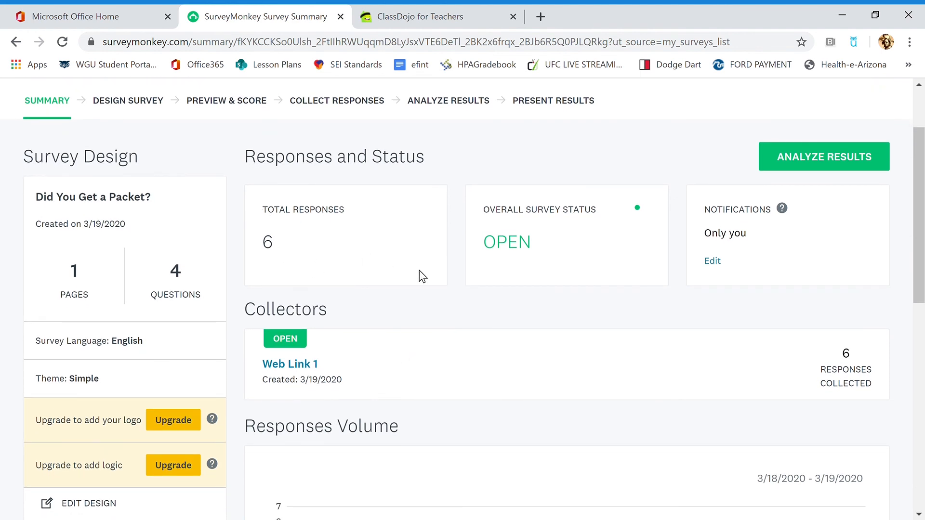
scroll(down, 3)
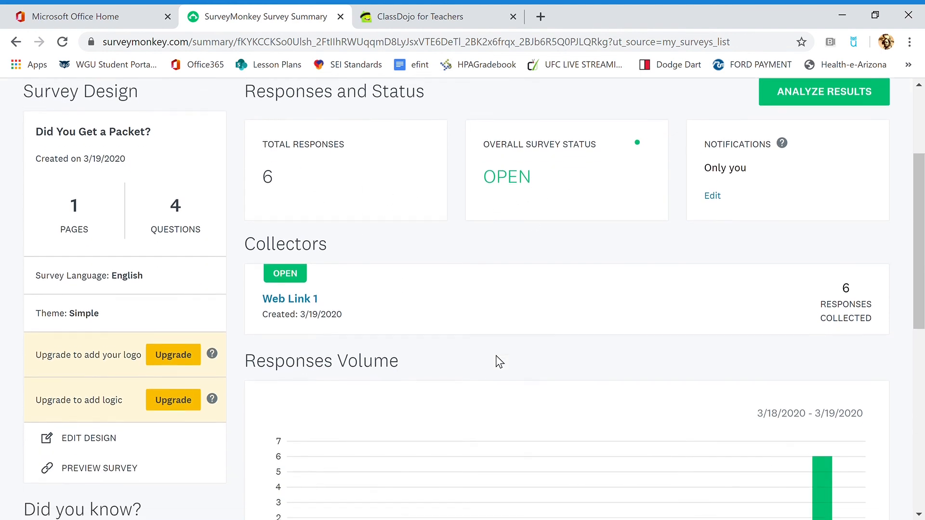
scroll(down, 3)
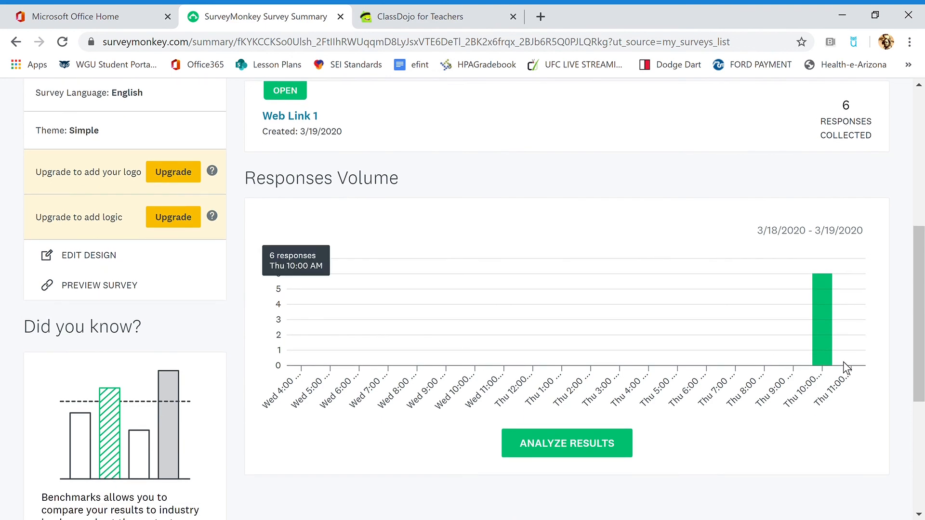
scroll(down, 3)
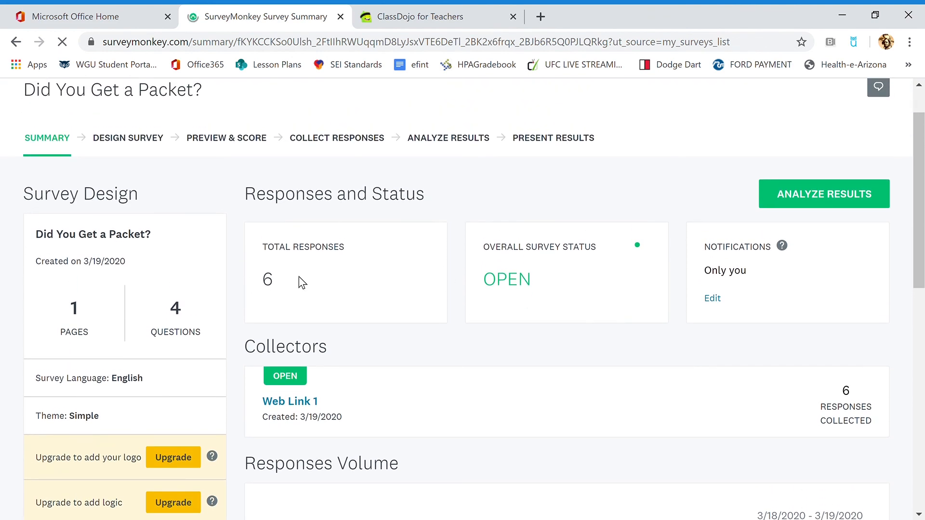
- Open Analyze Results and scroll through the first questions' Yes/No charts
click(823, 194)
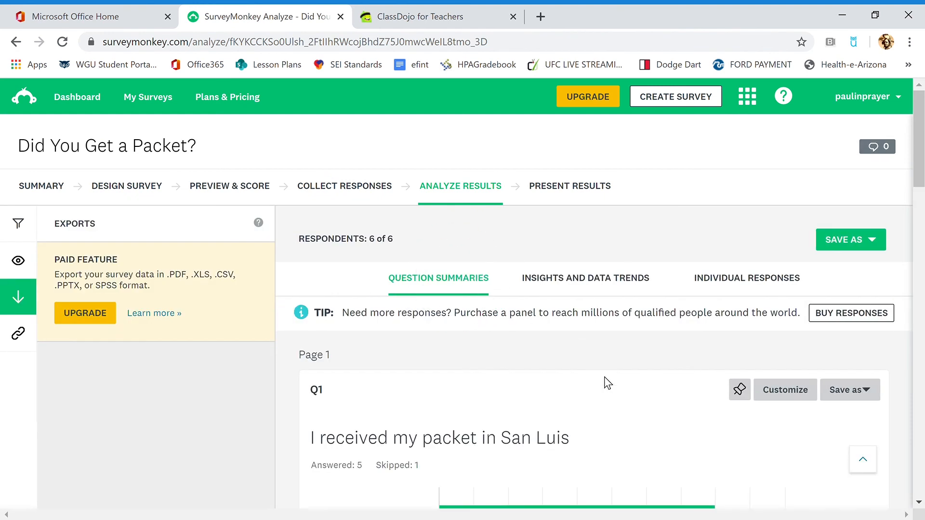
scroll(down, 3)
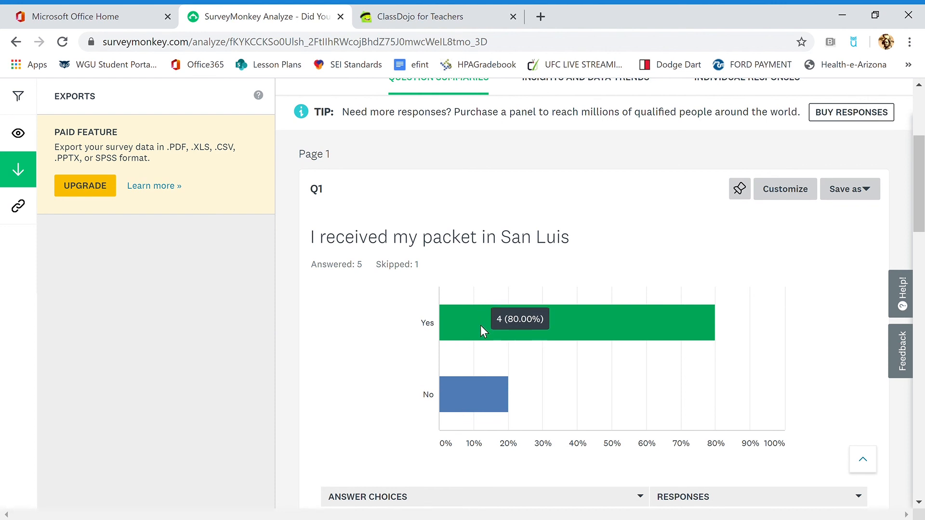
mouse_move(476, 394)
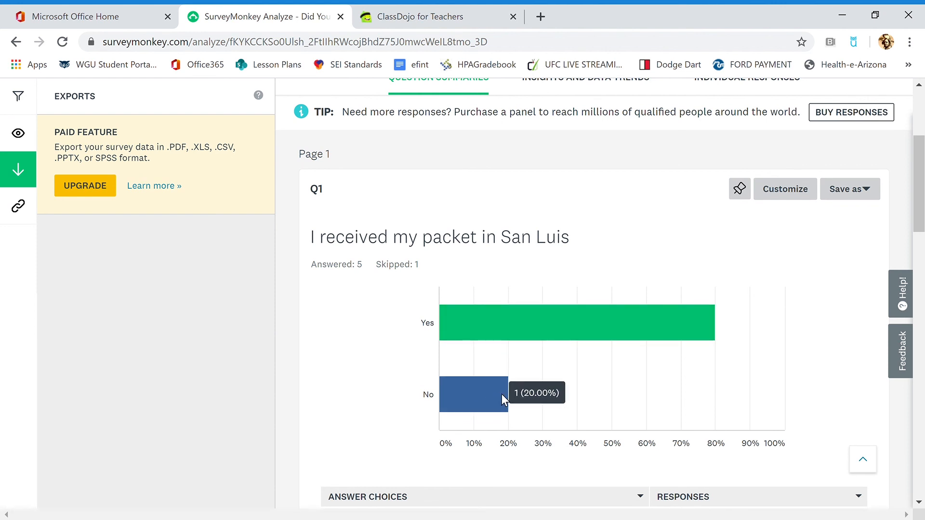
scroll(down, 3)
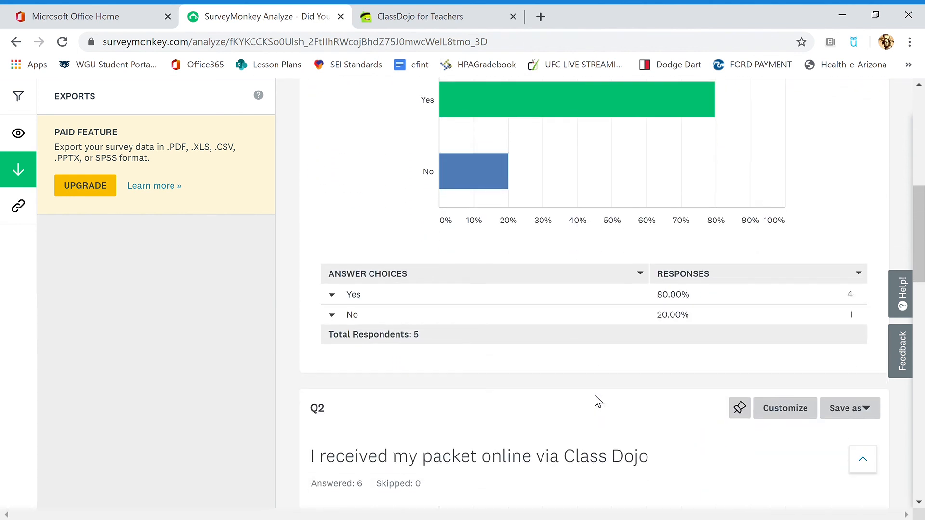
scroll(down, 3)
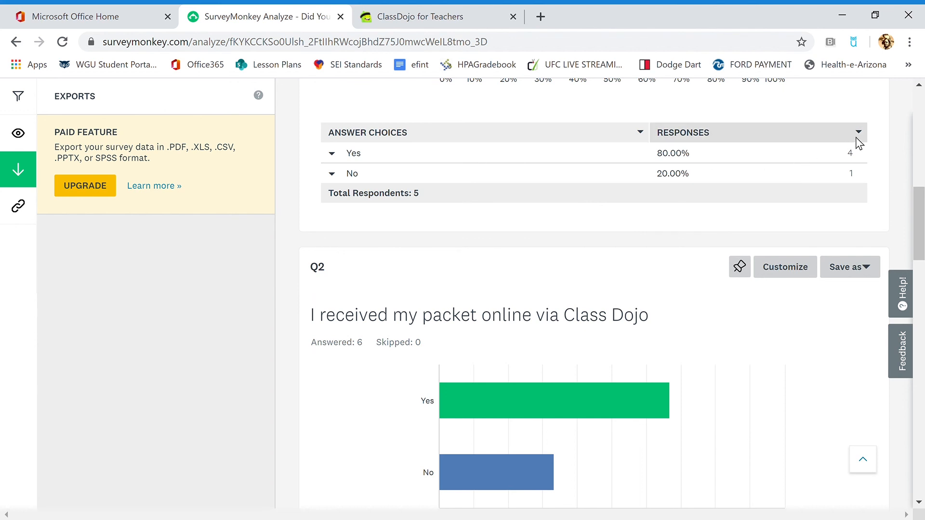
- Sort the responses in original order and review results through Q3 (20% Yes)
click(856, 132)
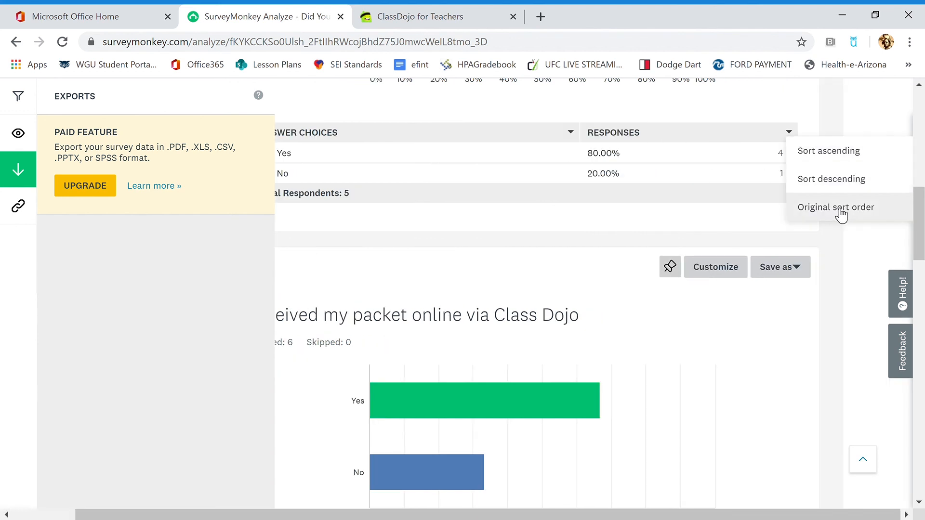
click(835, 207)
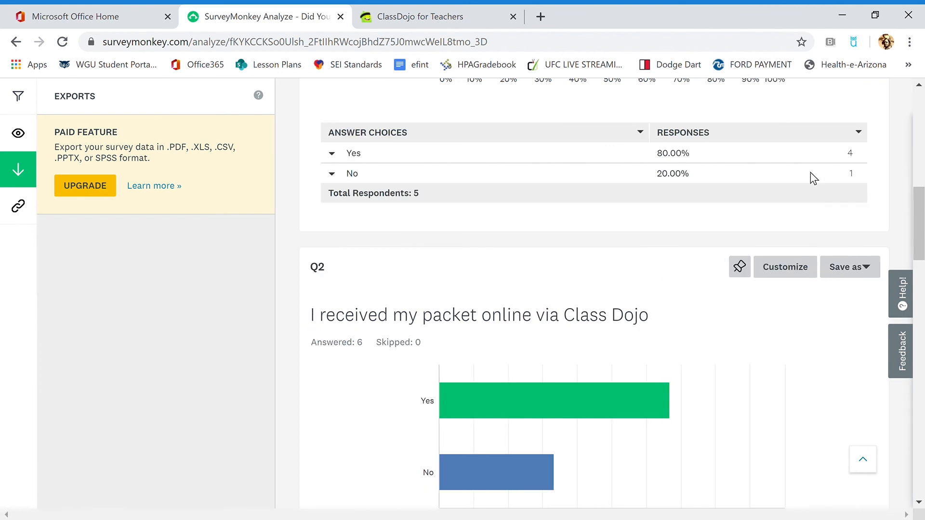
scroll(down, 3)
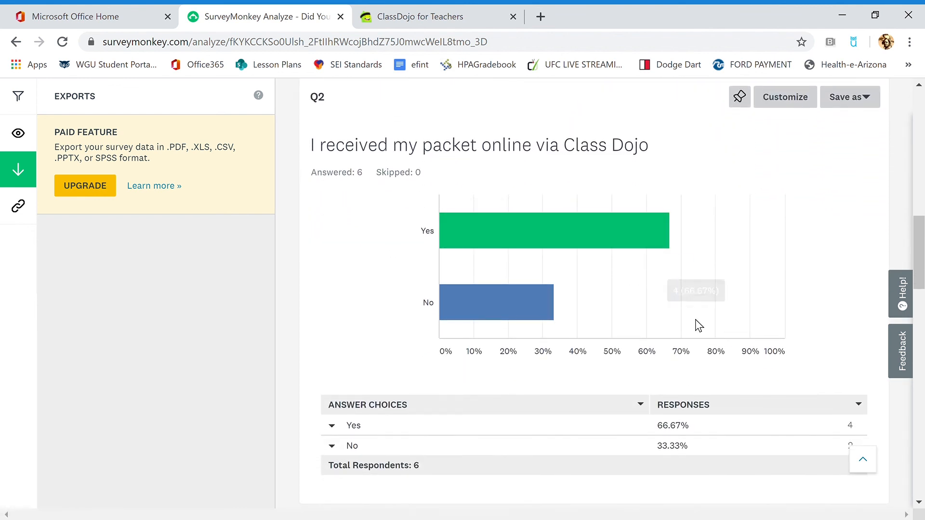
scroll(down, 3)
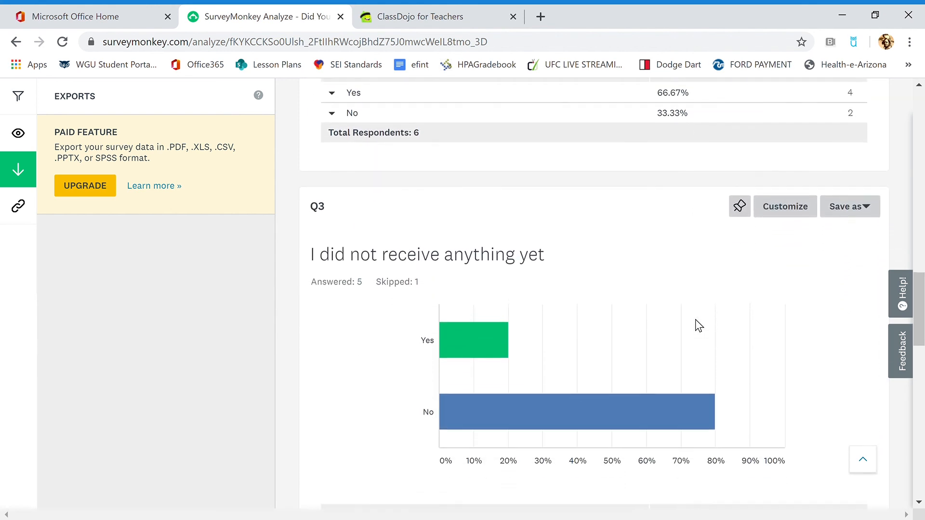
scroll(down, 3)
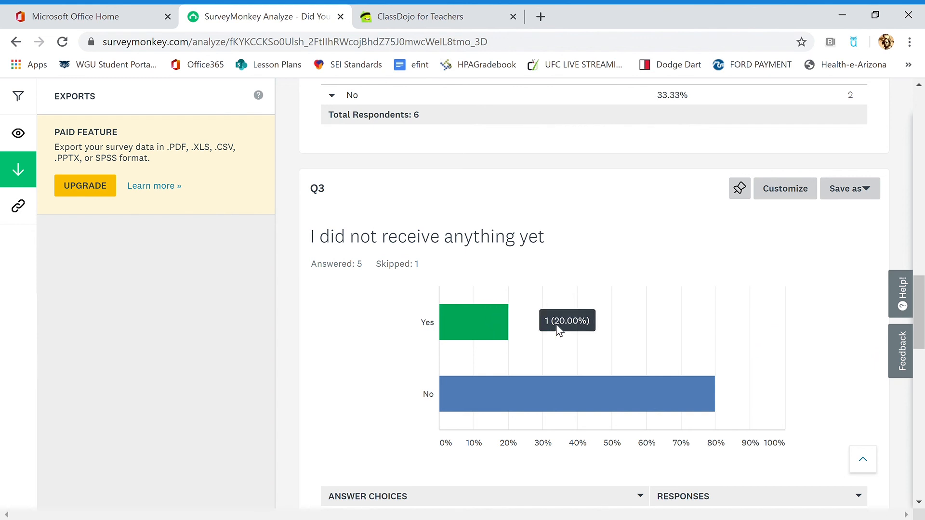
- Scroll to Q4 (0 answered, 6 skipped) and close the Text Analysis upgrade banner
scroll(down, 3)
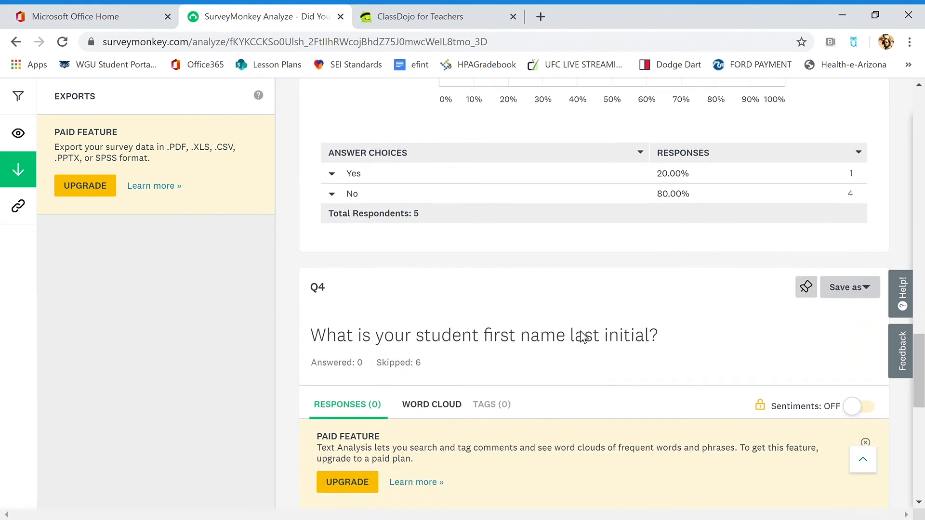
scroll(down, 3)
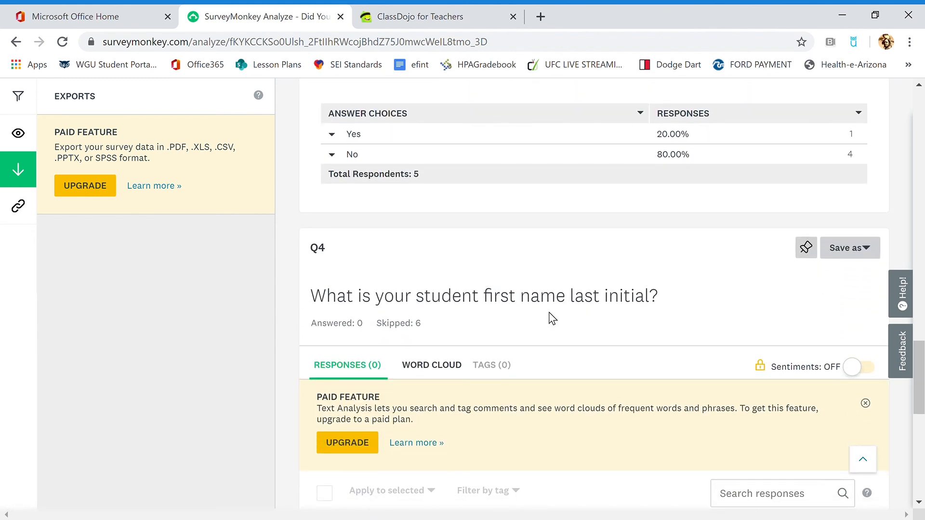
mouse_move(478, 403)
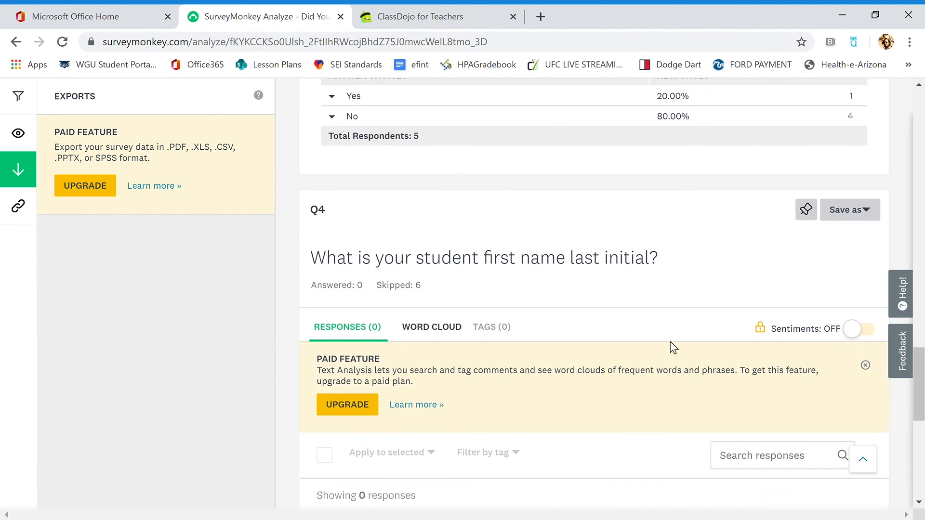
scroll(down, 3)
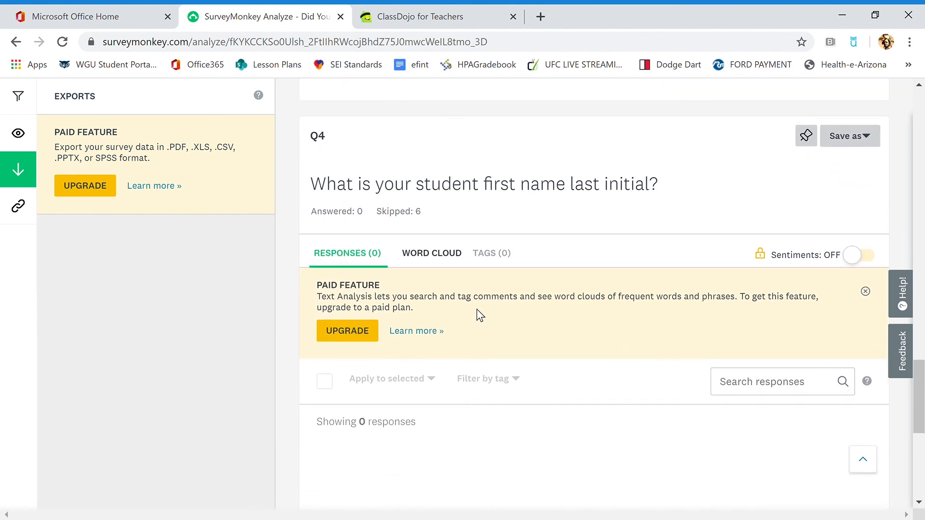
mouse_move(442, 369)
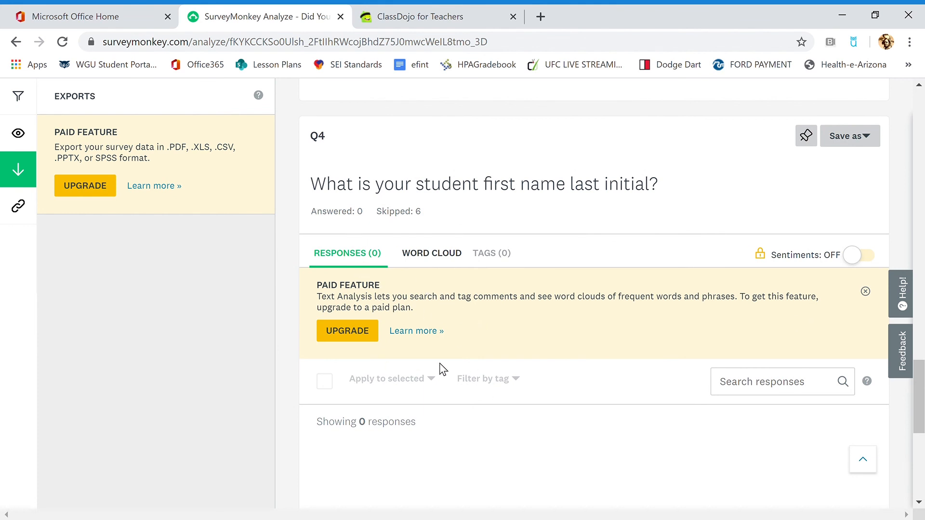
mouse_move(636, 308)
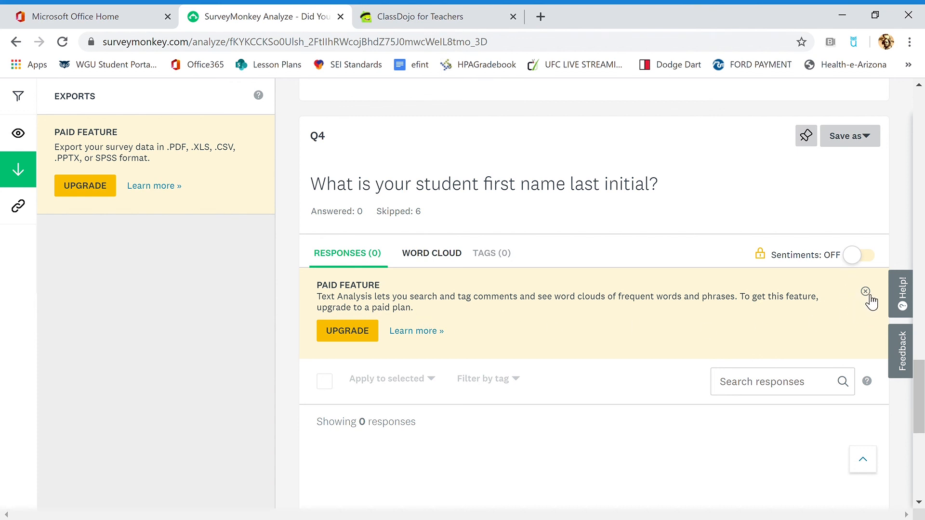
click(865, 291)
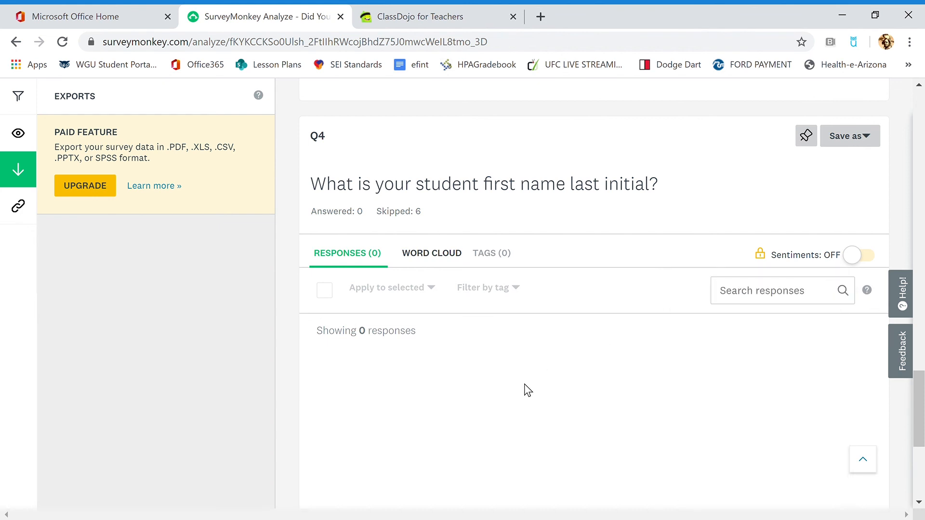
scroll(down, 3)
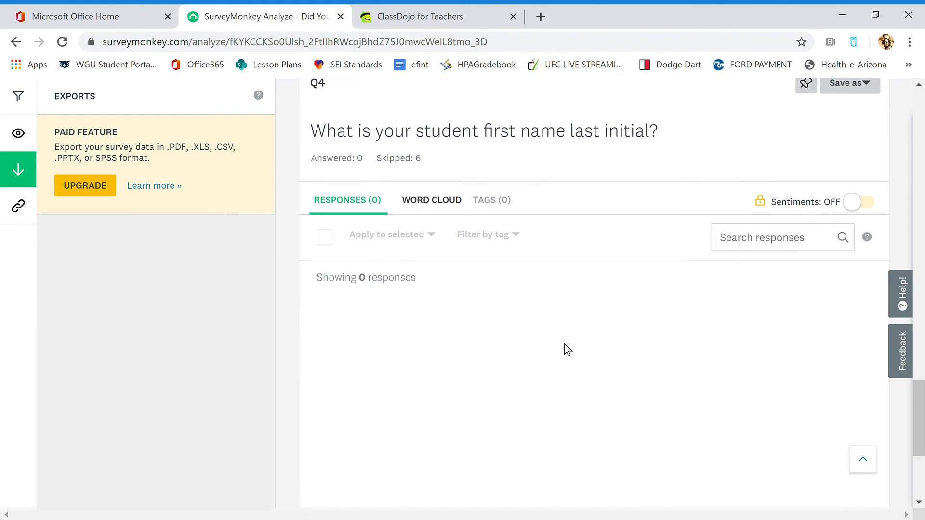
scroll(up, 3)
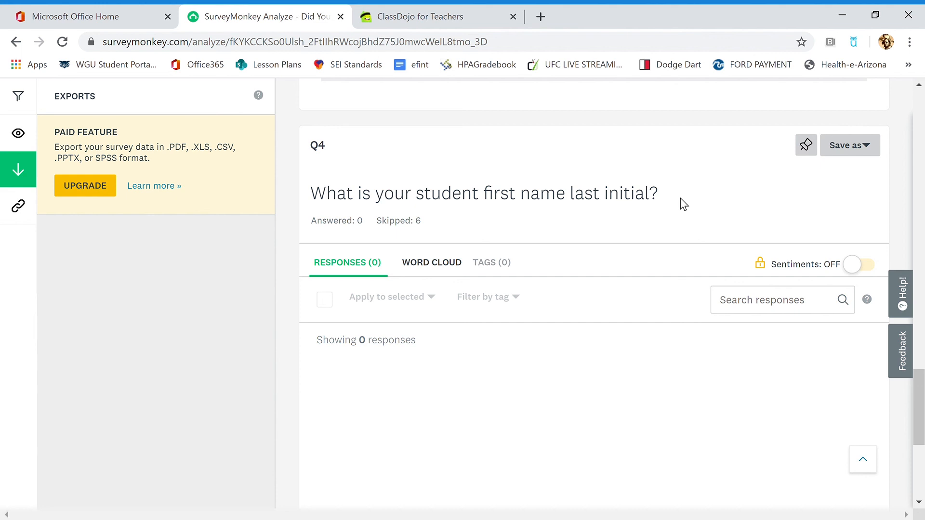
mouse_move(700, 181)
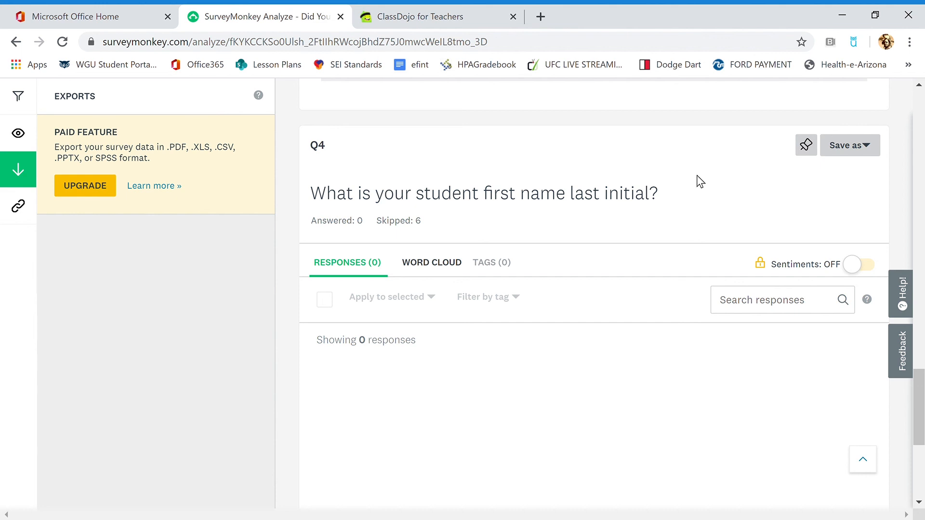